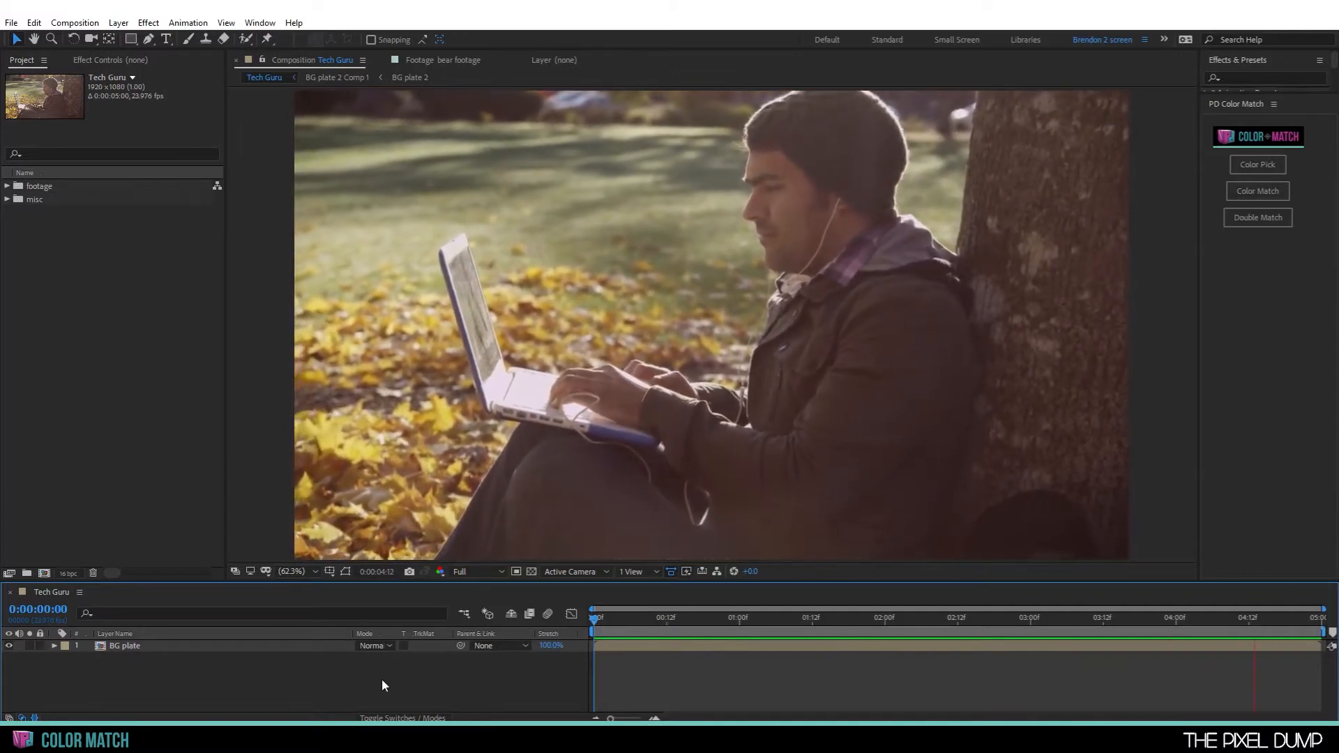
- Pause the park preview, expand the footage folder and open the bear clip
left_click(792, 616)
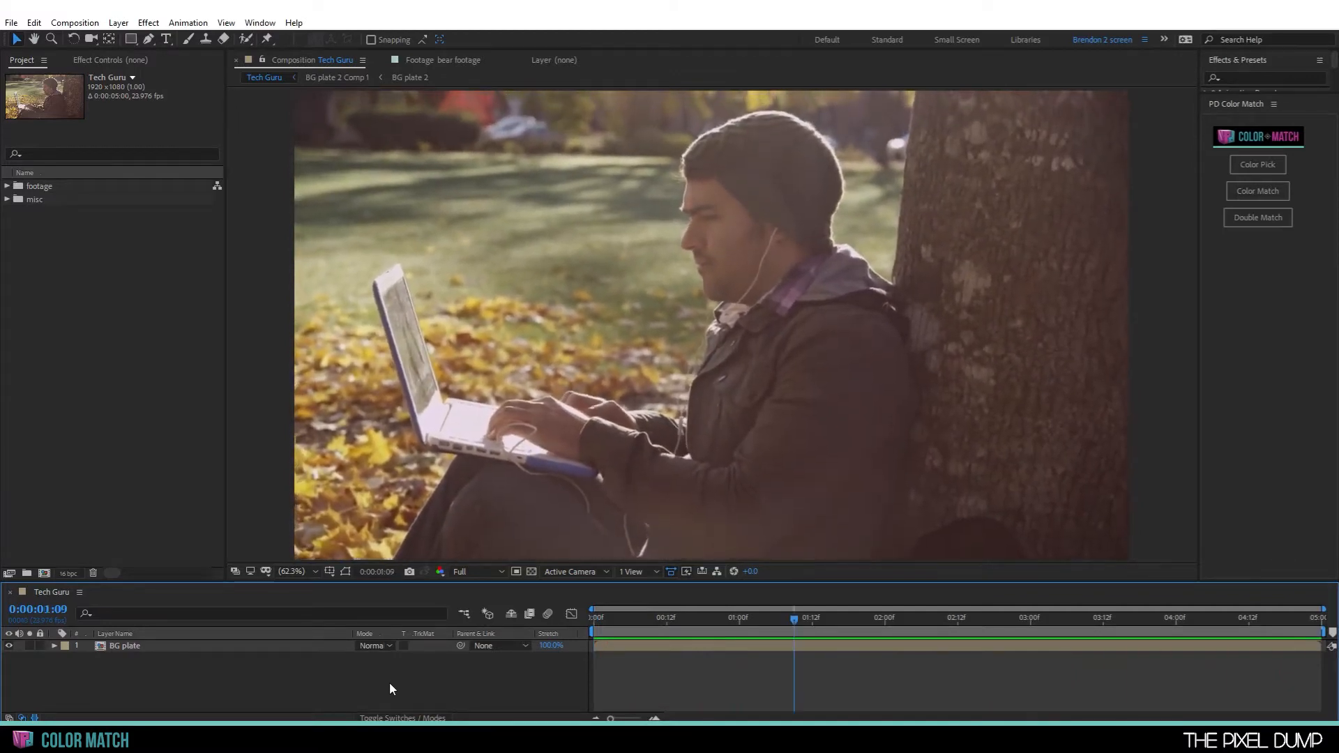
left_click(7, 185)
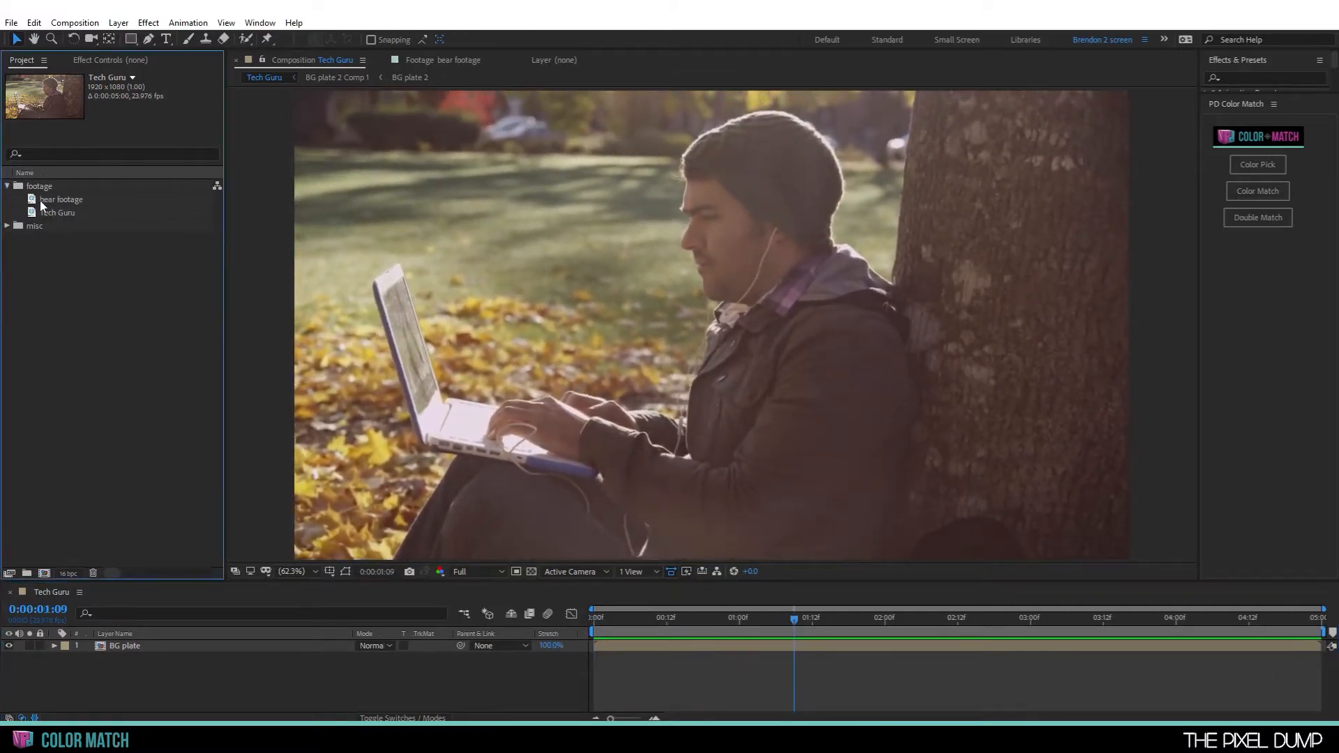
double_click(62, 198)
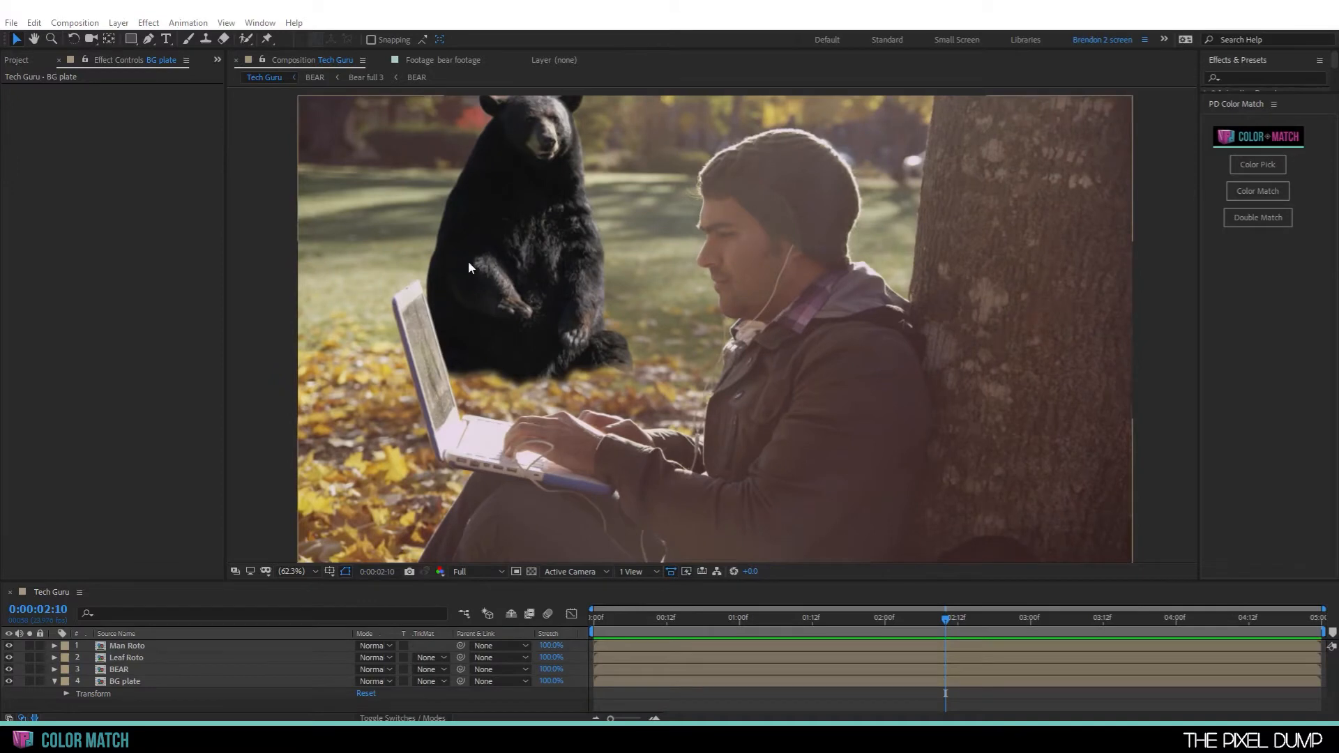
mouse_move(503, 197)
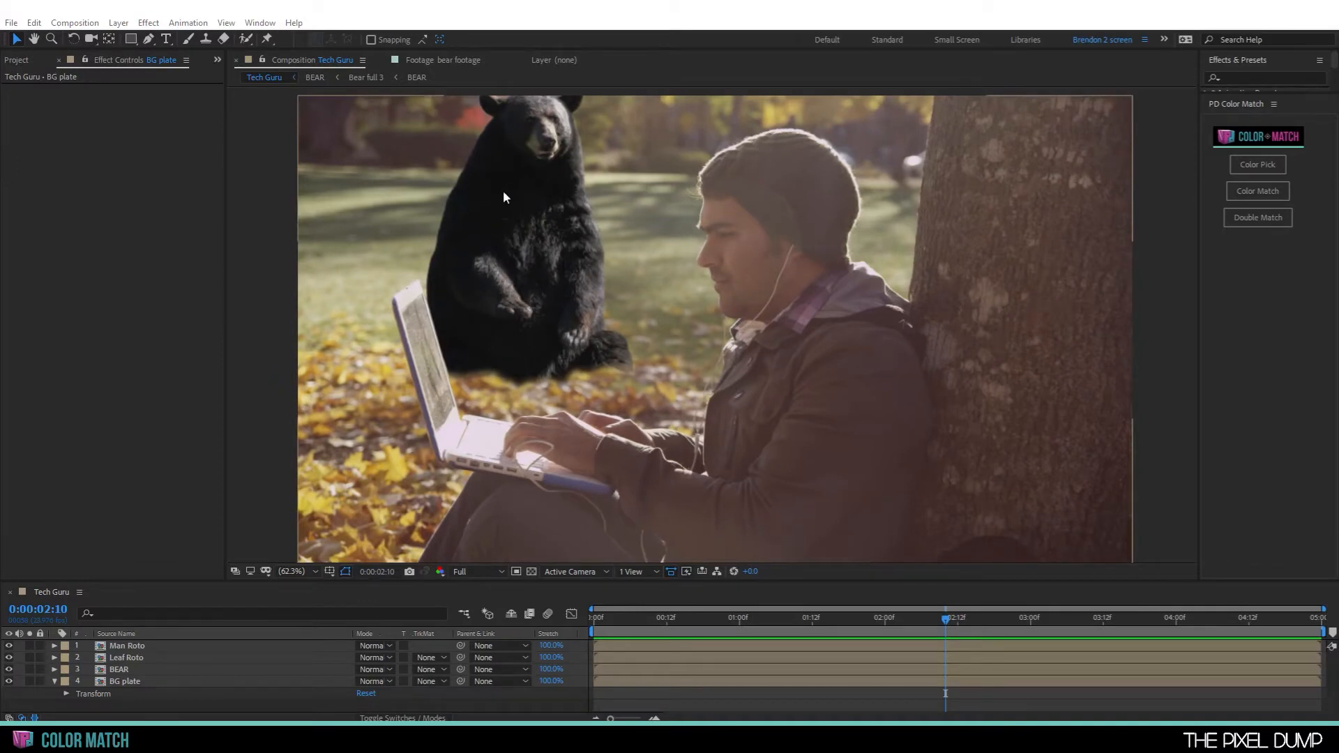
mouse_move(684, 308)
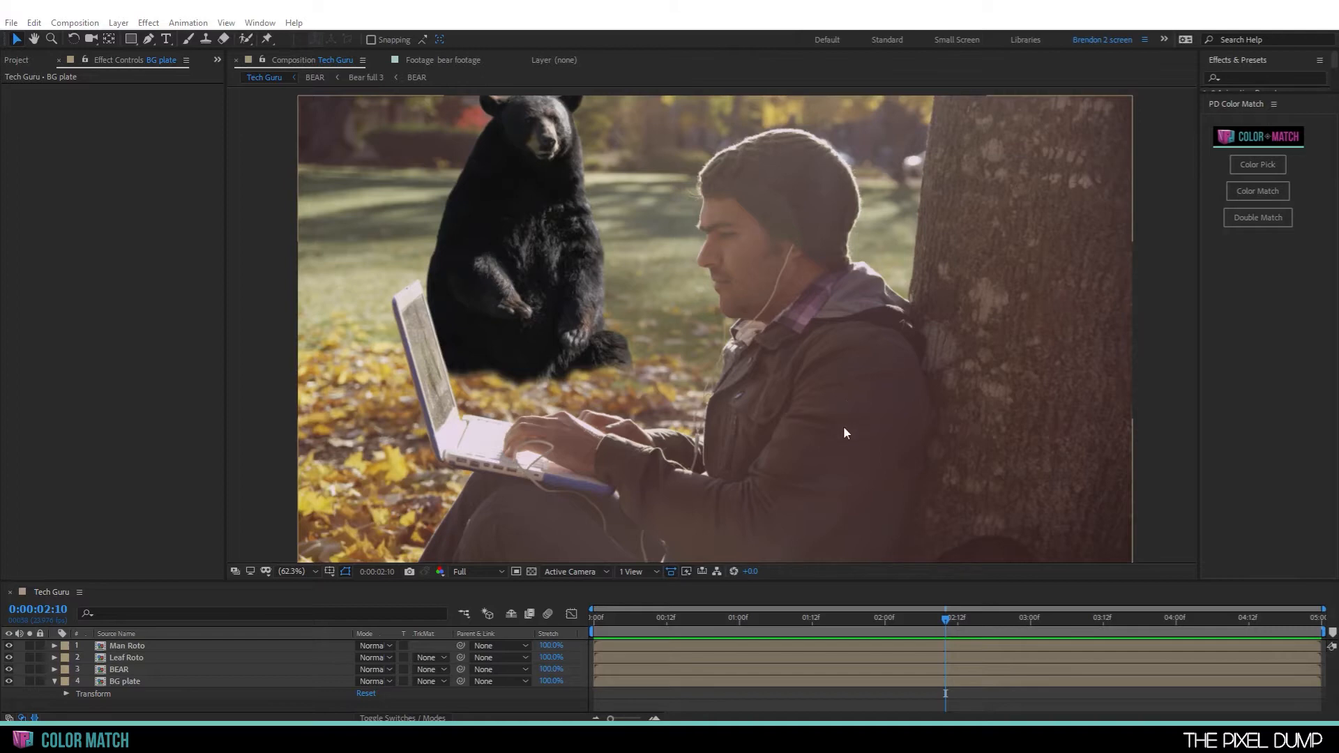
mouse_move(865, 306)
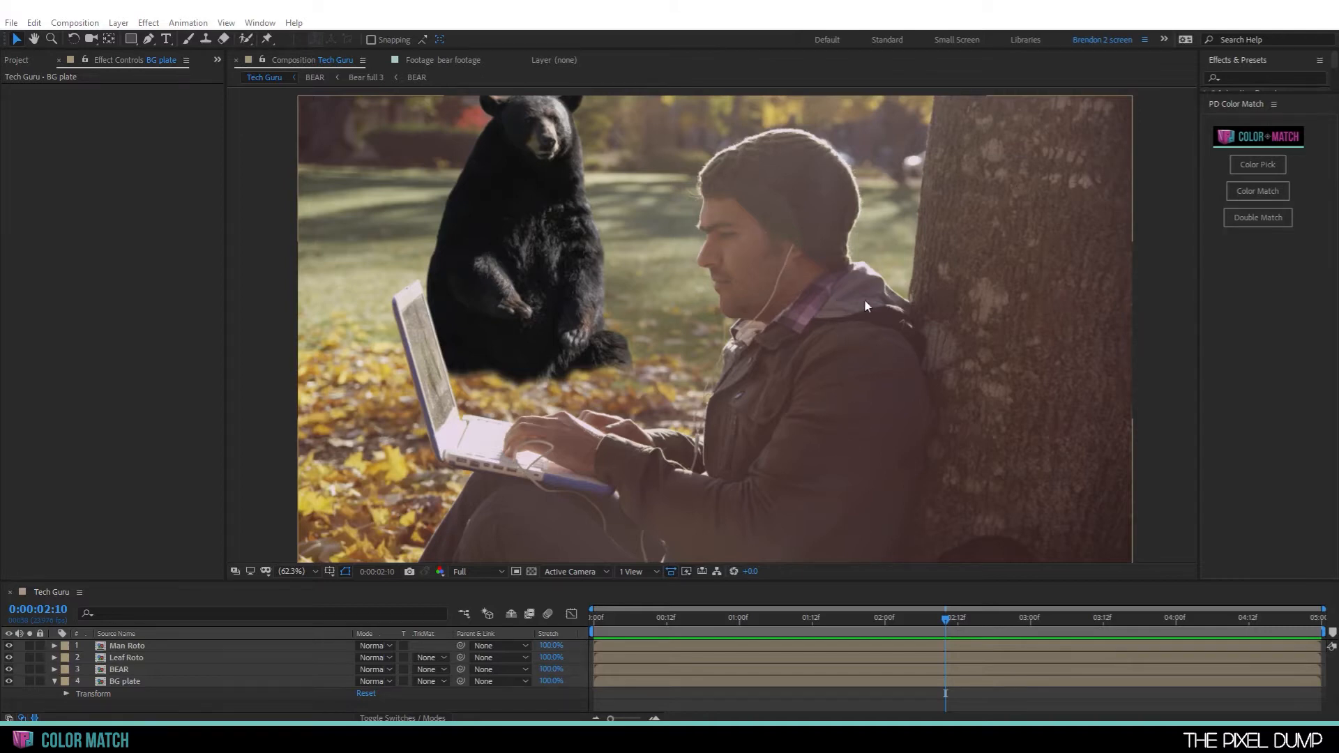
mouse_move(875, 326)
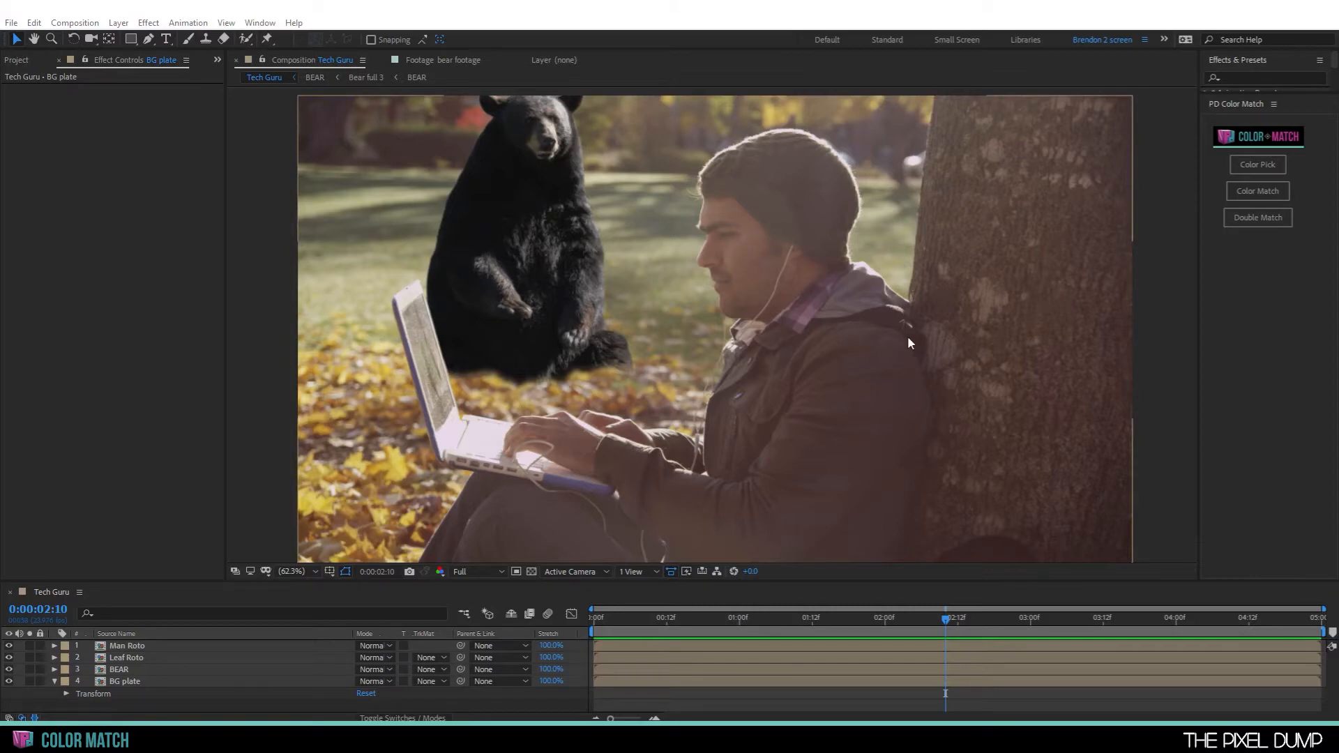
mouse_move(866, 332)
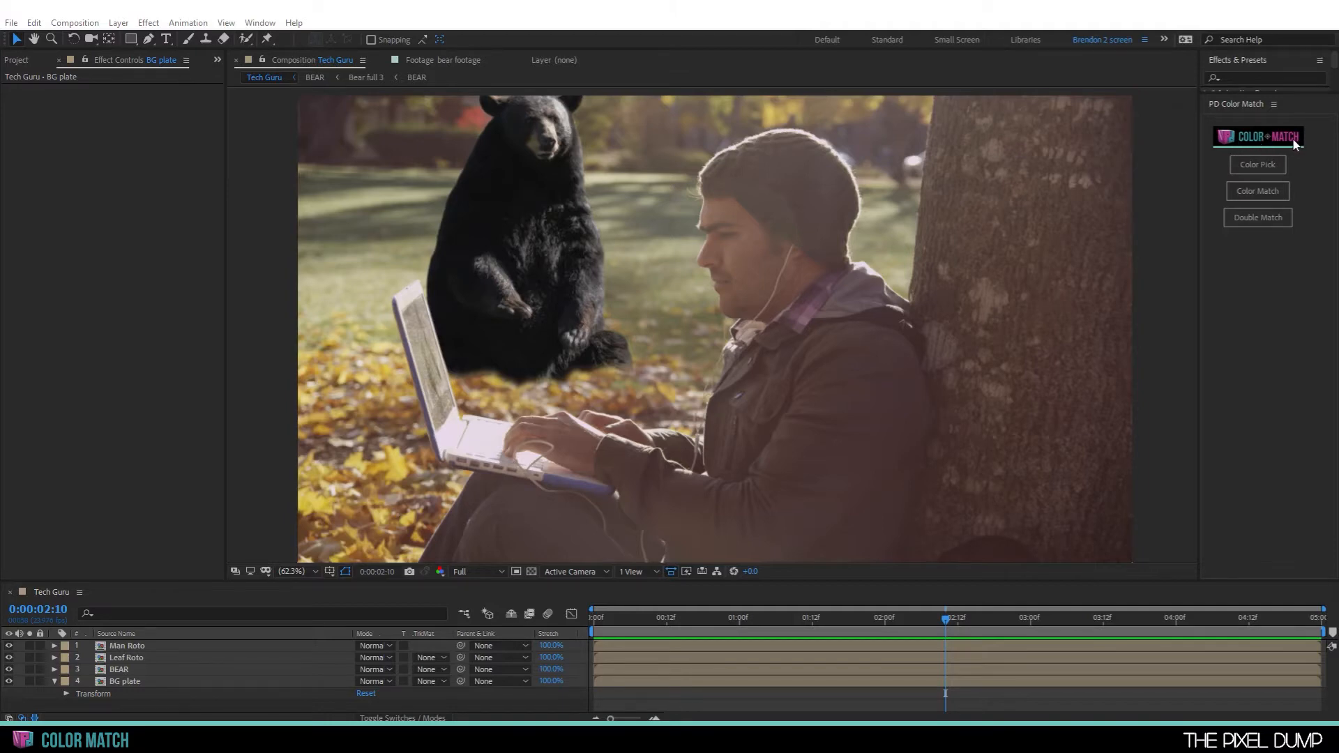
- Add Color Pick sampling controls to the BEAR and BG plate layers
left_click(1255, 164)
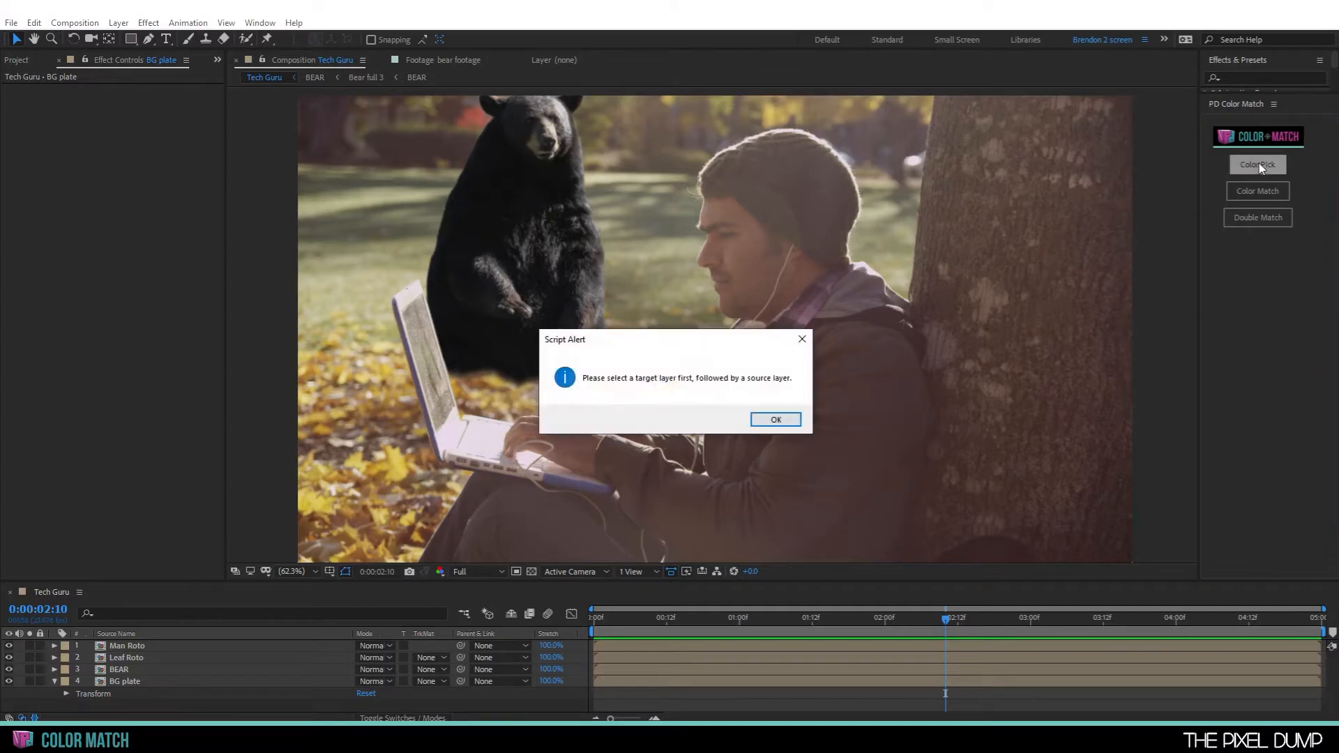
mouse_move(1225, 182)
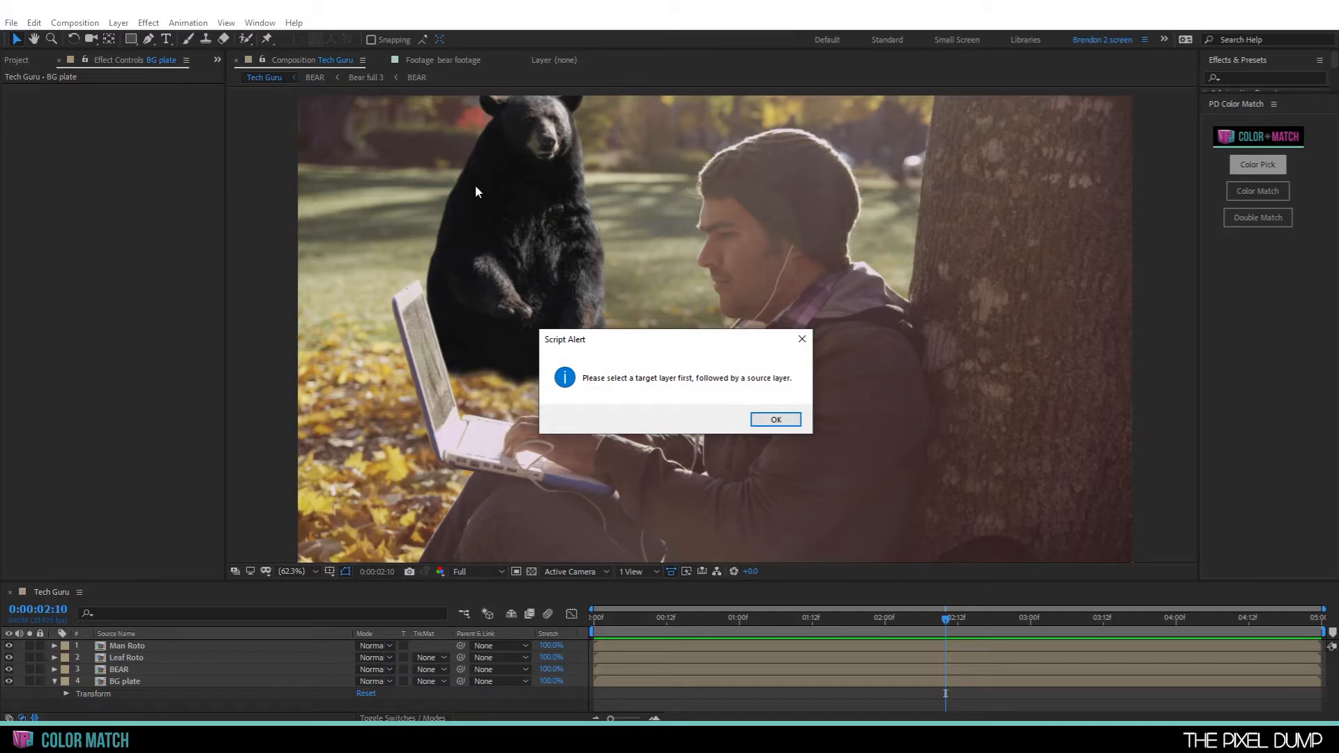
mouse_move(902, 354)
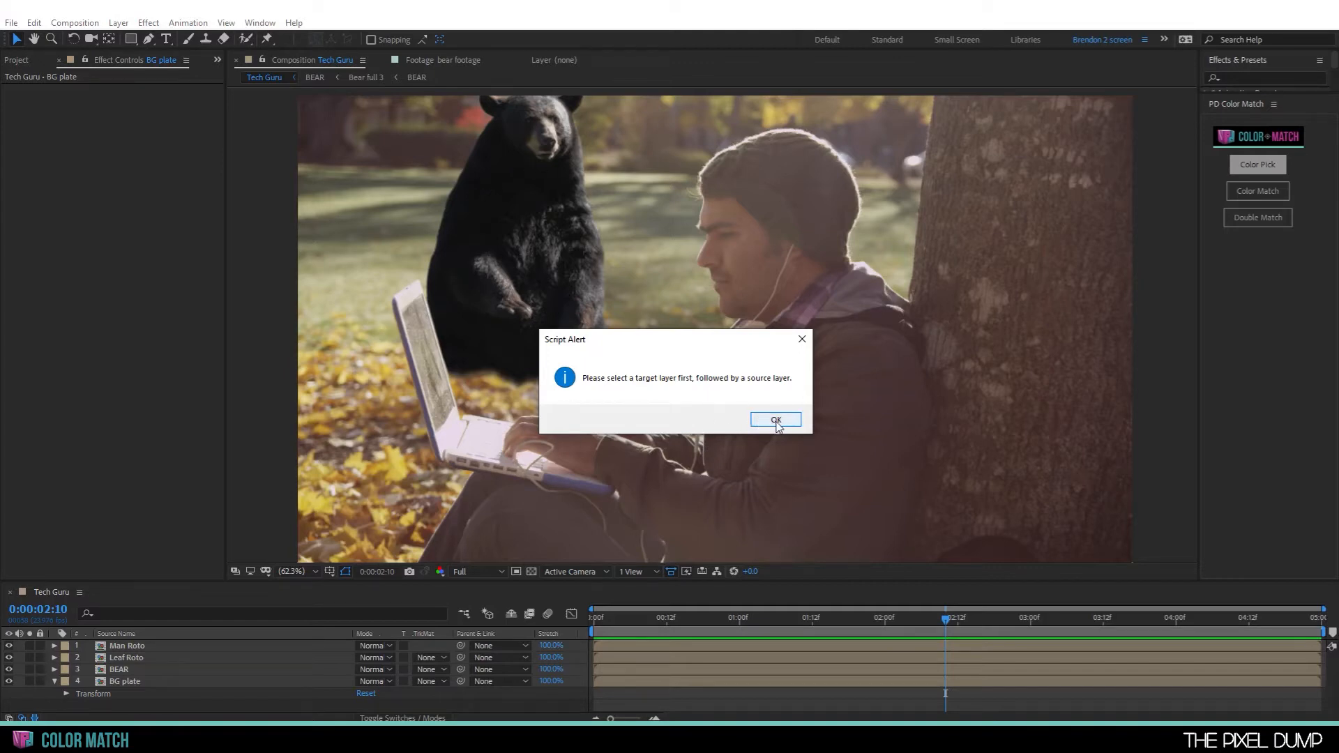
left_click(774, 419)
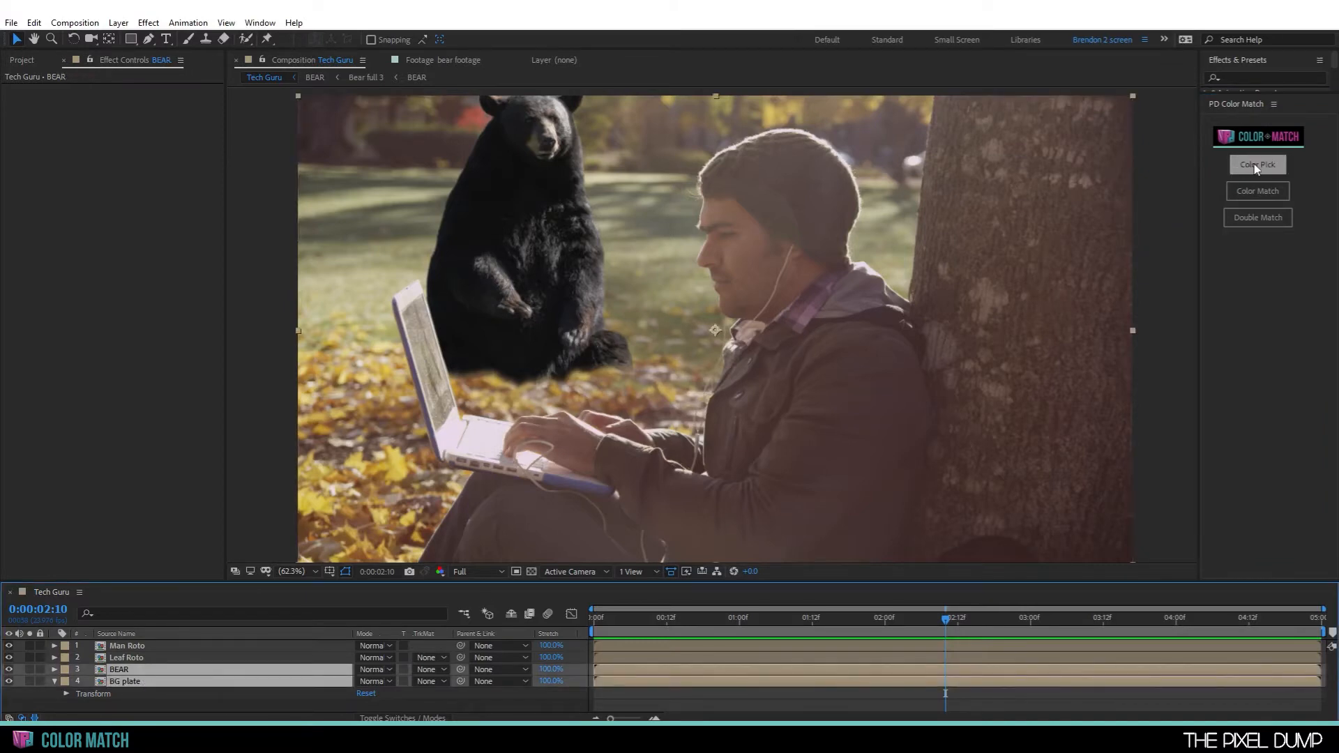
left_click(1255, 164)
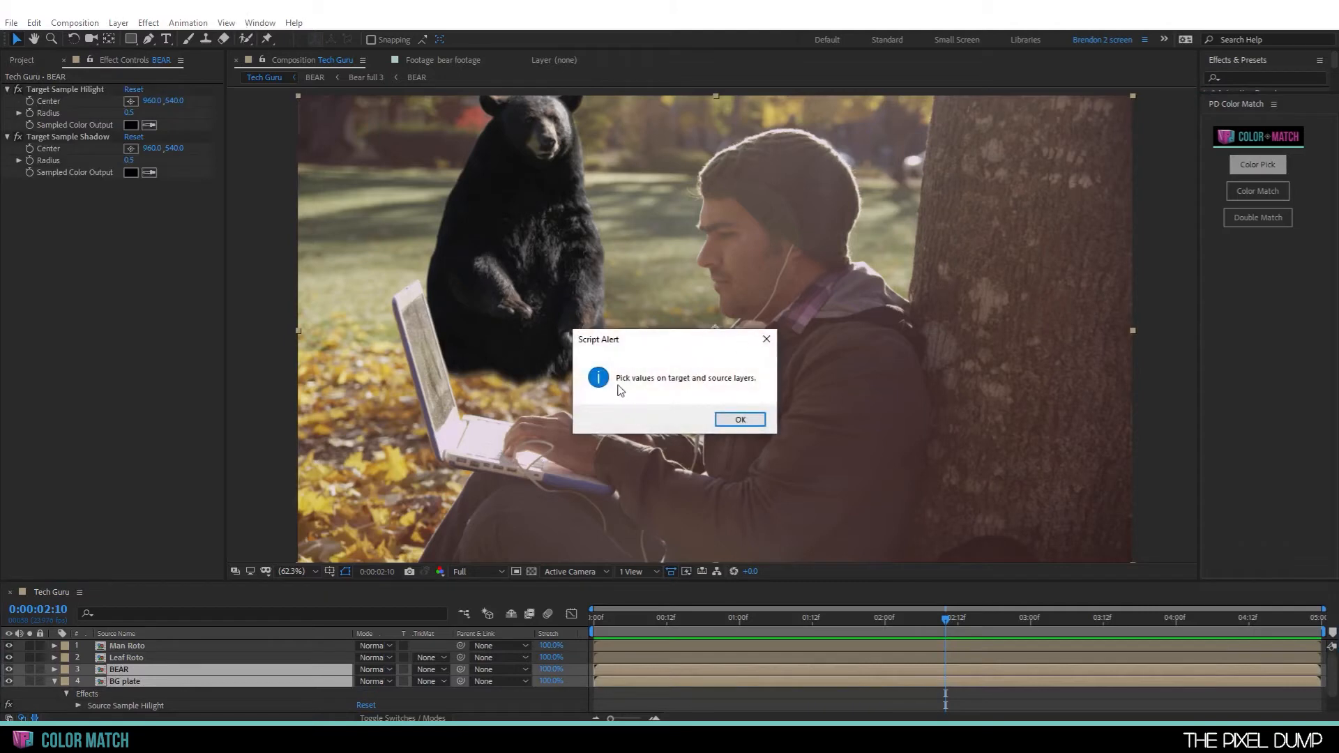
mouse_move(664, 425)
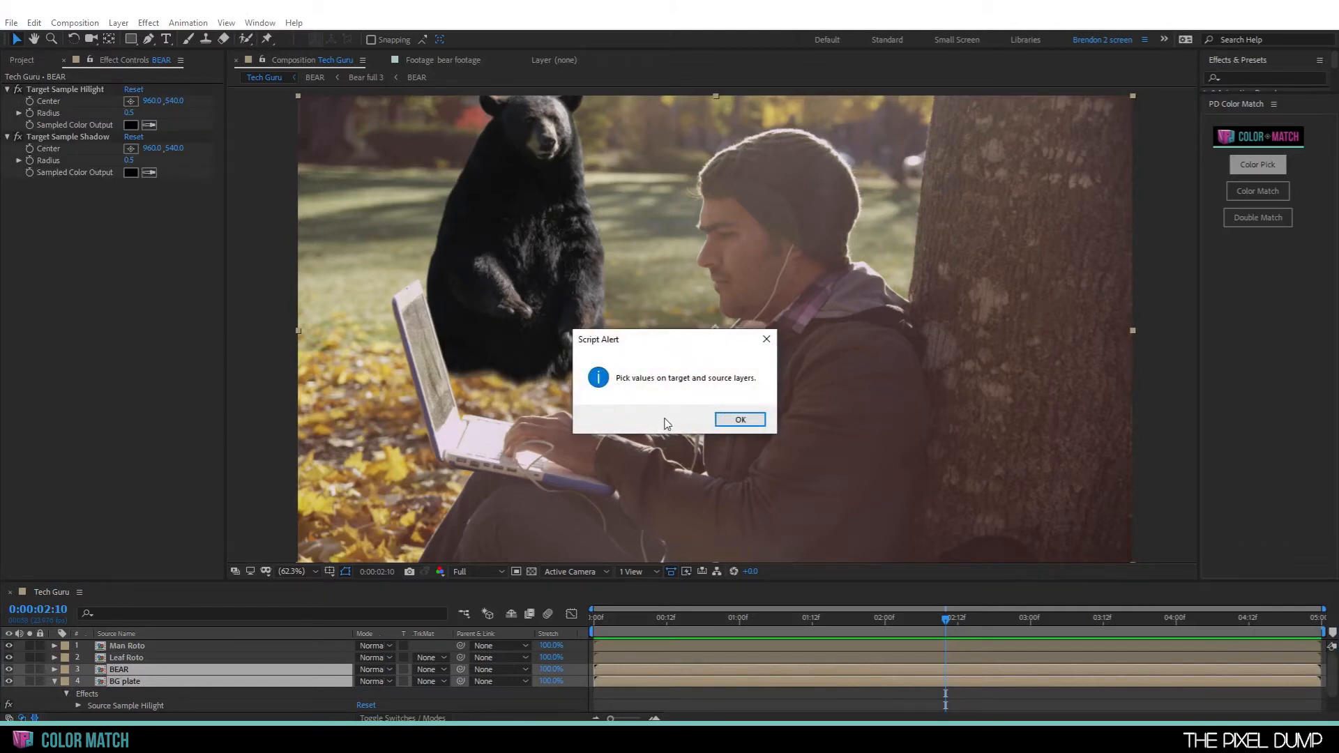
- Place the bear's highlight sample on top of its head after dismissing the instructions
left_click(739, 419)
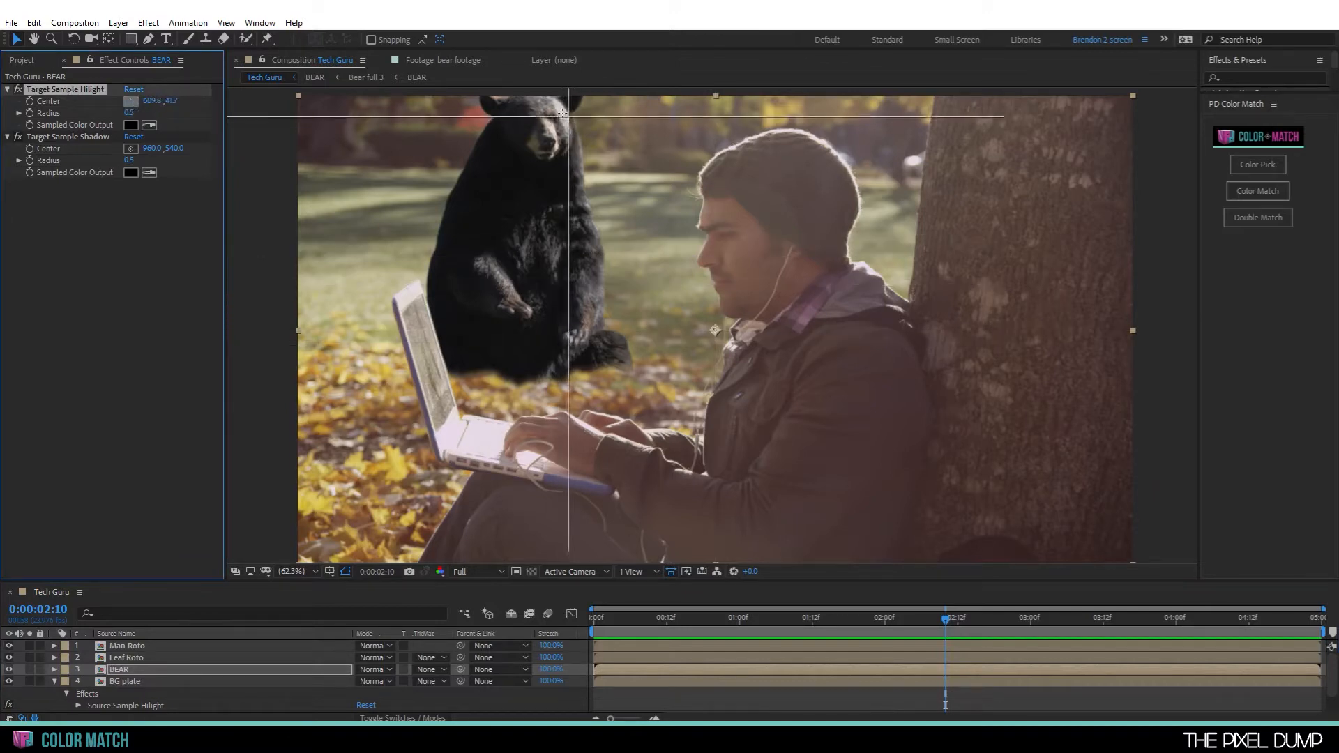
left_click_drag(563, 113, 562, 106)
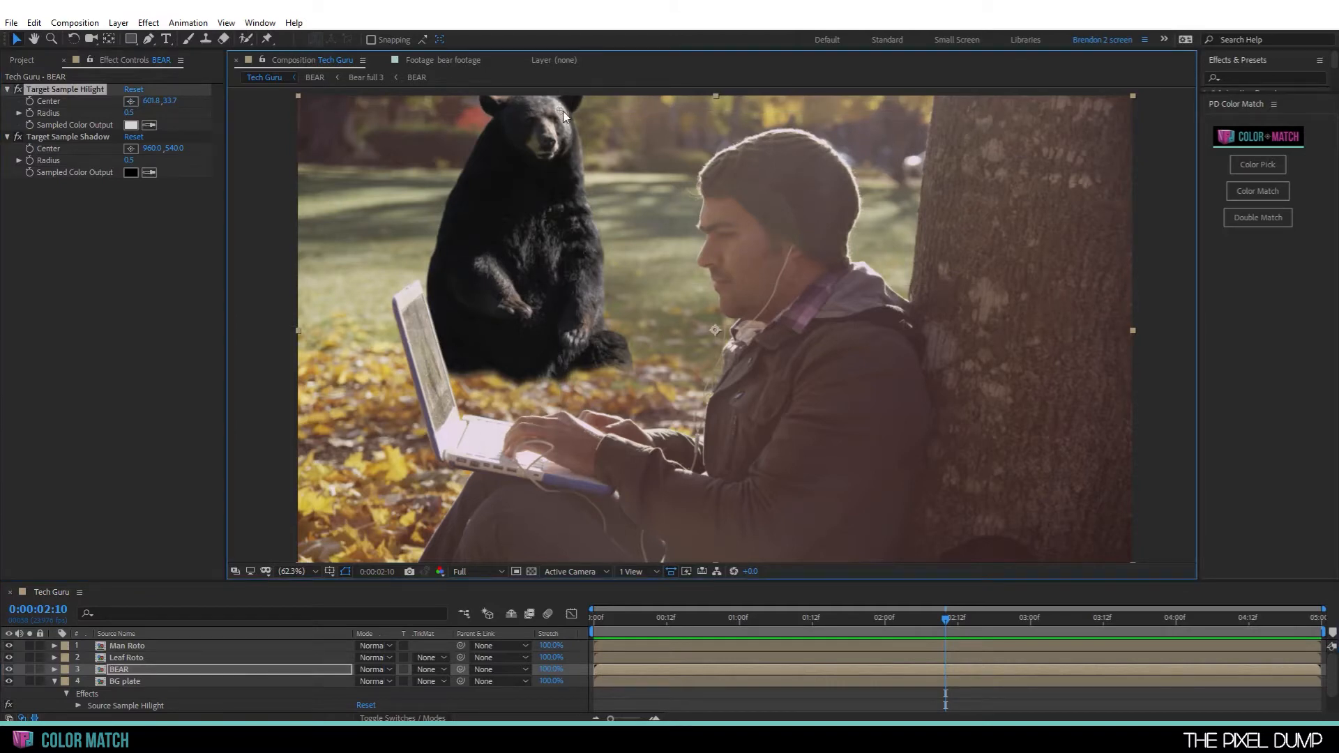
mouse_move(863, 277)
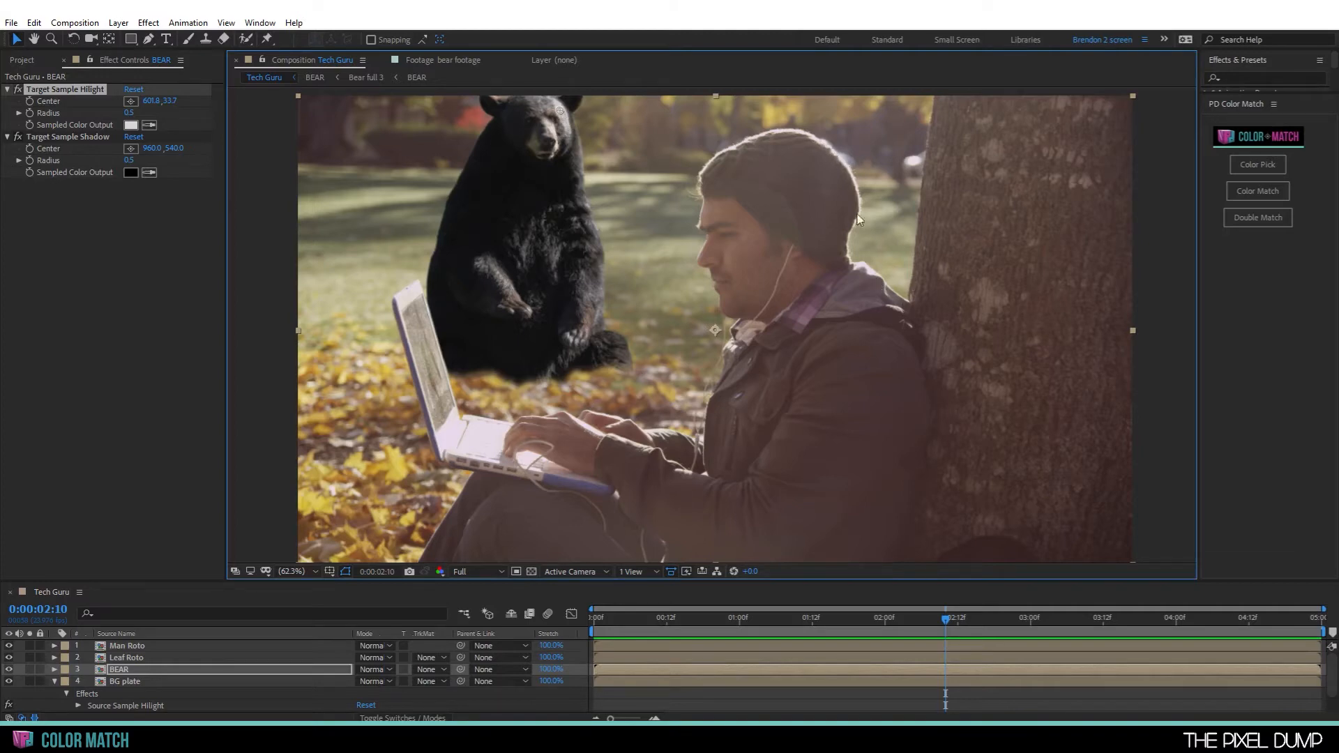
mouse_move(879, 331)
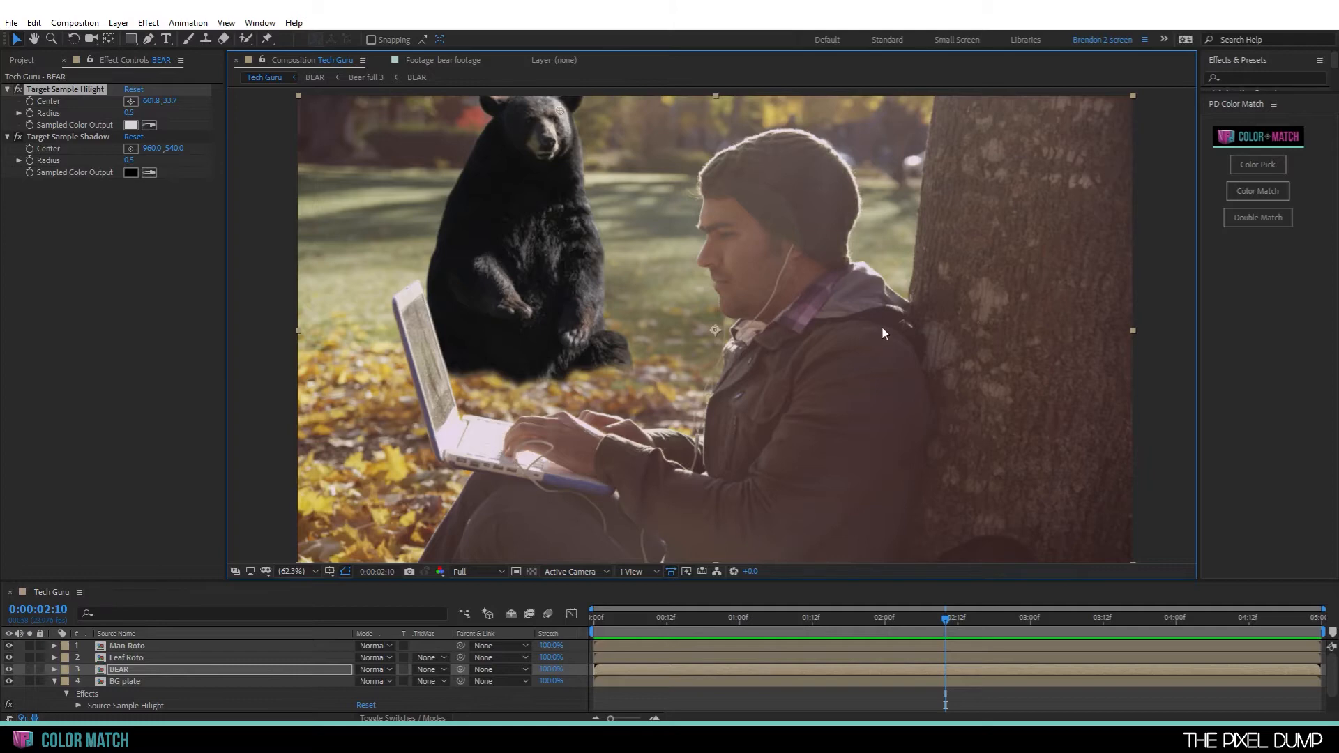
mouse_move(882, 322)
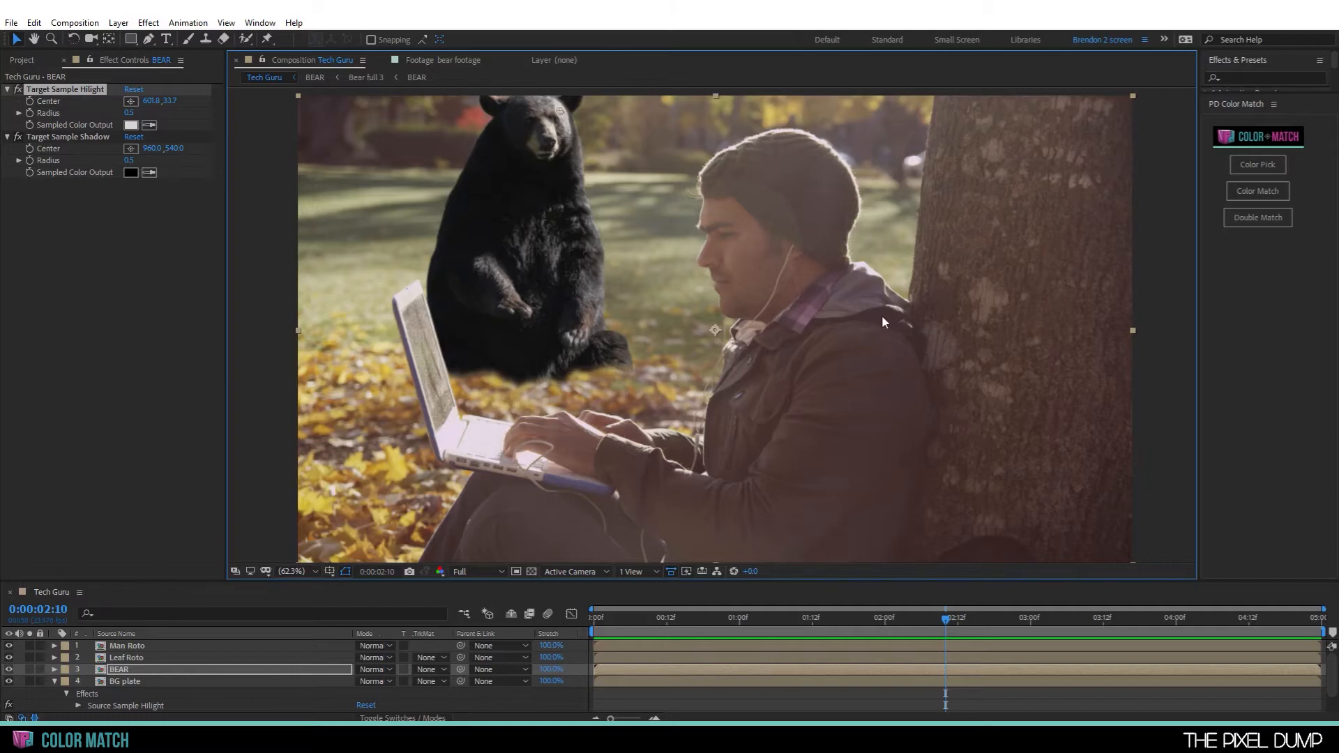
mouse_move(913, 335)
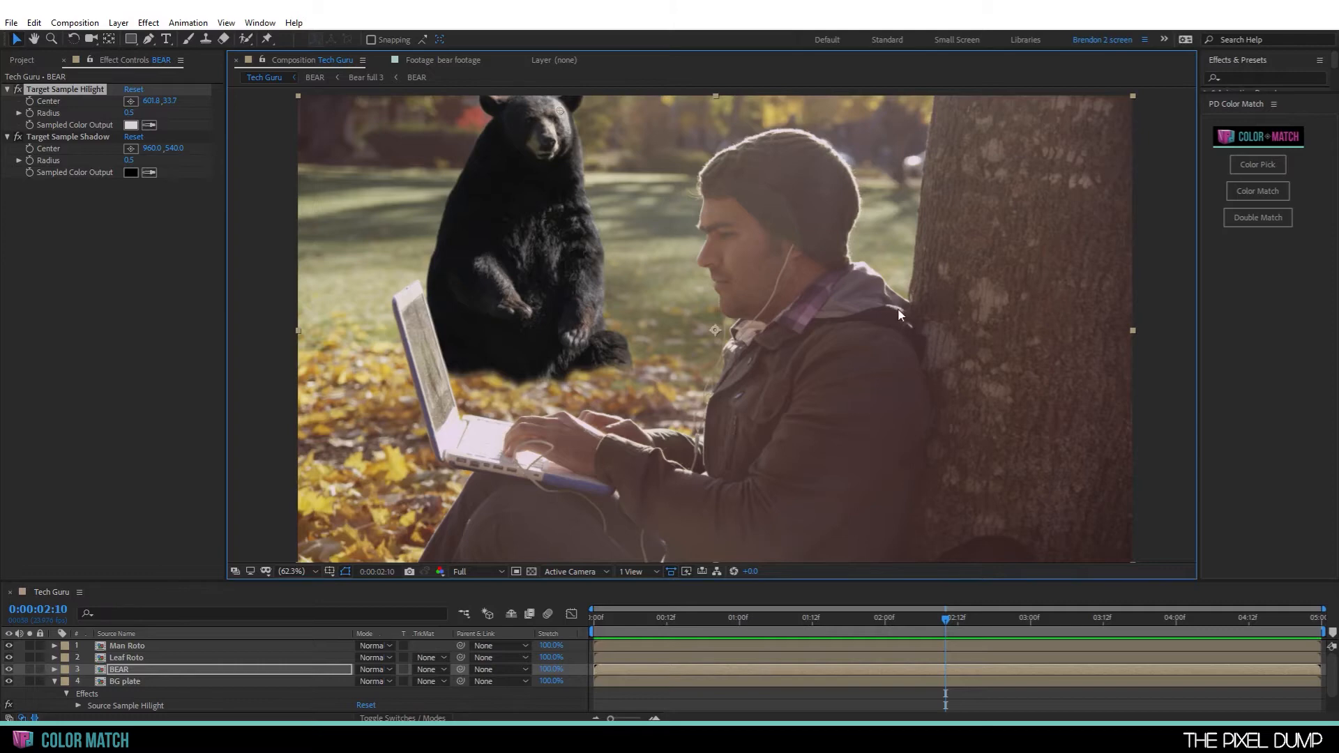
mouse_move(890, 322)
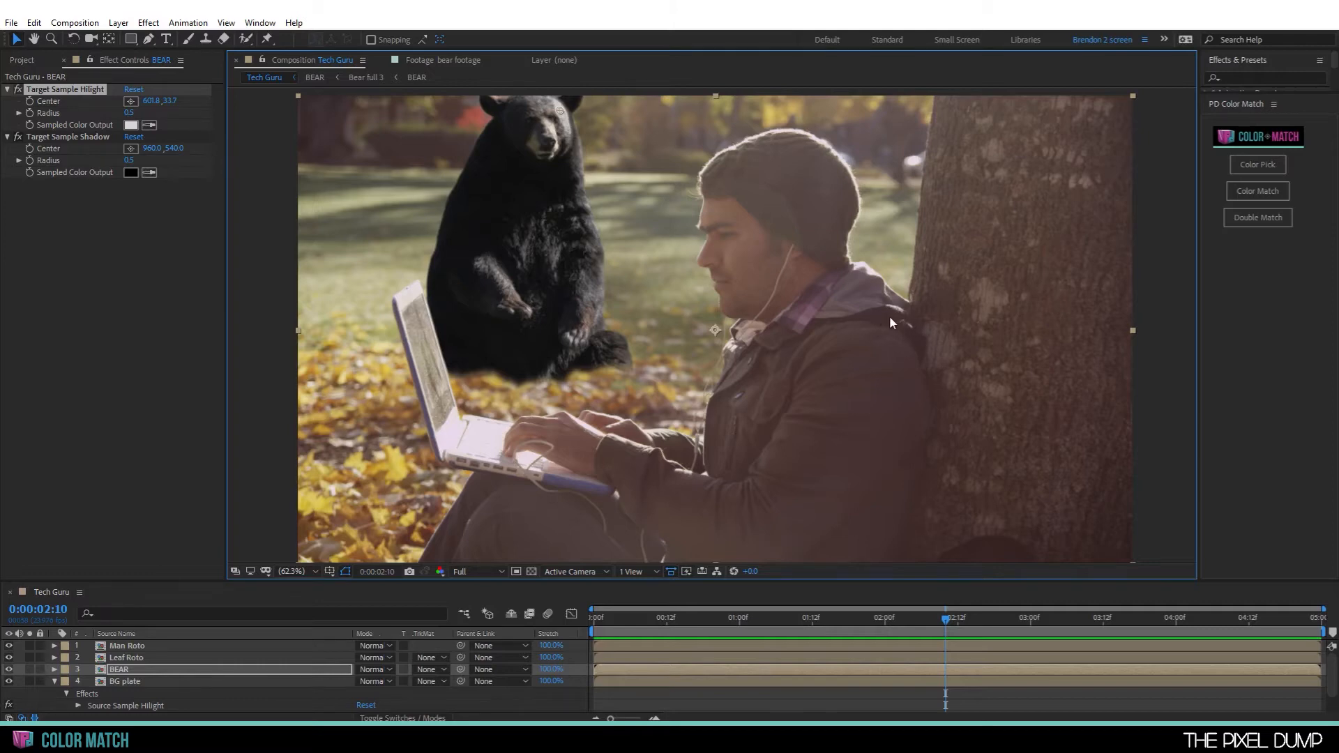
mouse_move(658, 151)
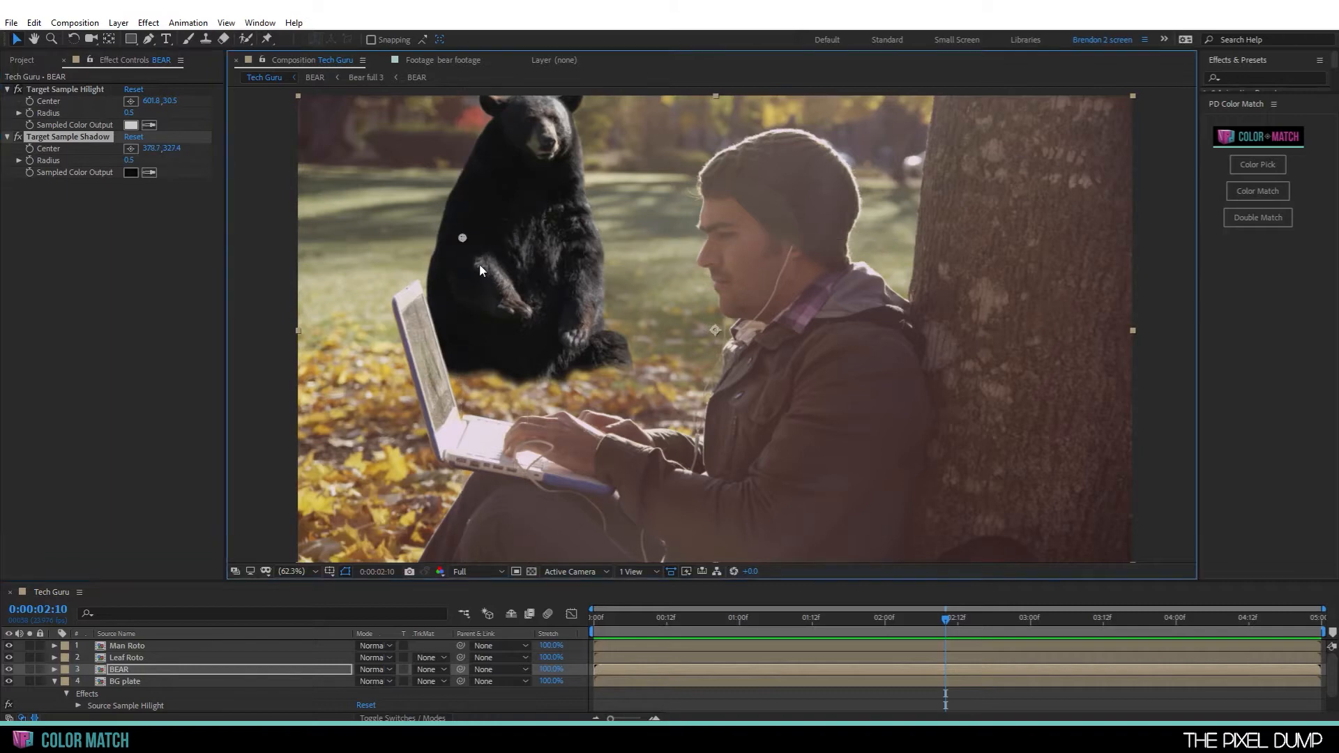
mouse_move(506, 168)
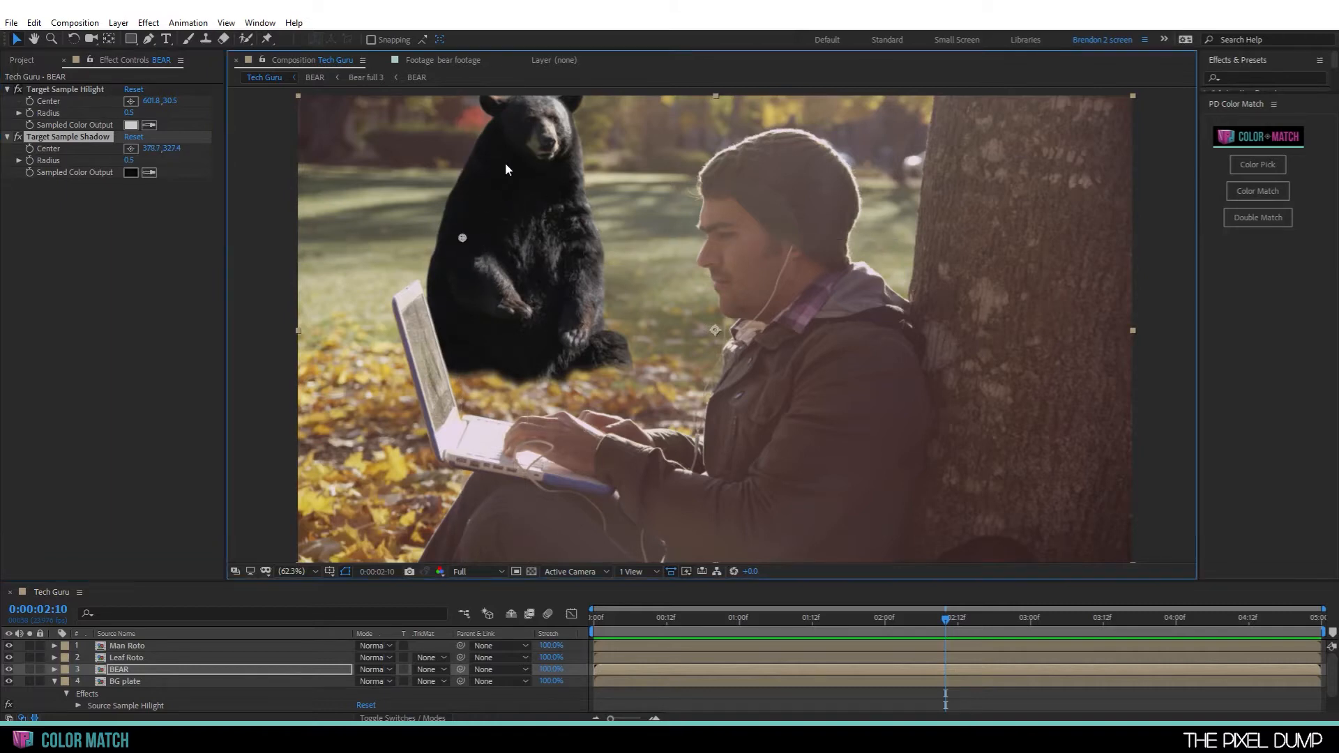
mouse_move(696, 529)
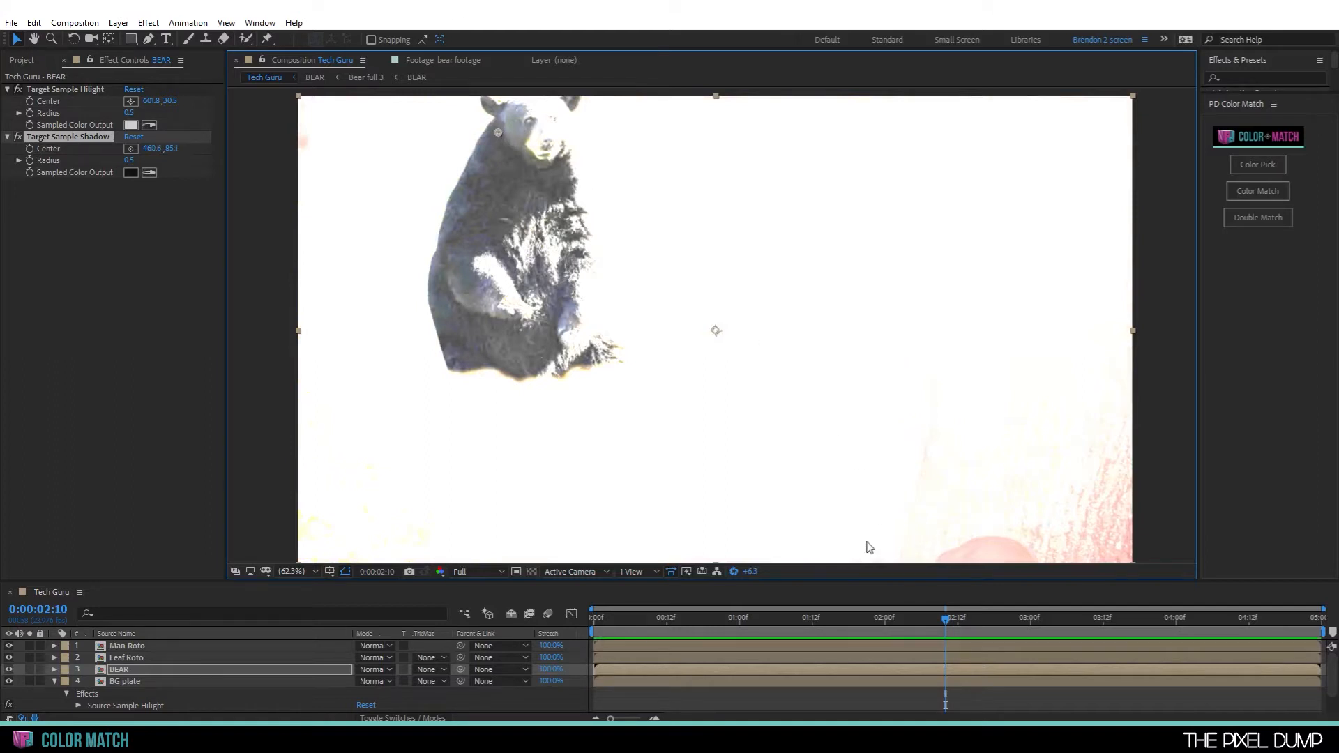
left_click(750, 571)
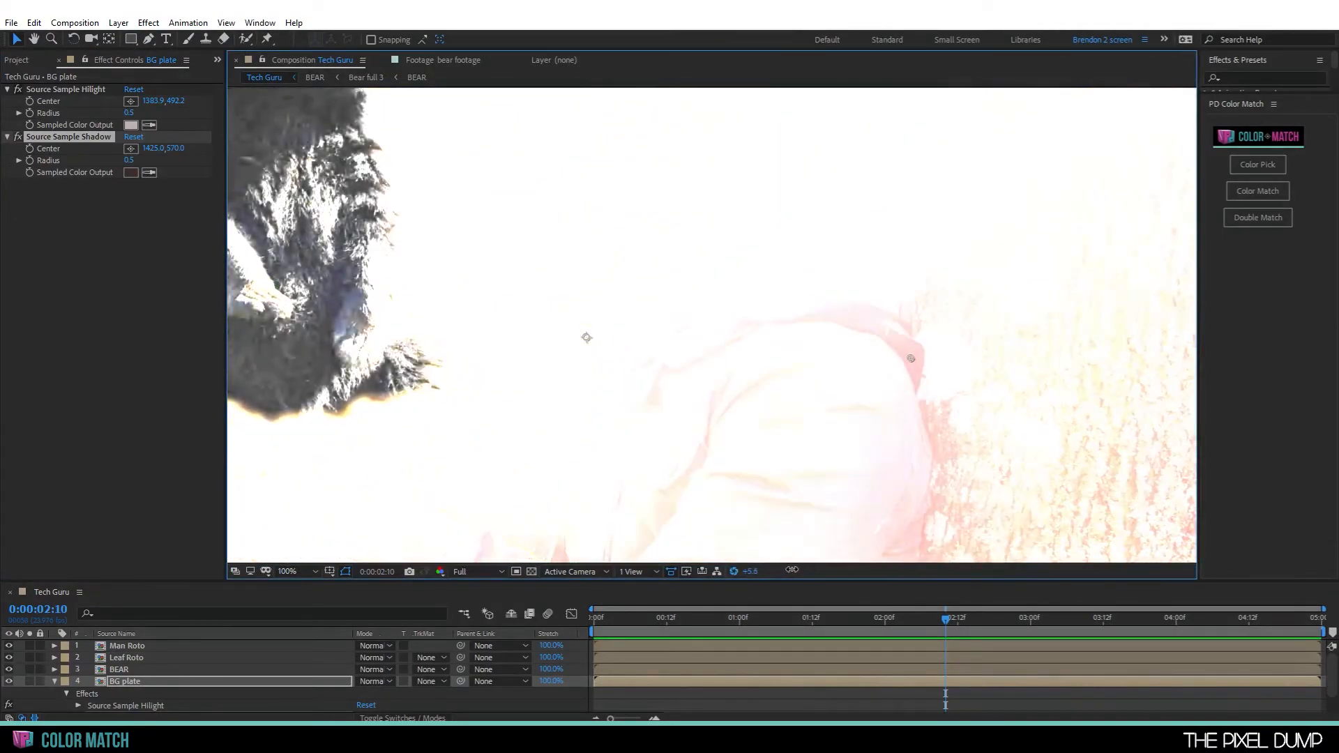
- Move the background's shadow sample onto the man's jacket
left_click_drag(909, 357, 918, 380)
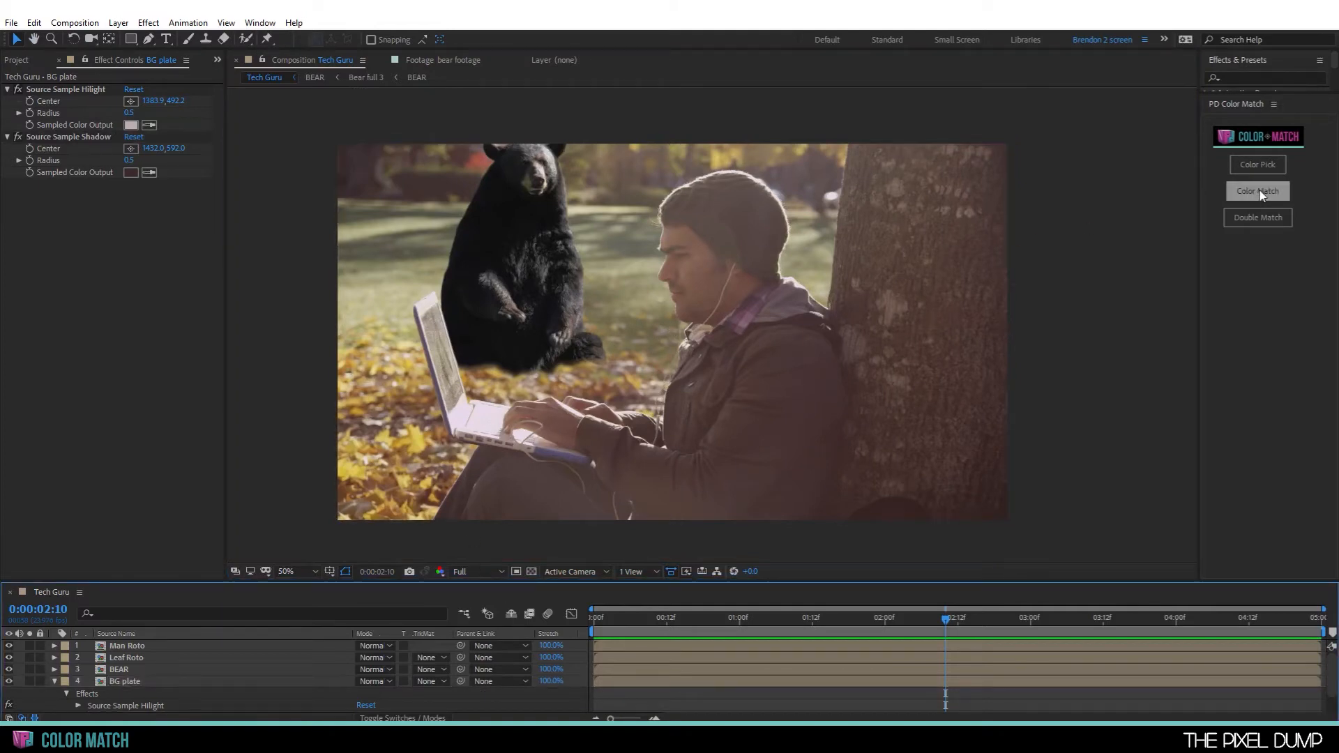
- Run Color Match on the bear against the park plate and confirm completion
left_click(1256, 191)
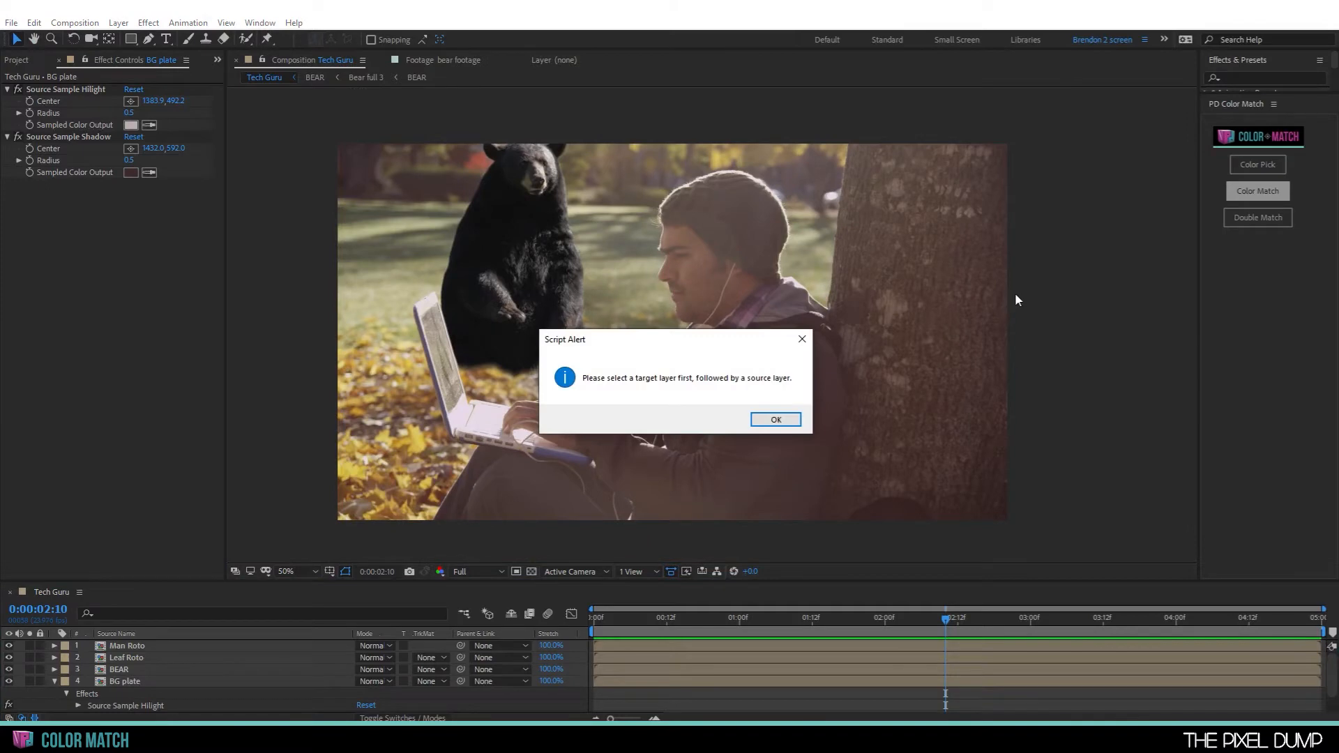
mouse_move(650, 386)
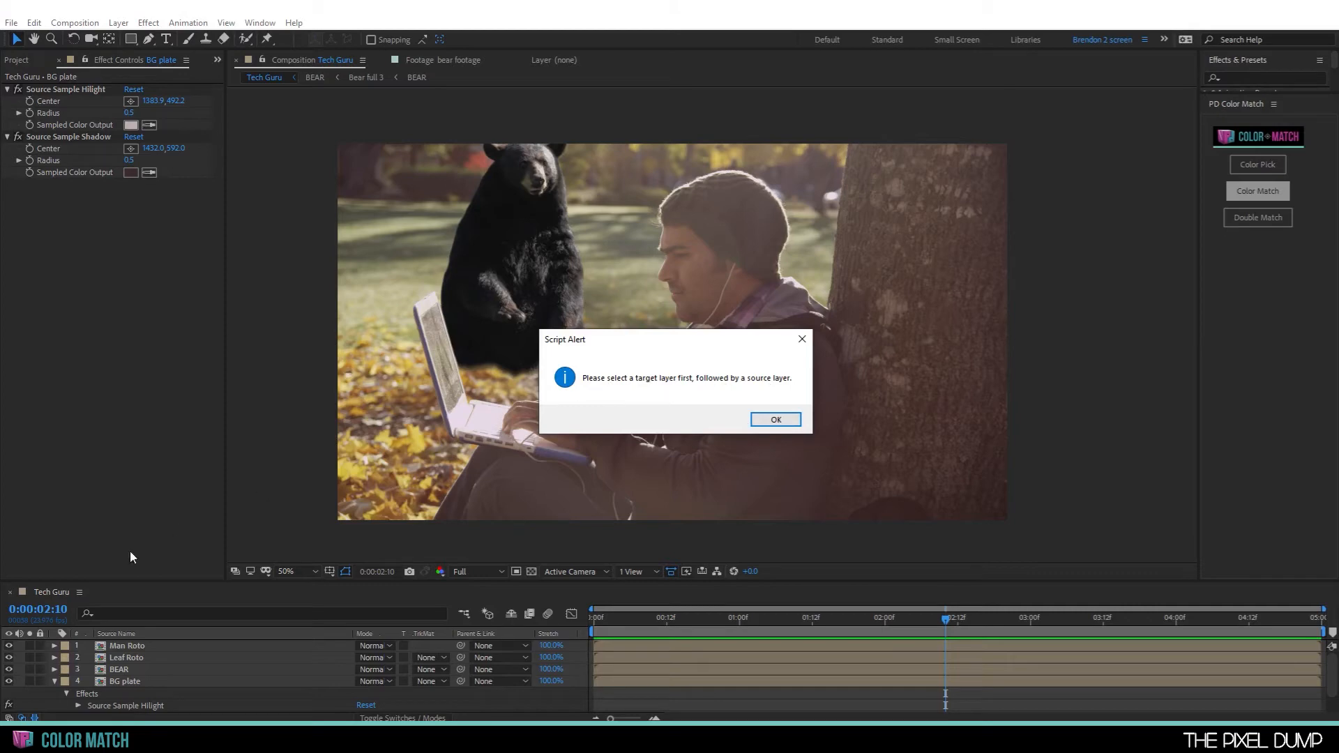
mouse_move(773, 419)
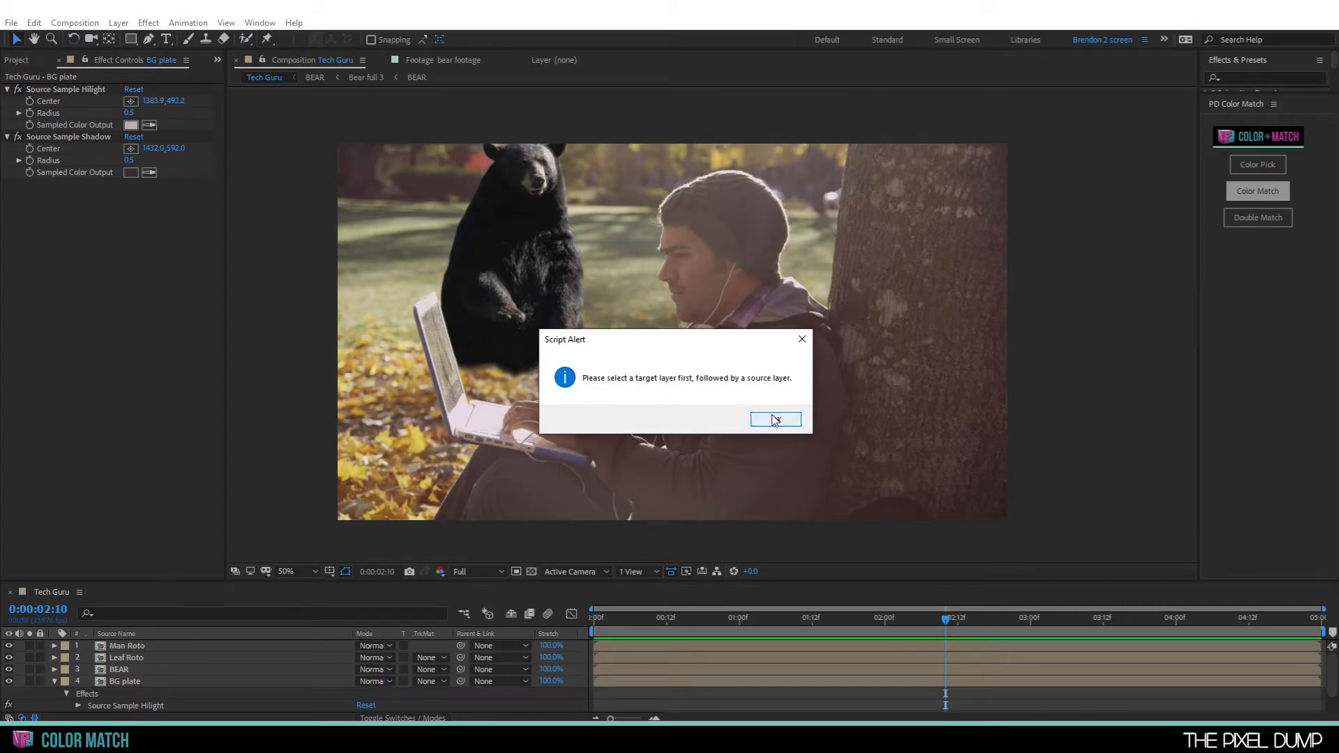
left_click(773, 419)
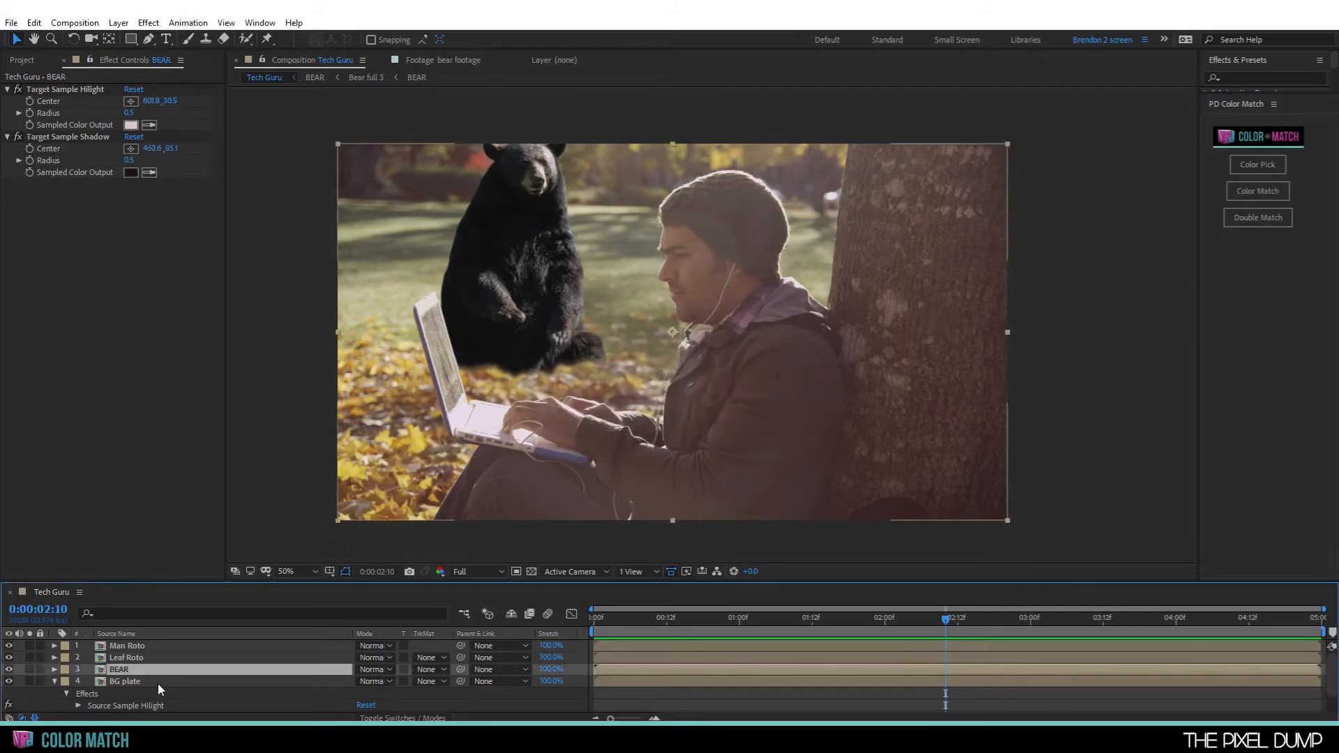
left_click(1256, 190)
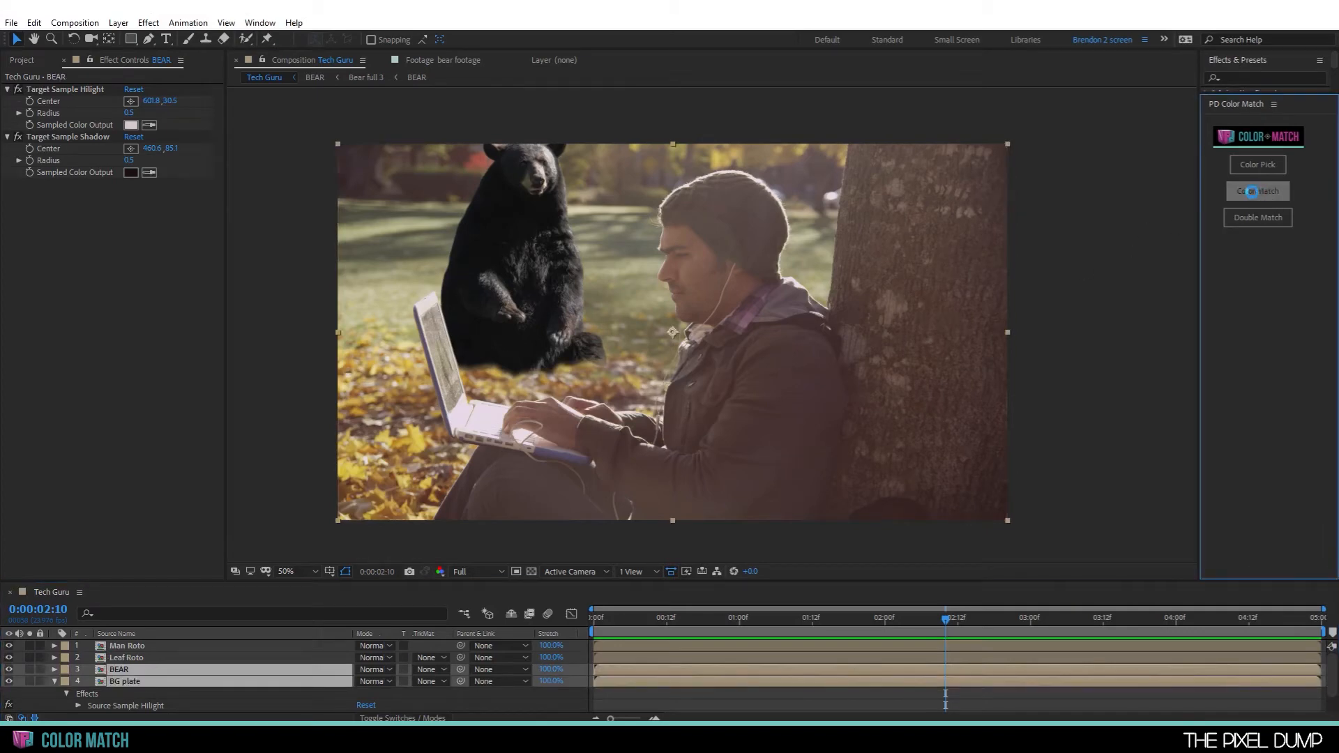
left_click(1255, 190)
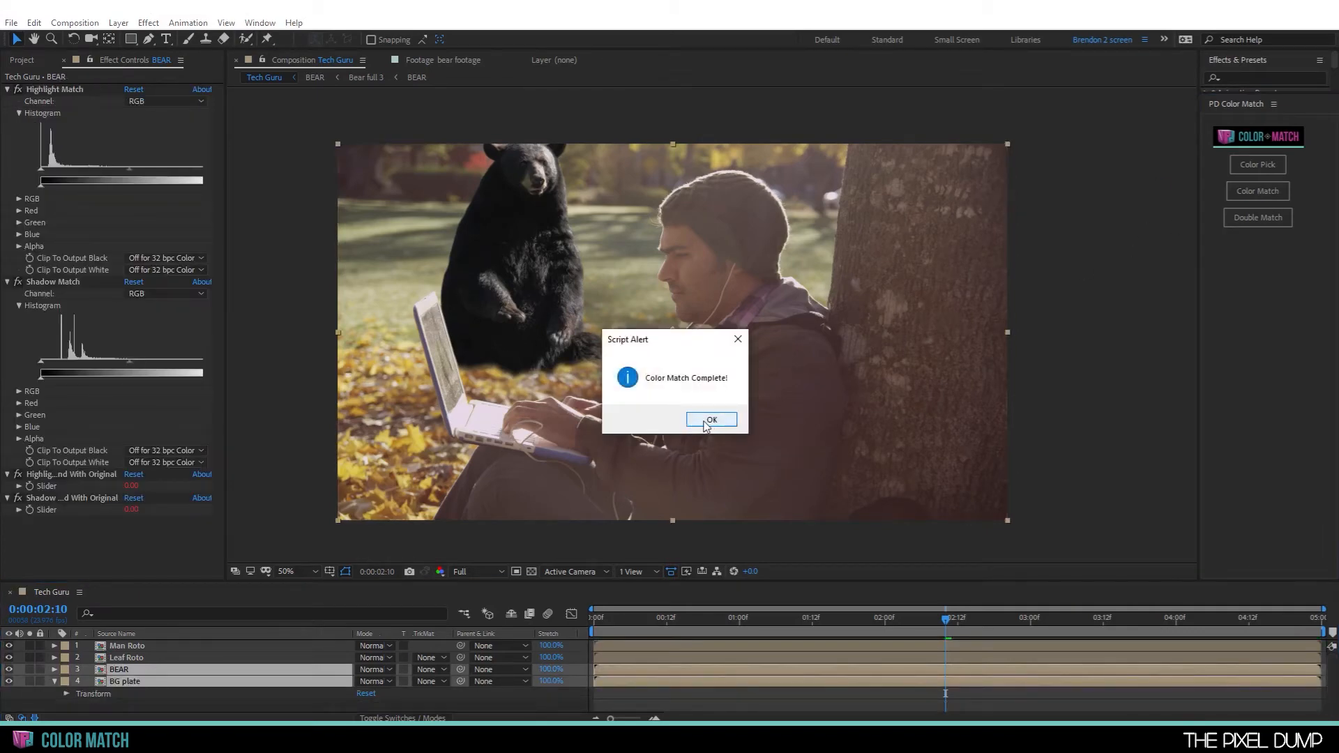
left_click(711, 419)
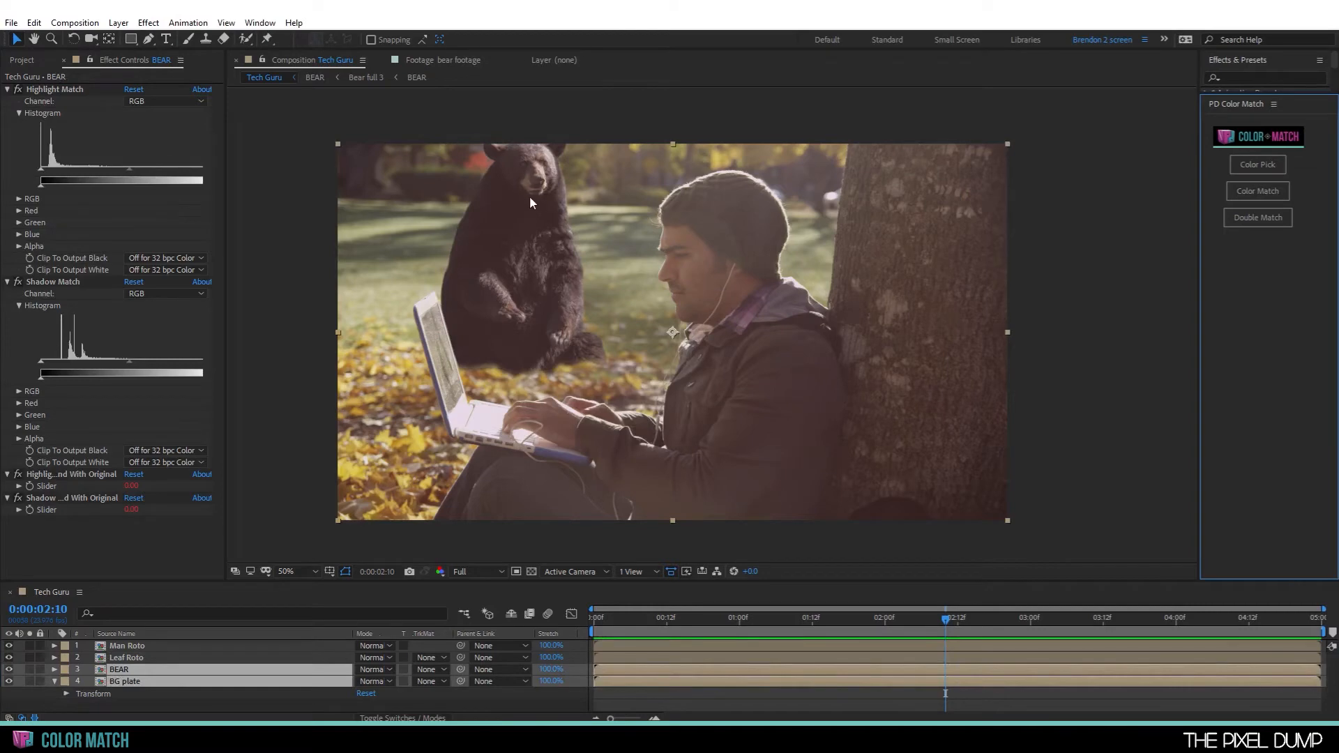
mouse_move(666, 478)
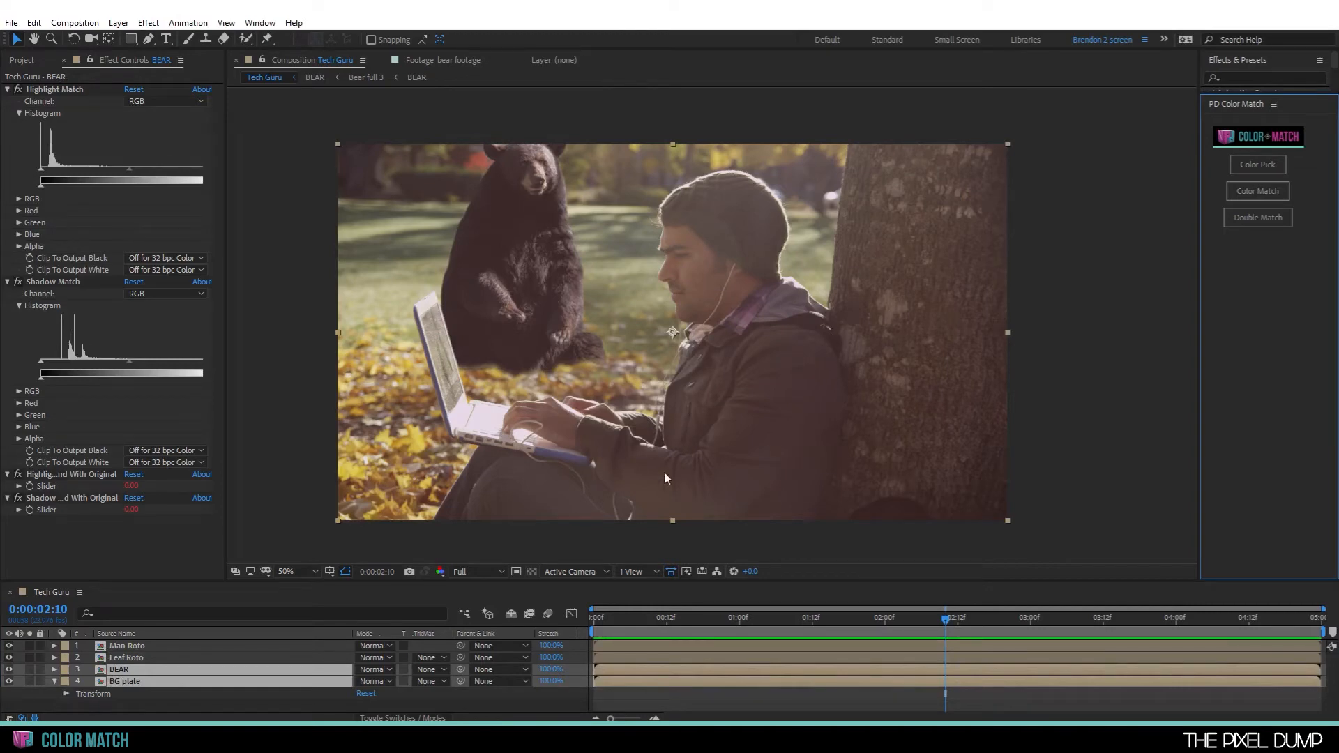
mouse_move(648, 707)
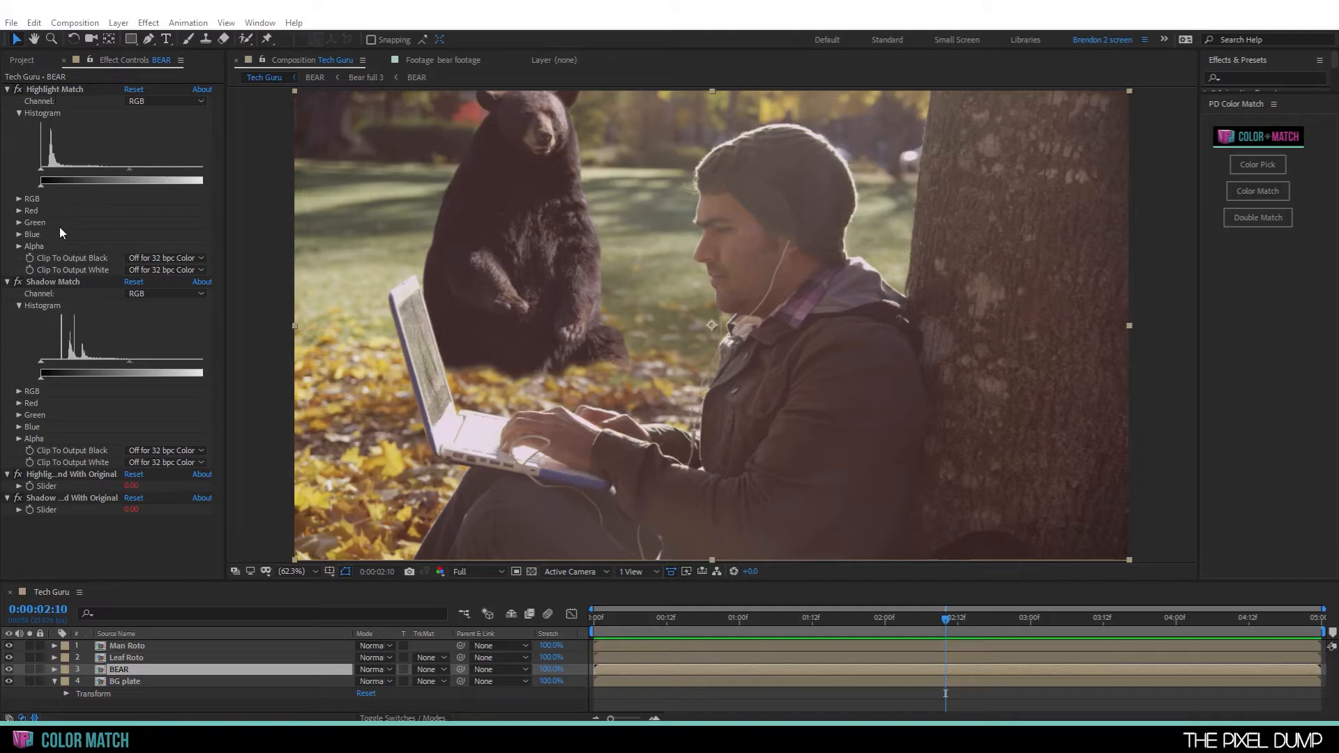
mouse_move(84, 288)
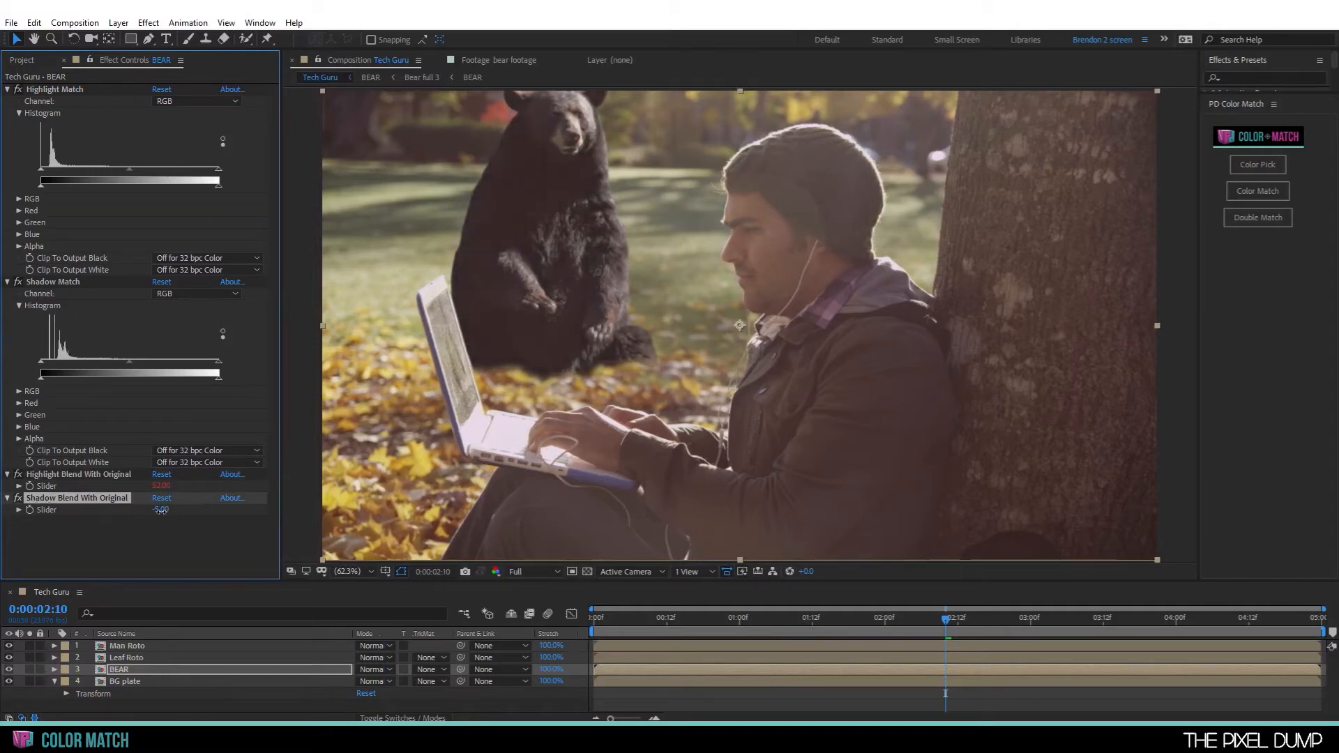
- Try out the shadow blend slider, then reset both blend amounts to zero
left_click_drag(160, 510, 212, 509)
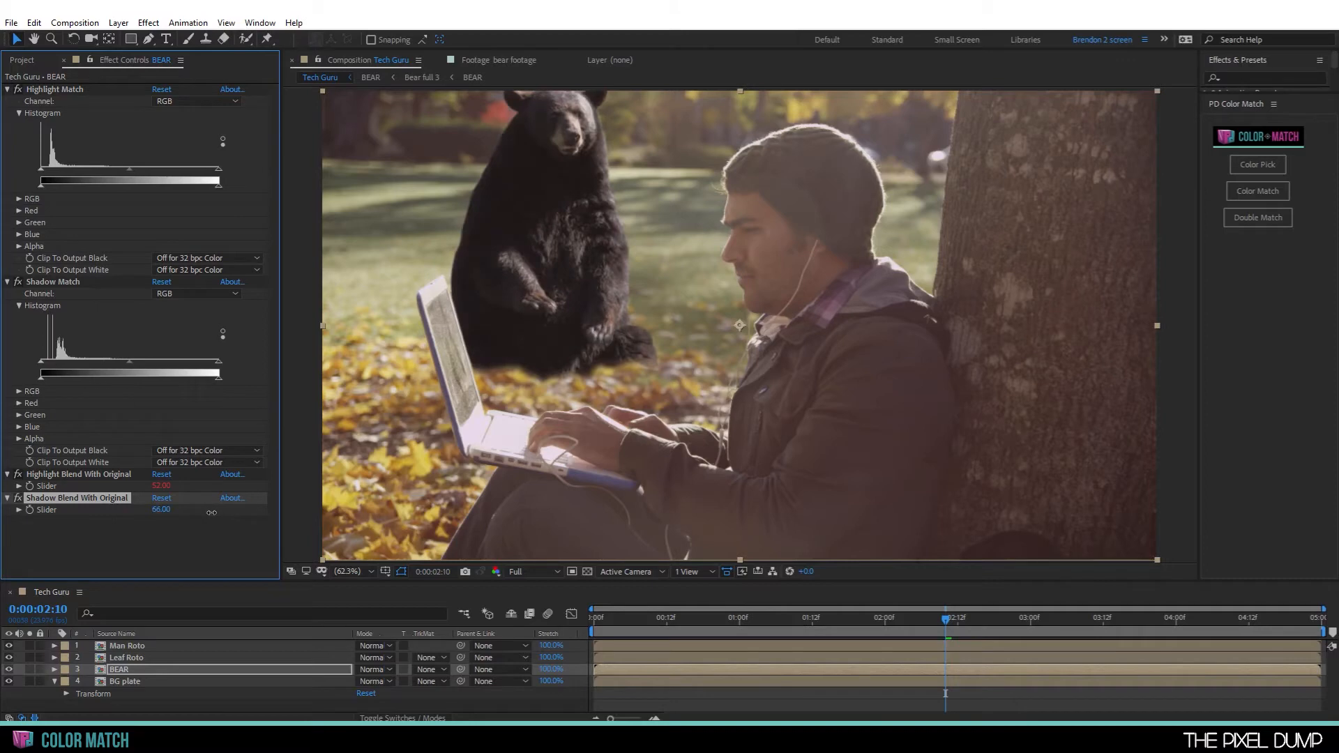
left_click_drag(210, 513, 158, 512)
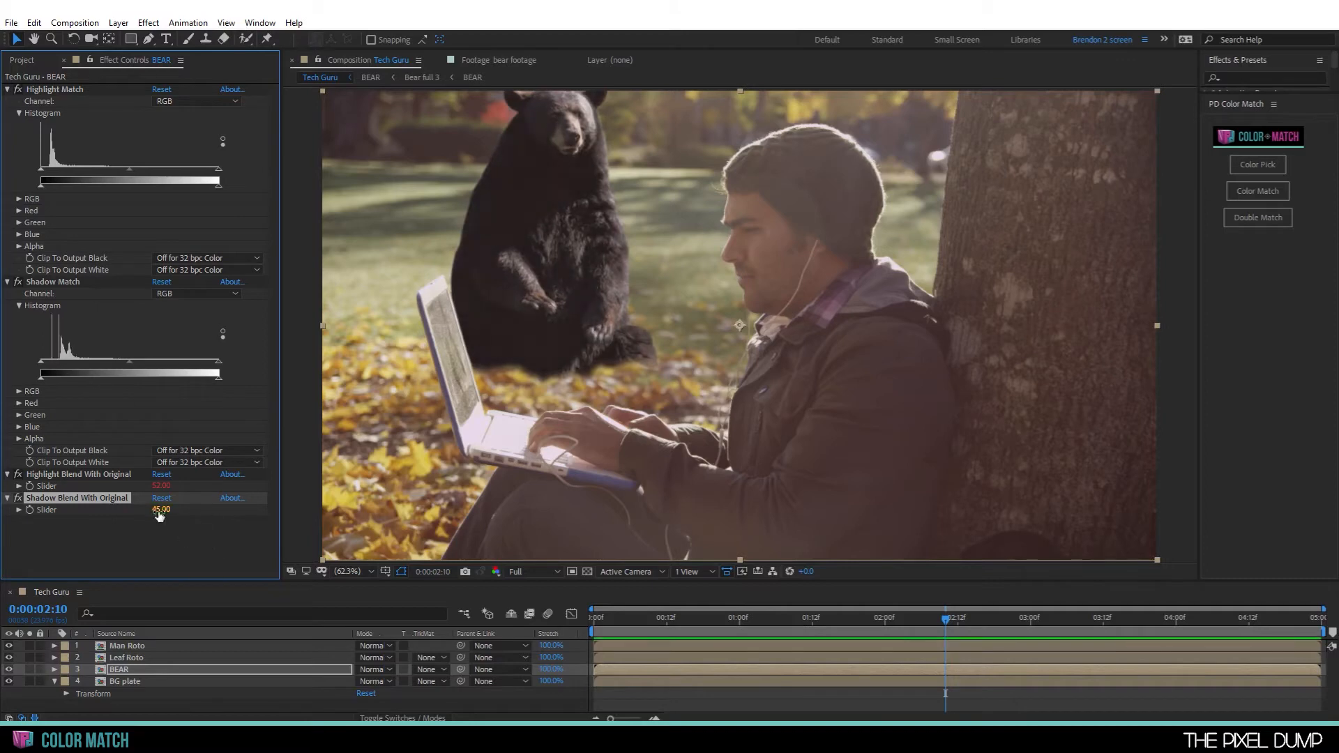
left_click(162, 486)
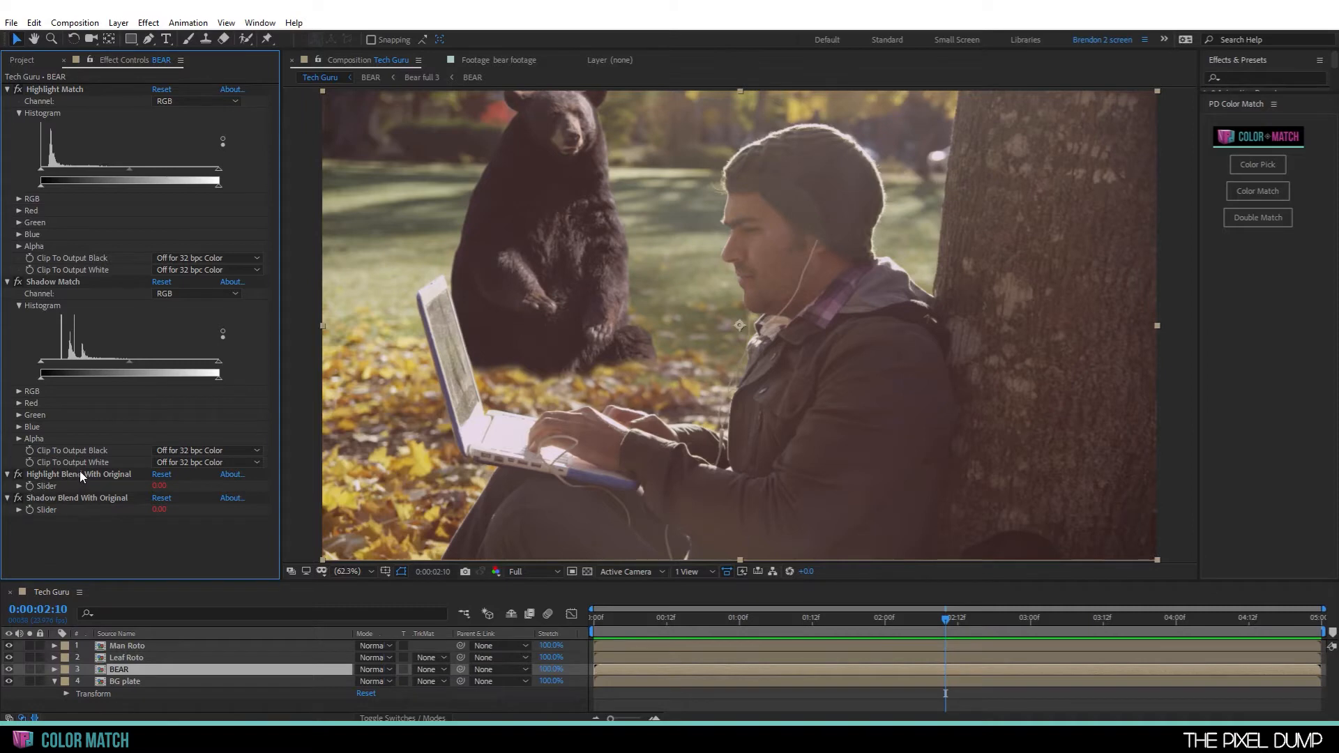
mouse_move(546, 185)
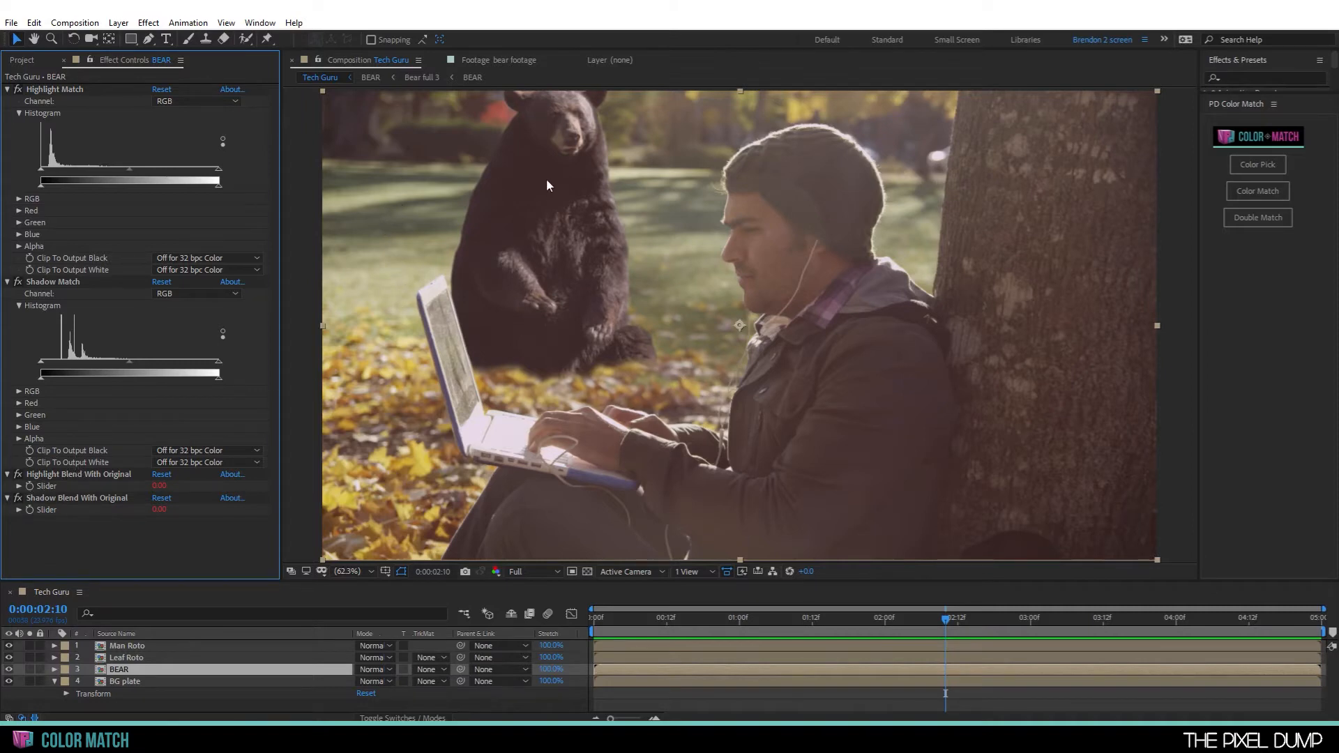
mouse_move(913, 321)
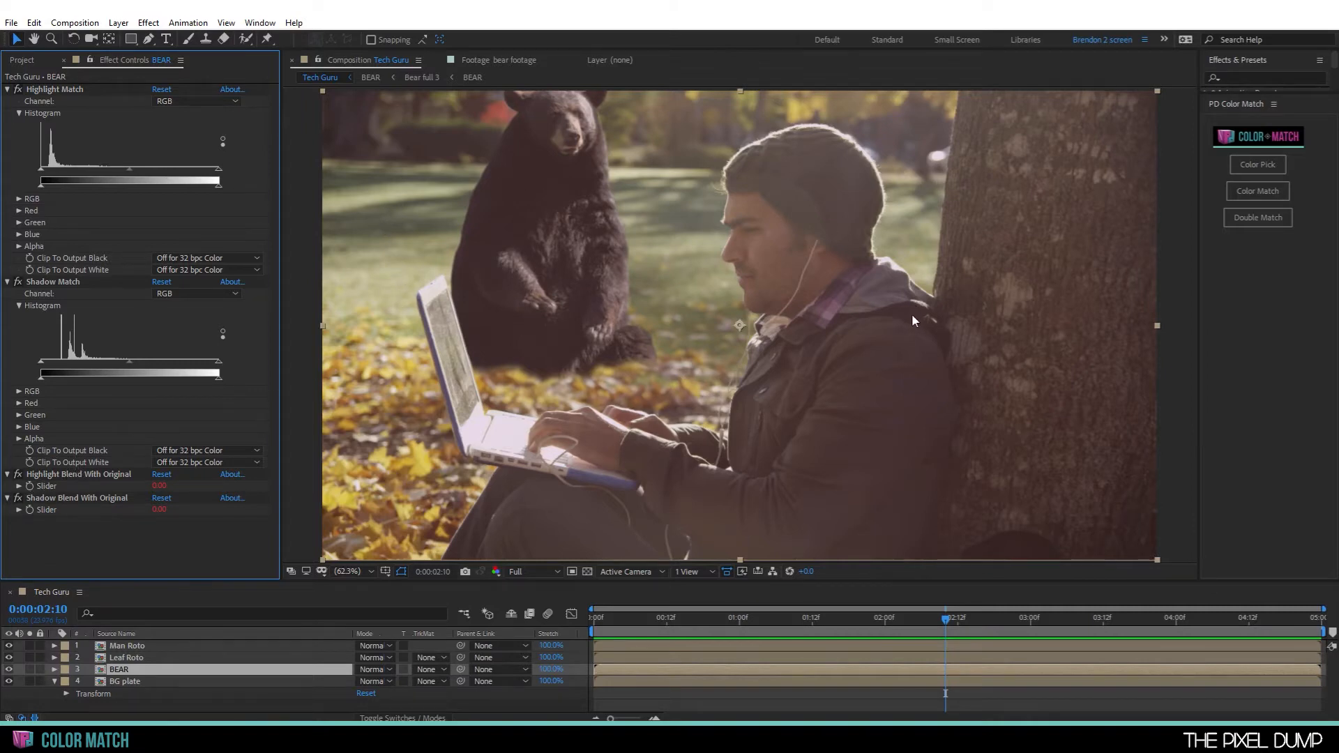
mouse_move(963, 111)
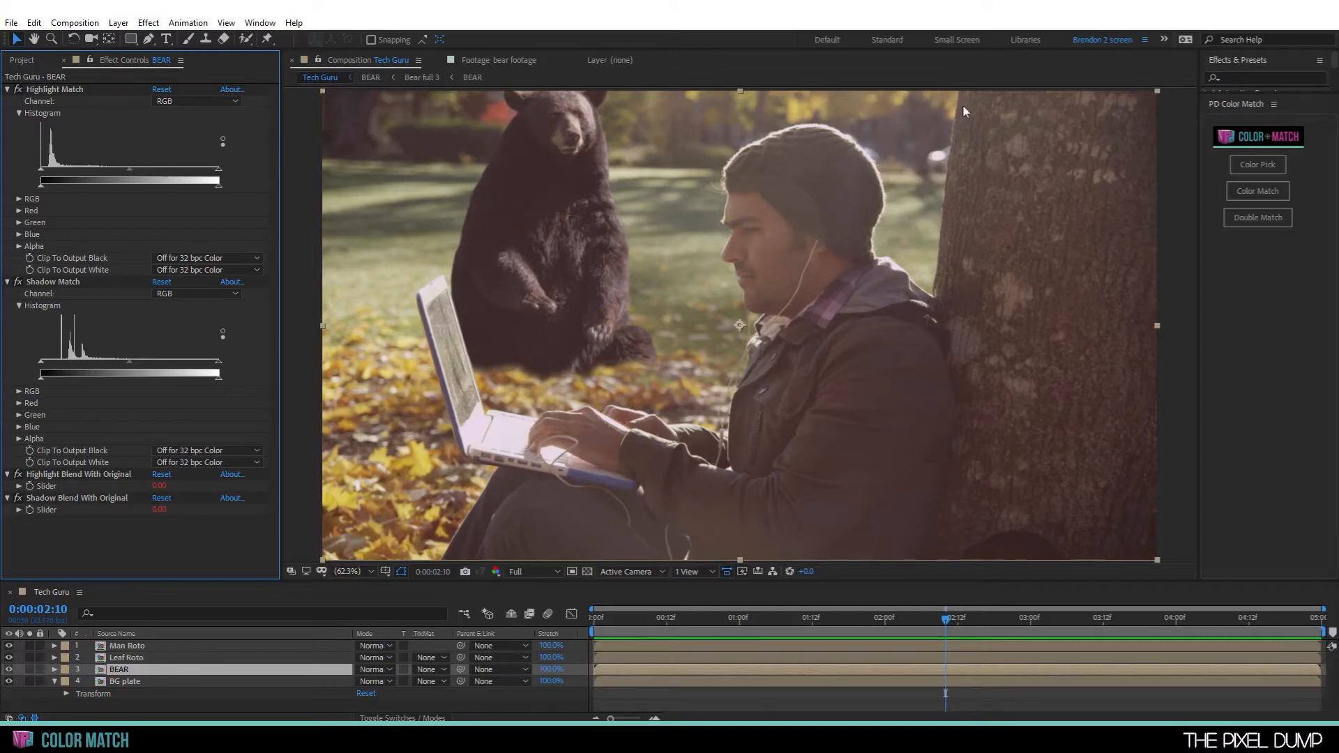
mouse_move(404, 178)
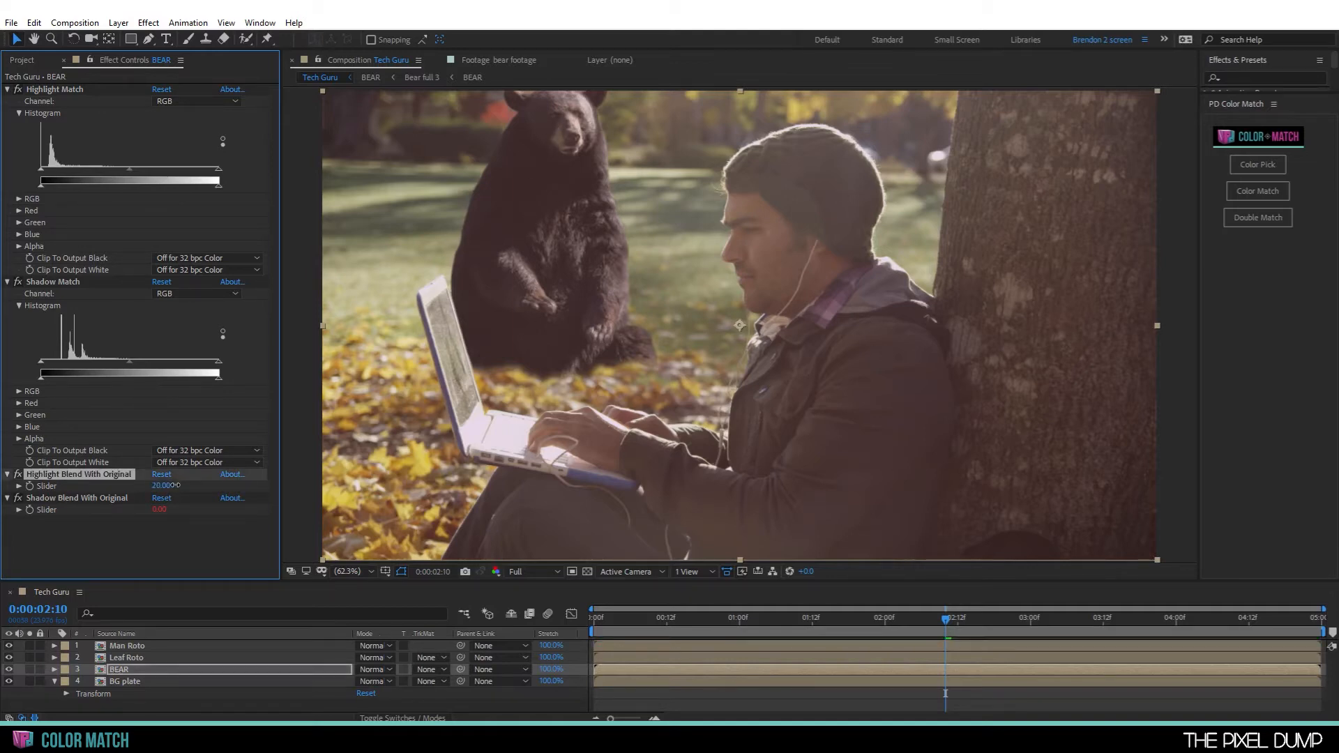
- Set Highlight and Shadow Blend With Original to 15 percent each
left_click_drag(163, 485, 159, 486)
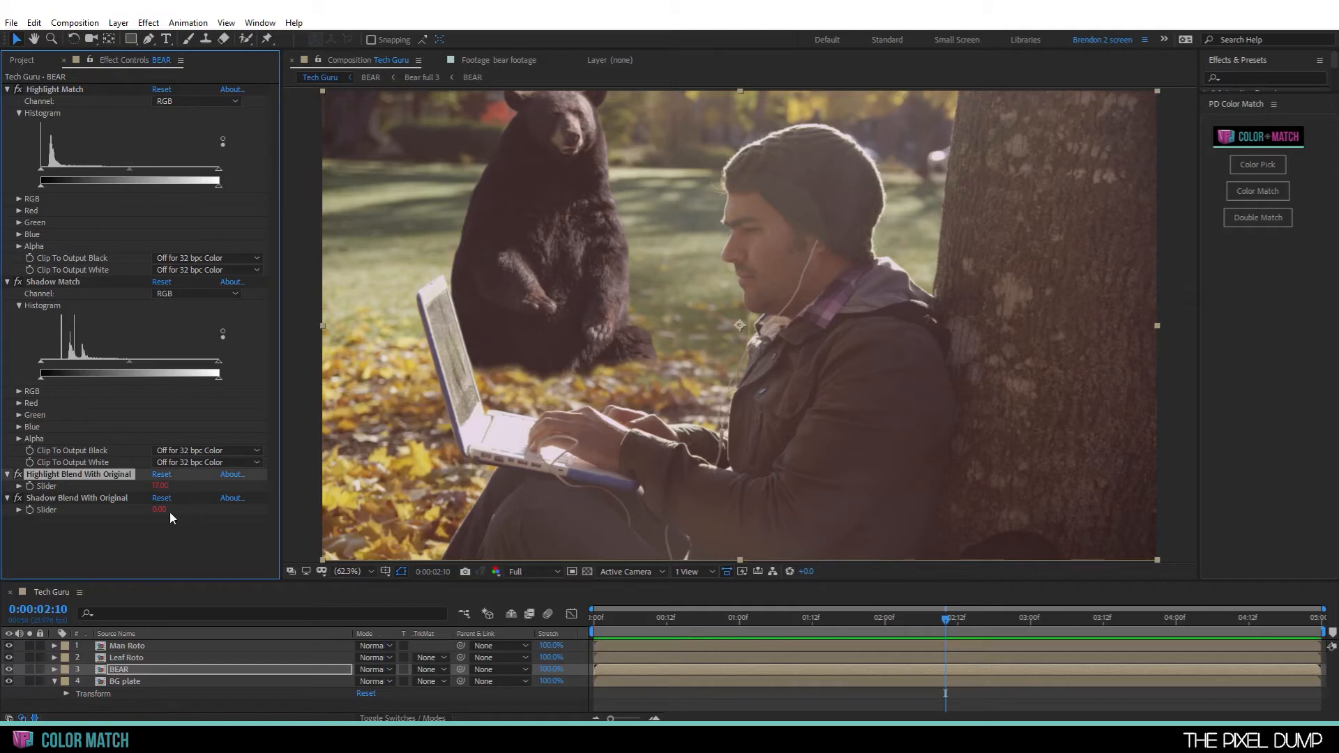
left_click_drag(159, 509, 179, 508)
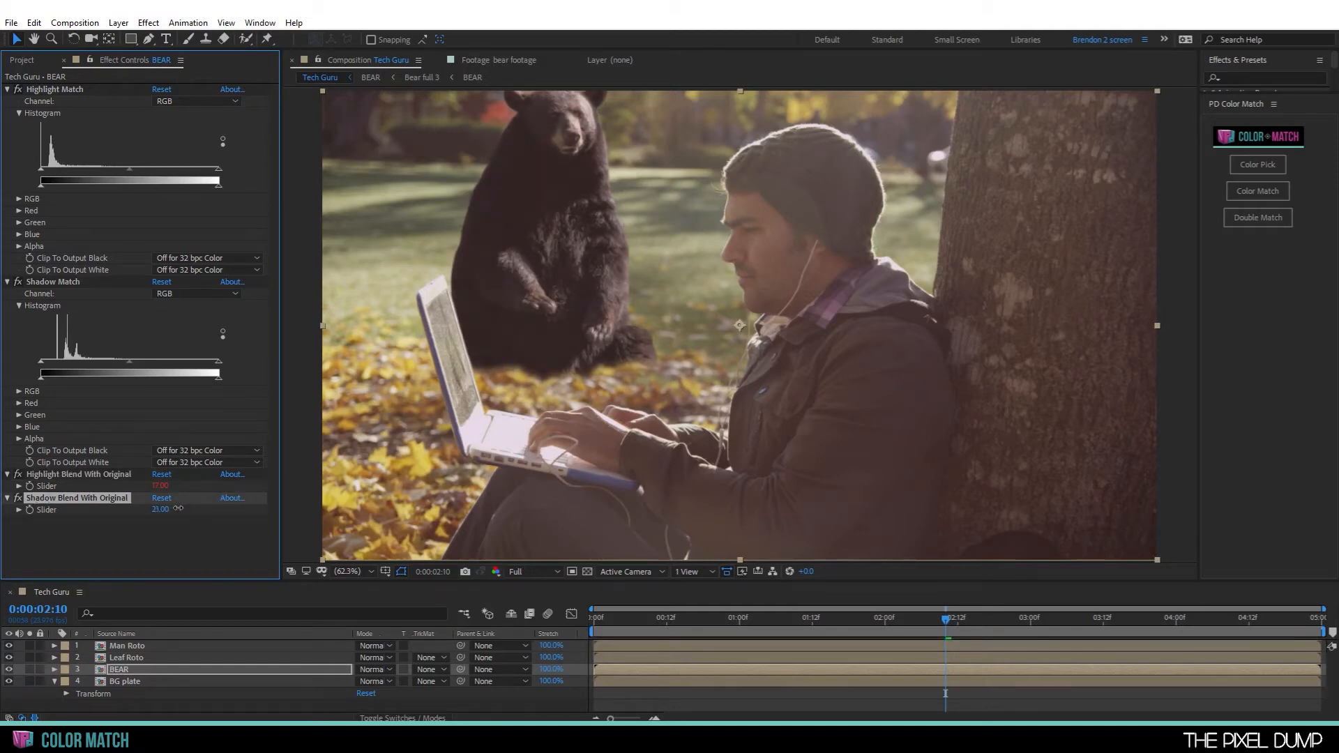
left_click_drag(160, 509, 140, 509)
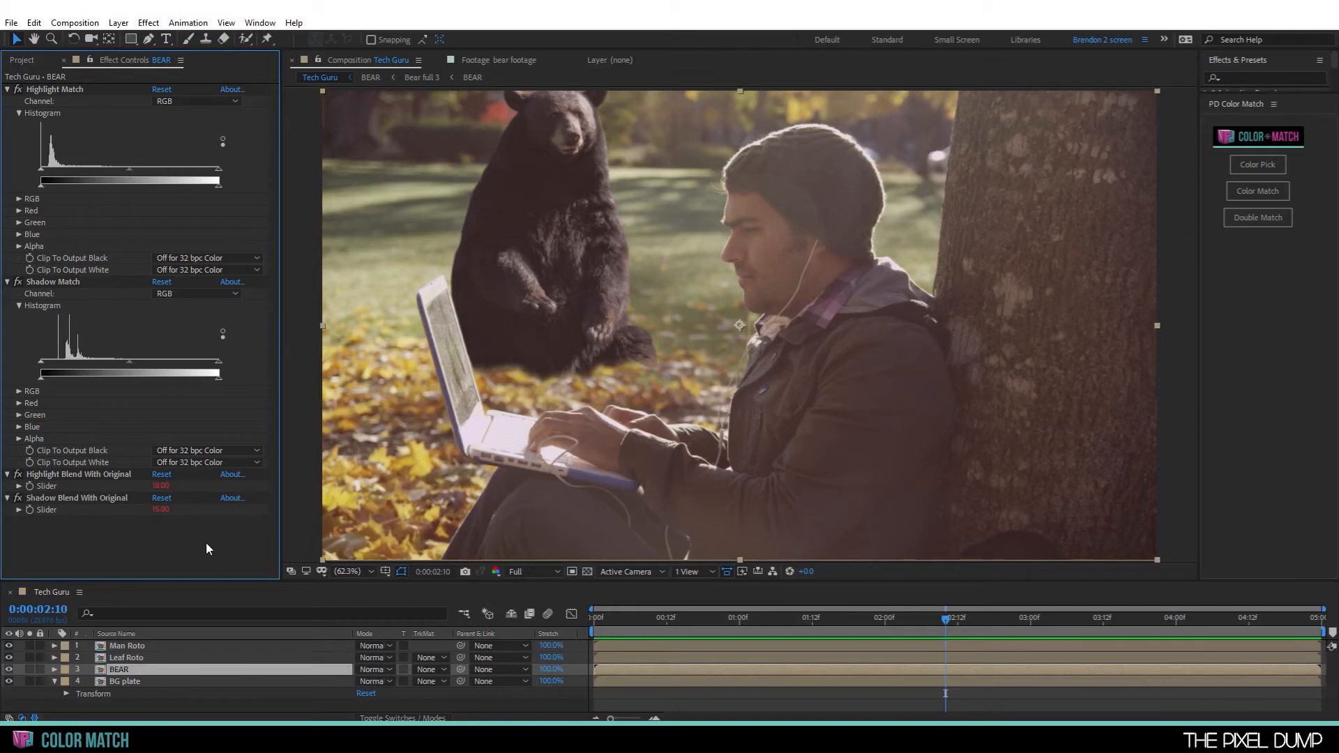
mouse_move(654, 342)
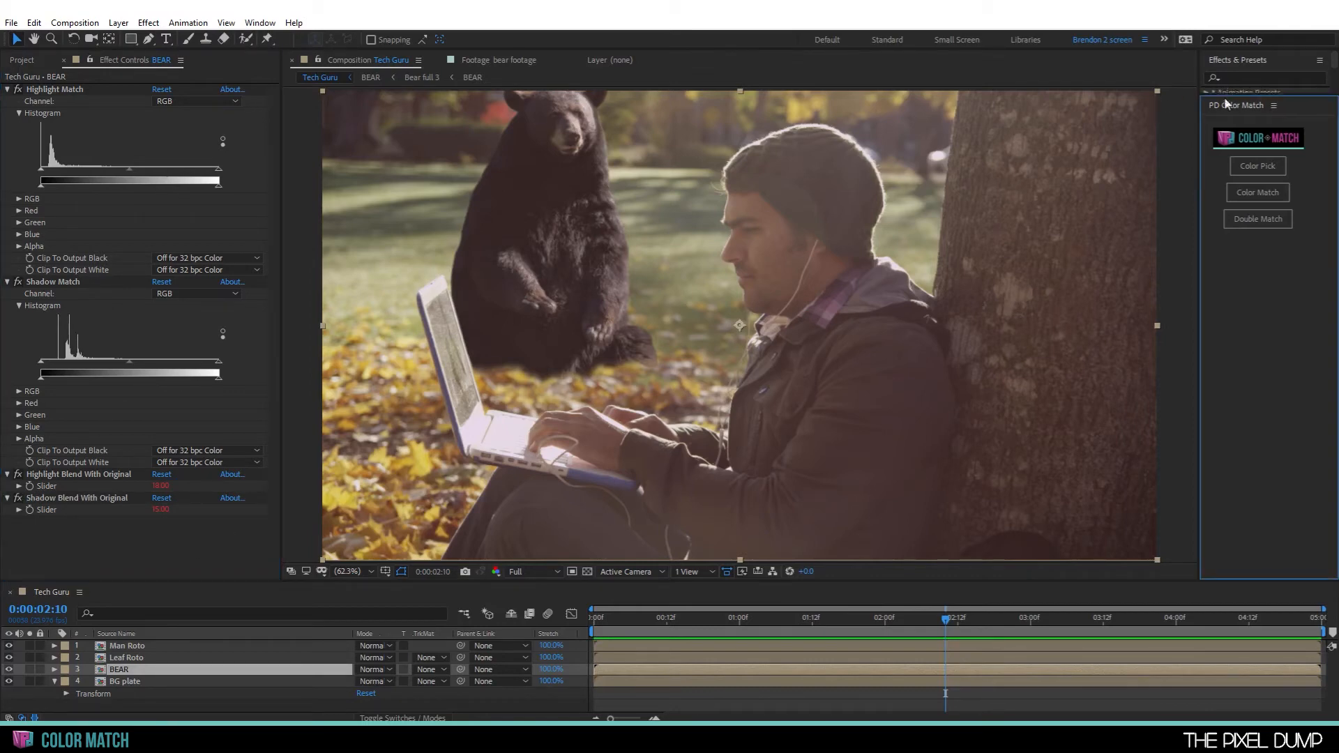
- Apply Levels to the bear, switching Channel to Green and back to RGB
left_click(1263, 77)
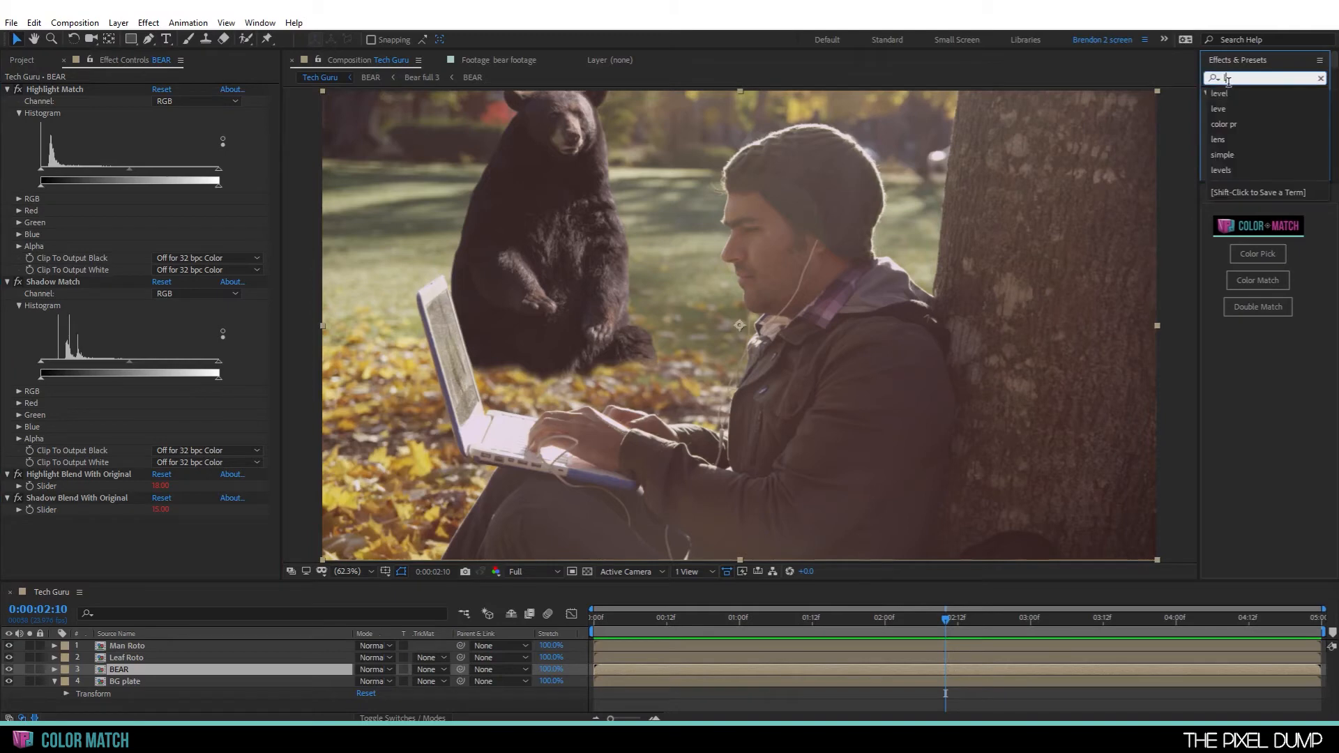
type("levels")
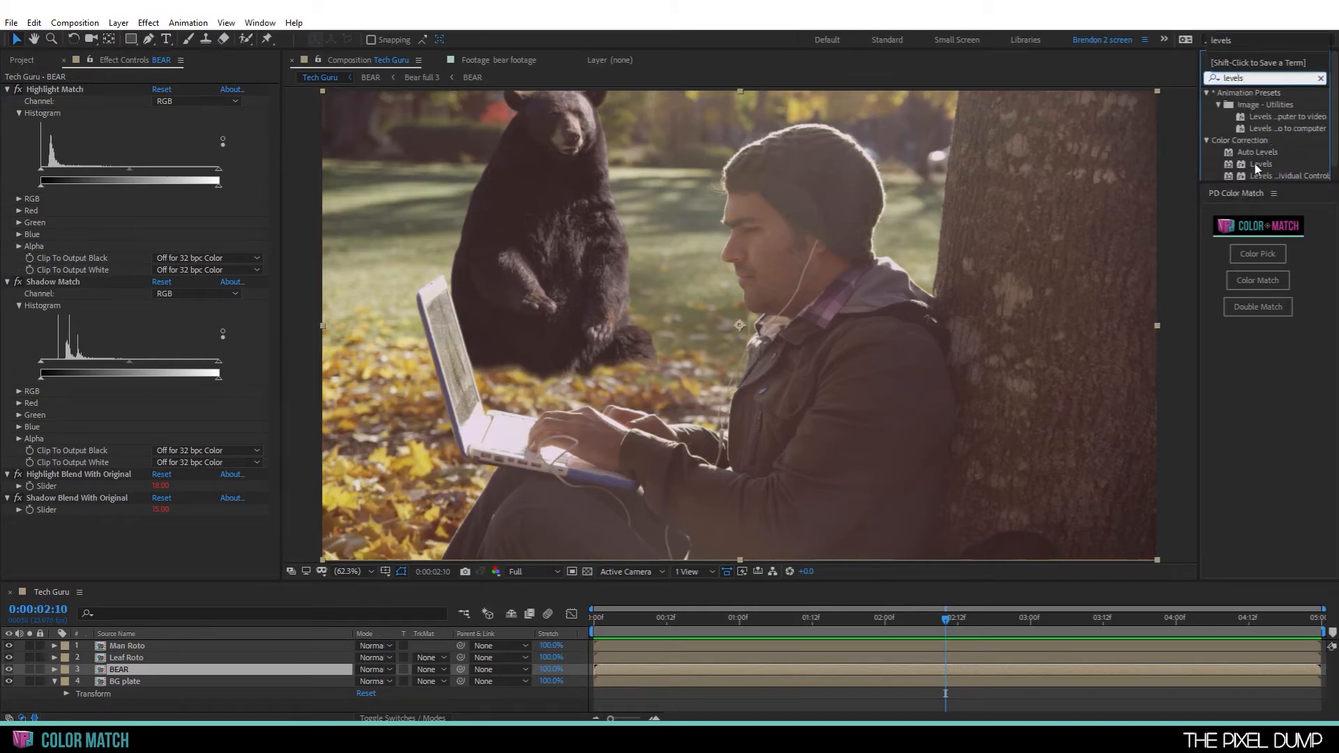
double_click(1260, 164)
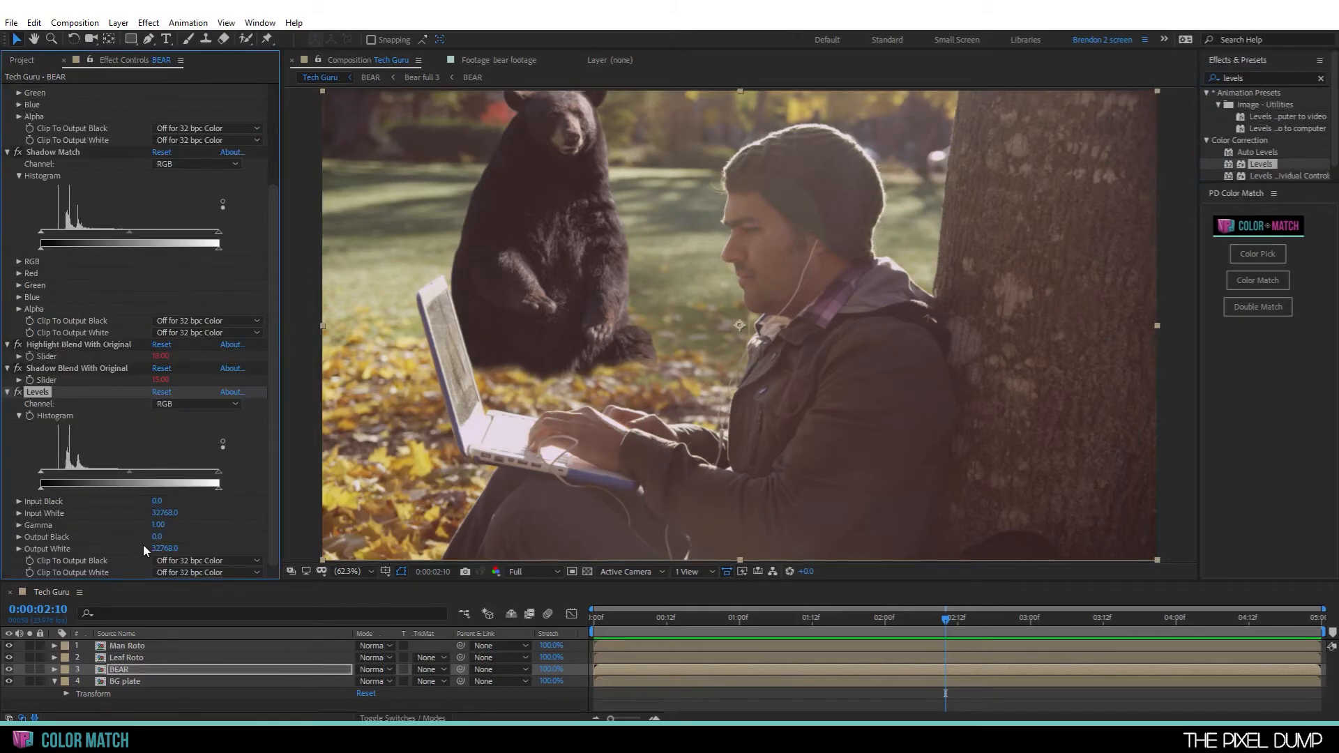
left_click(197, 403)
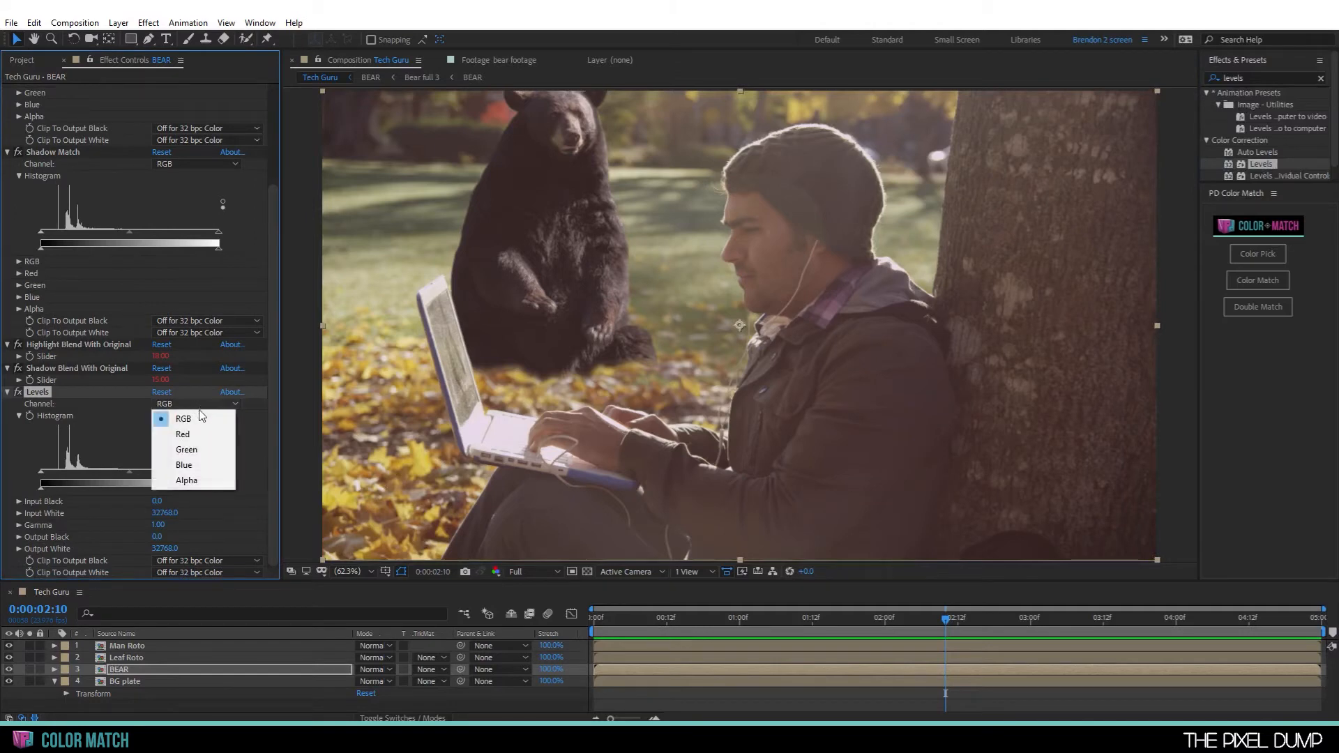
left_click(186, 449)
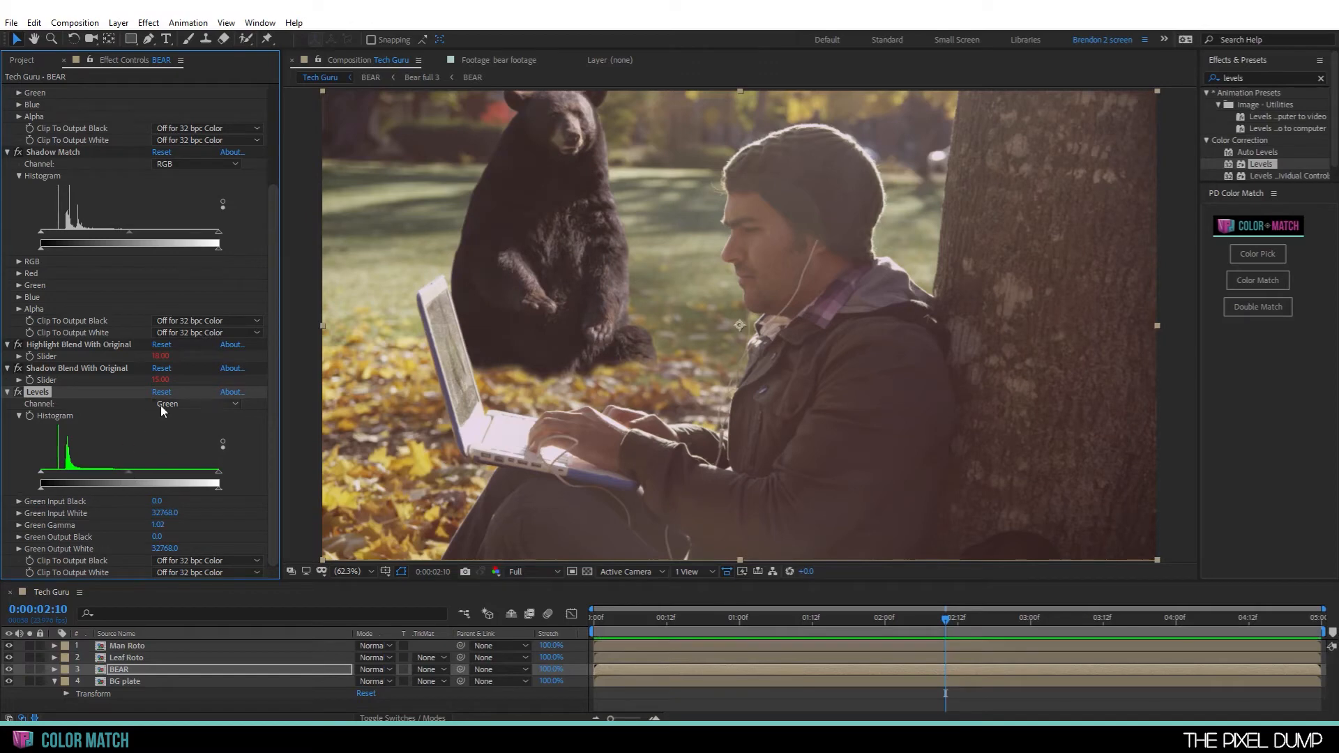
left_click(197, 403)
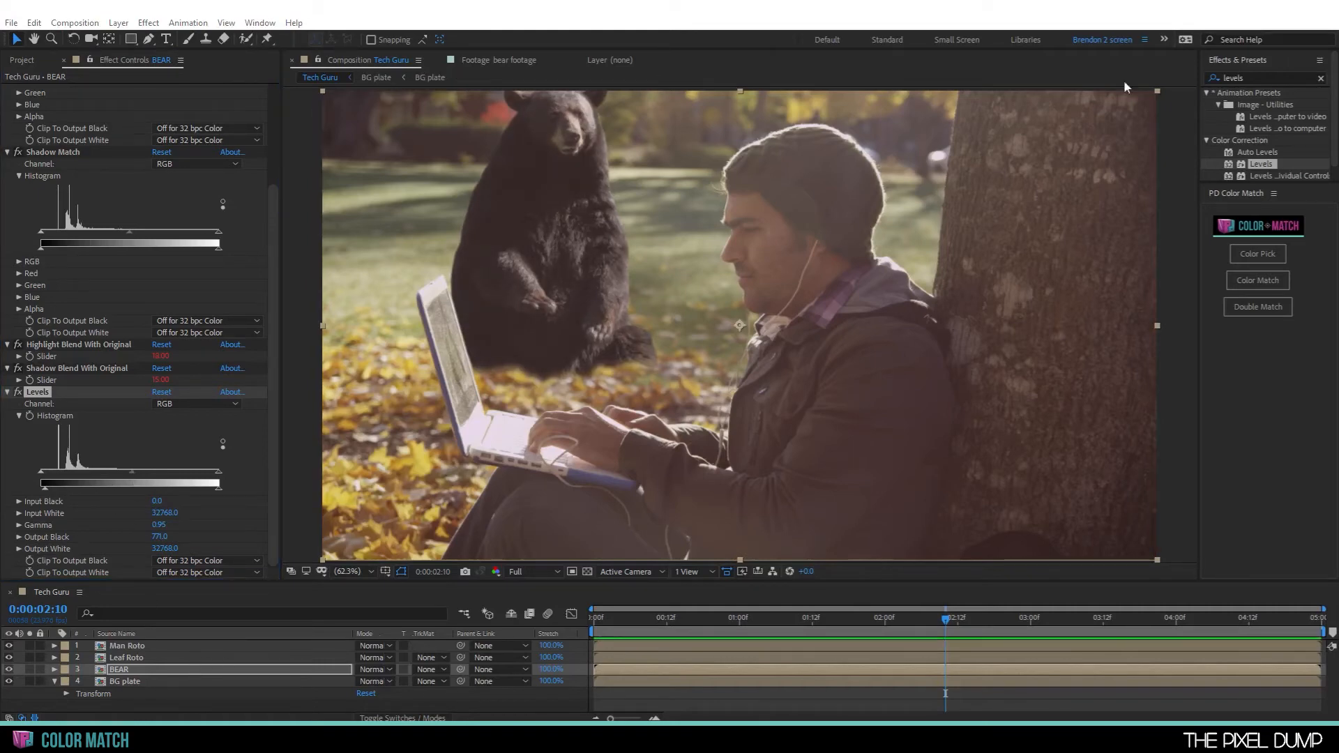
- Apply Camera Lens Blur to the bear with a Blur Radius of about 11
type("camera lens blur")
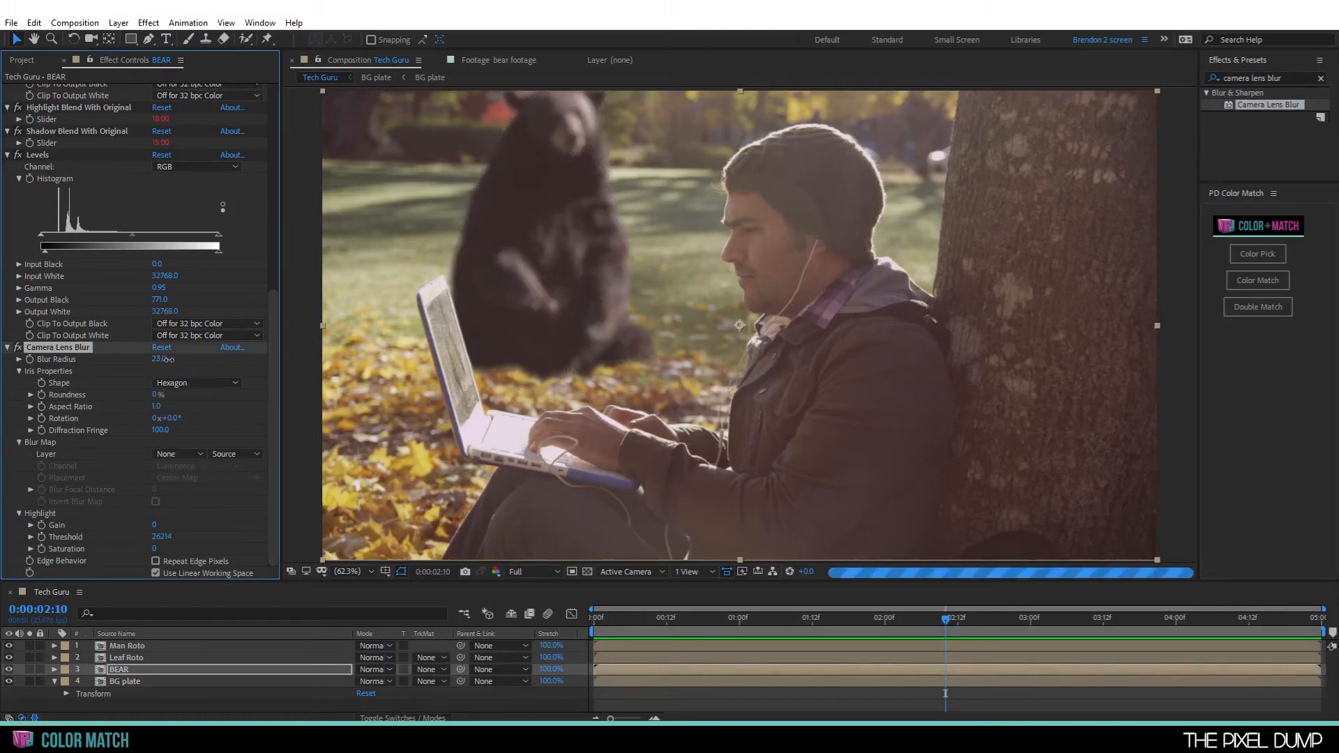
left_click_drag(158, 359, 158, 359)
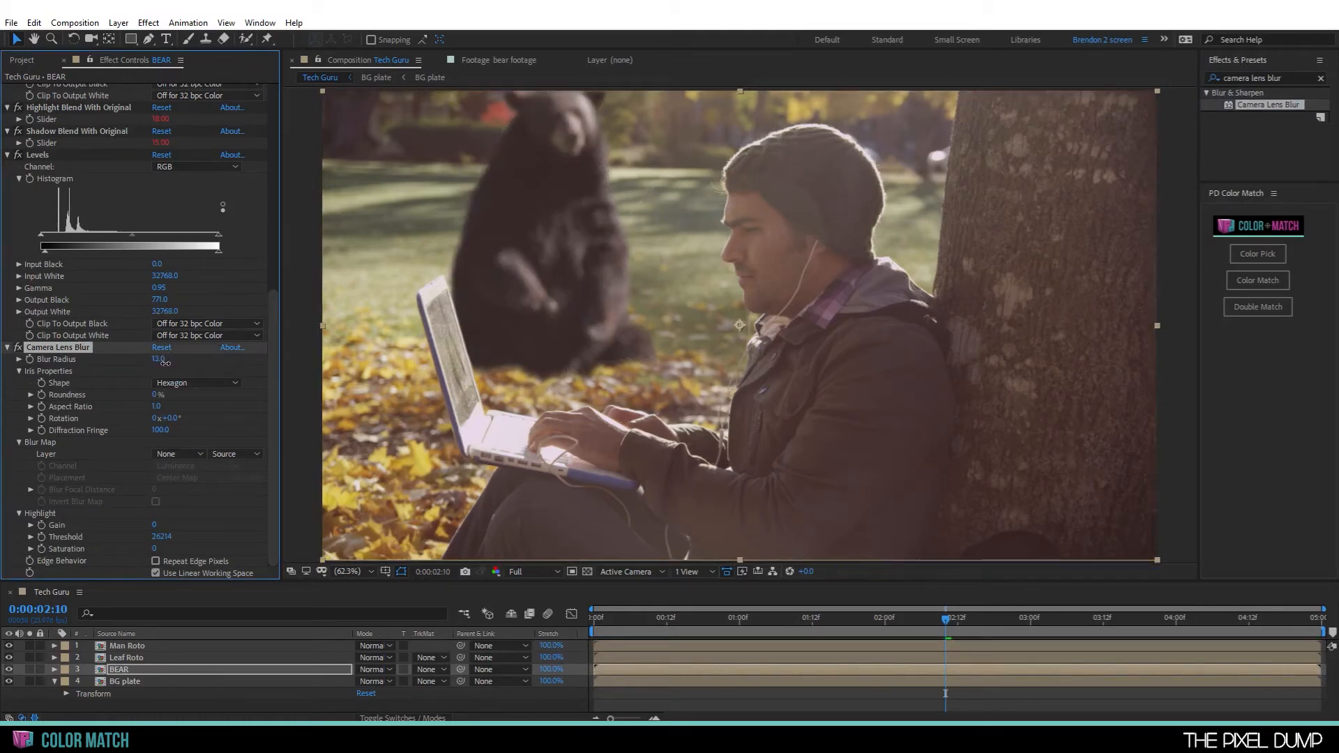
left_click(163, 360)
type("BEAR")
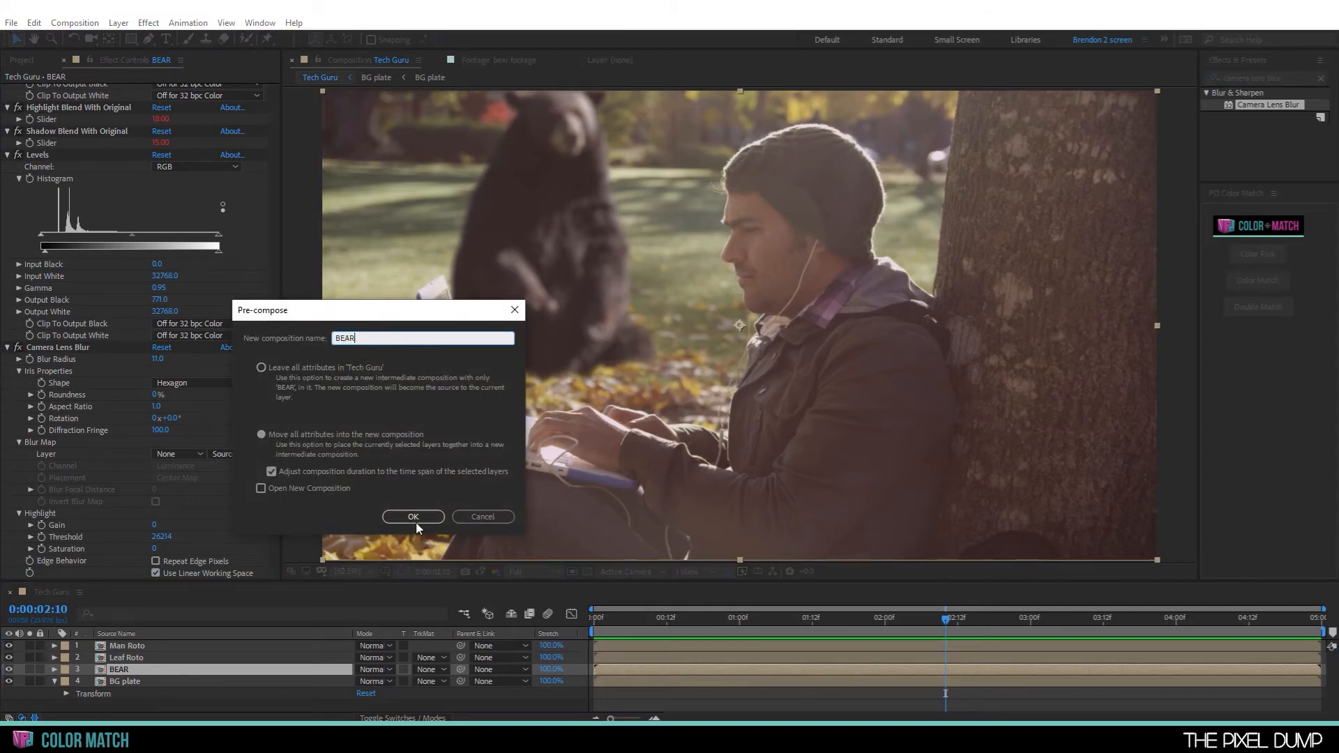
- Confirm pre-composing the bear layer into a new composition named BEAR
left_click(412, 517)
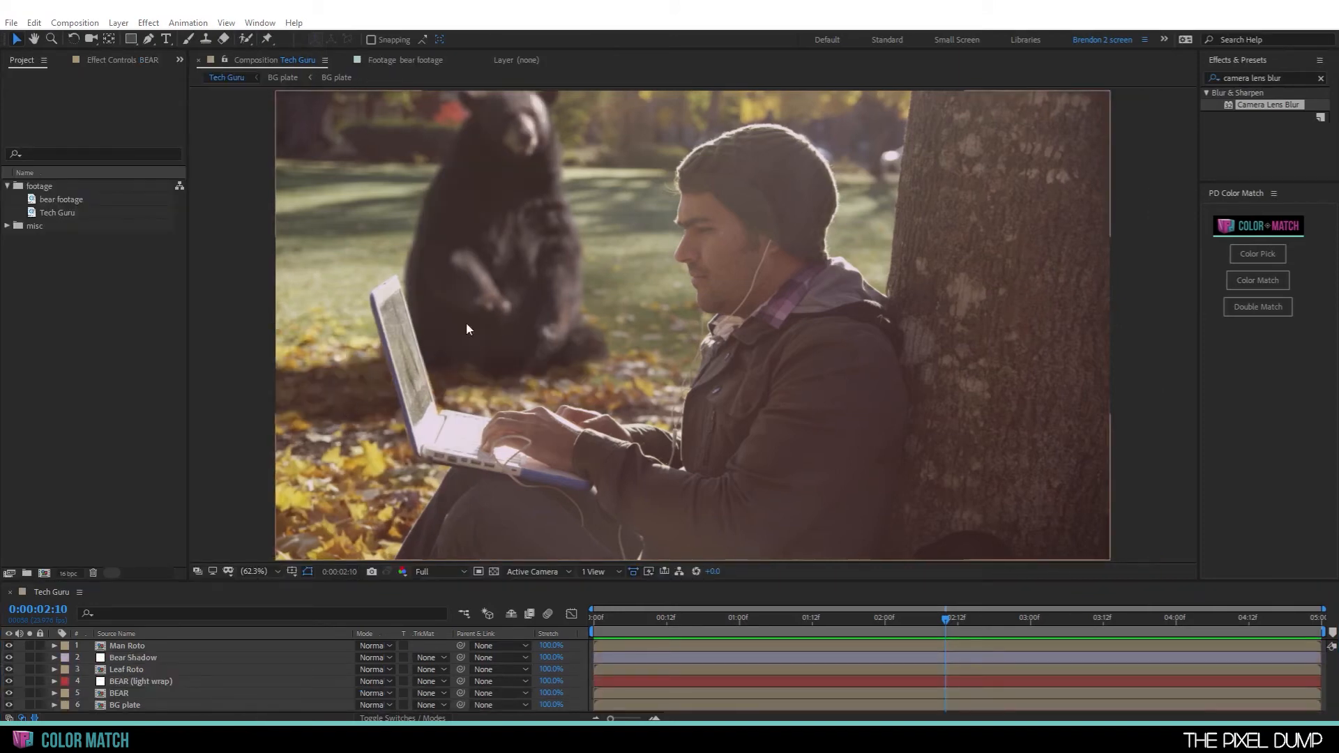
mouse_move(358, 380)
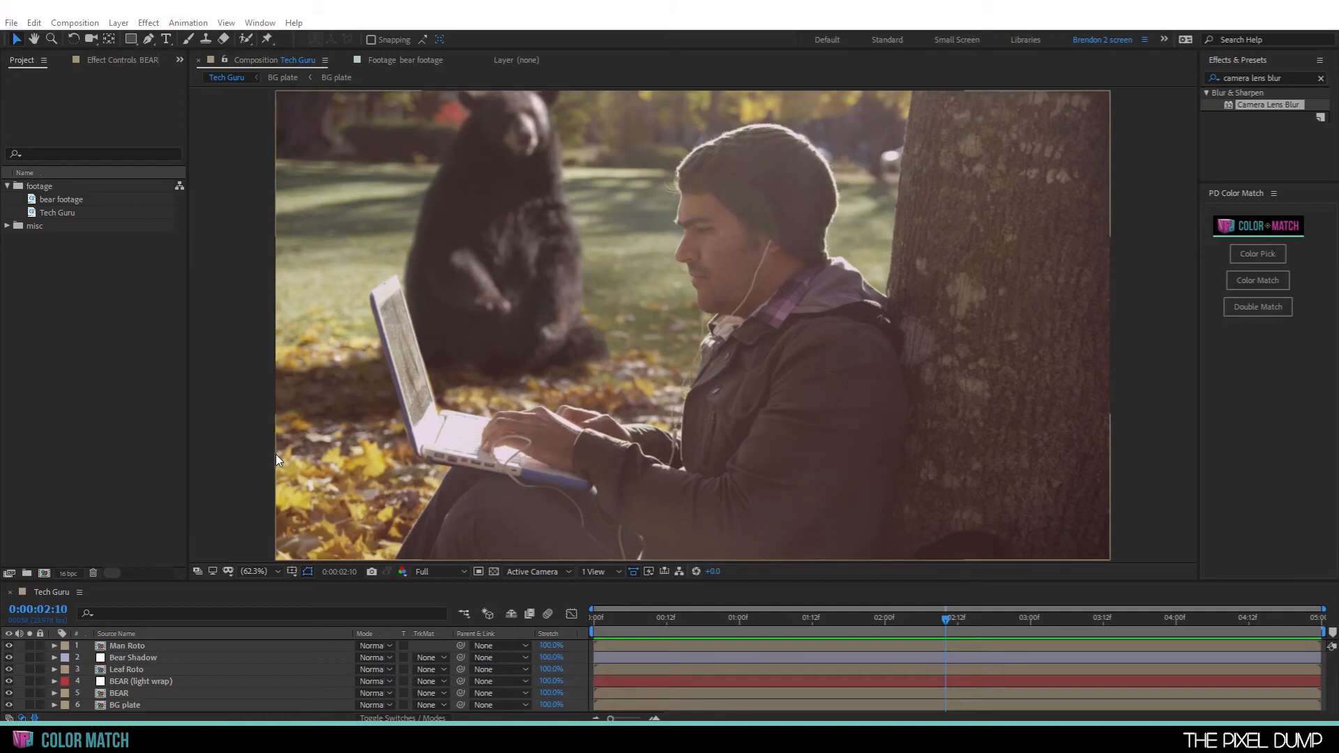
mouse_move(569, 140)
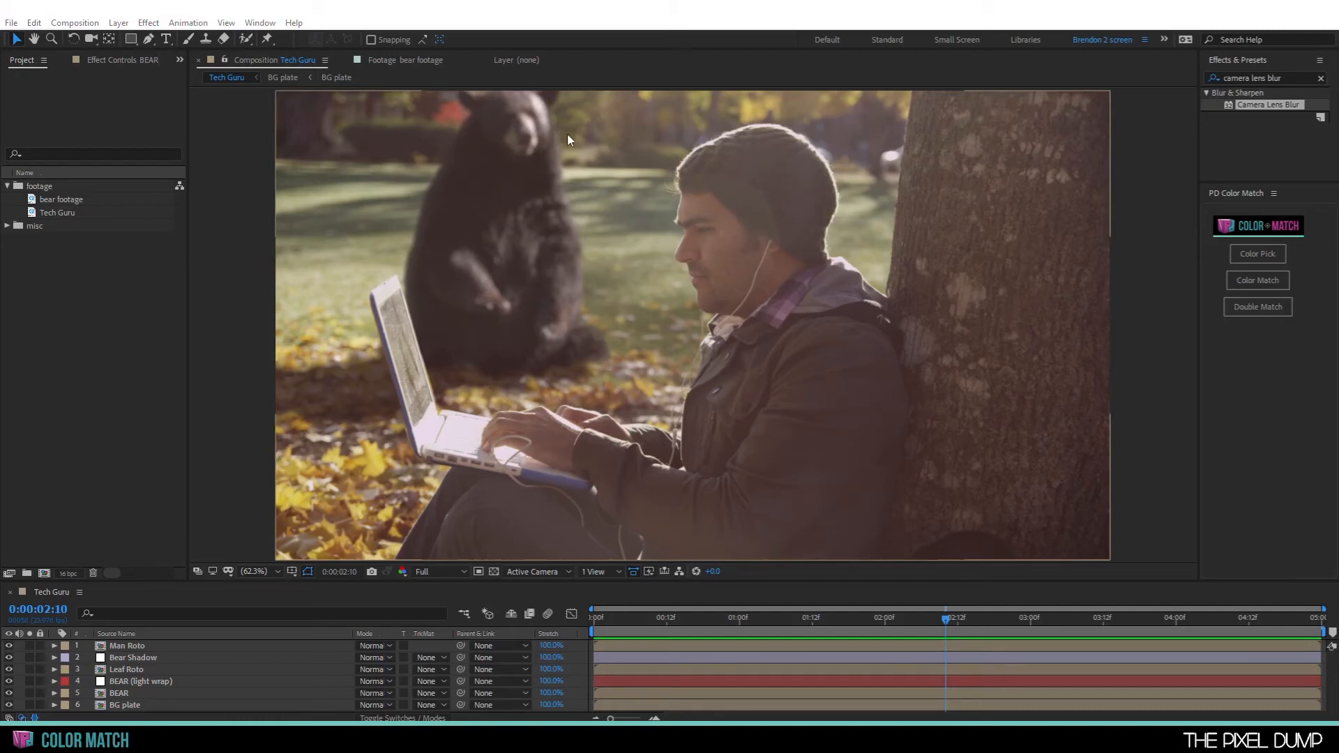
mouse_move(498, 322)
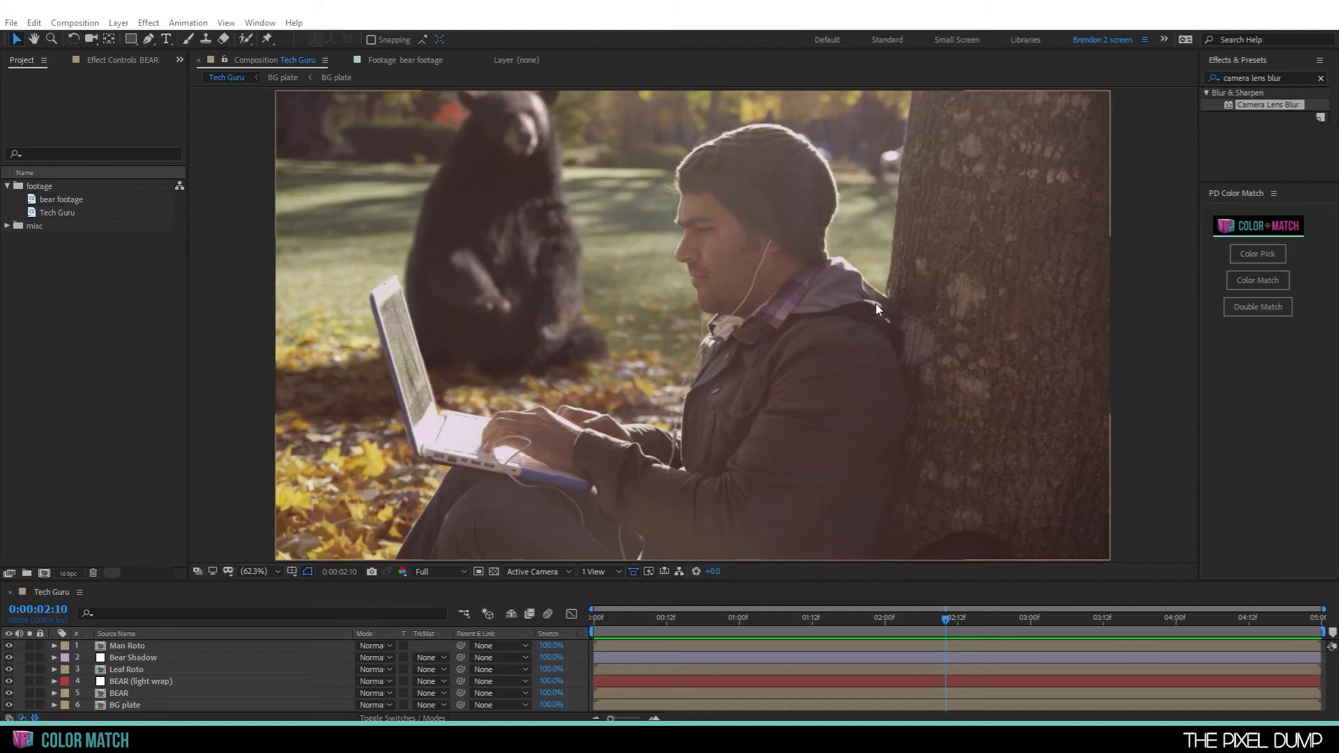
mouse_move(513, 476)
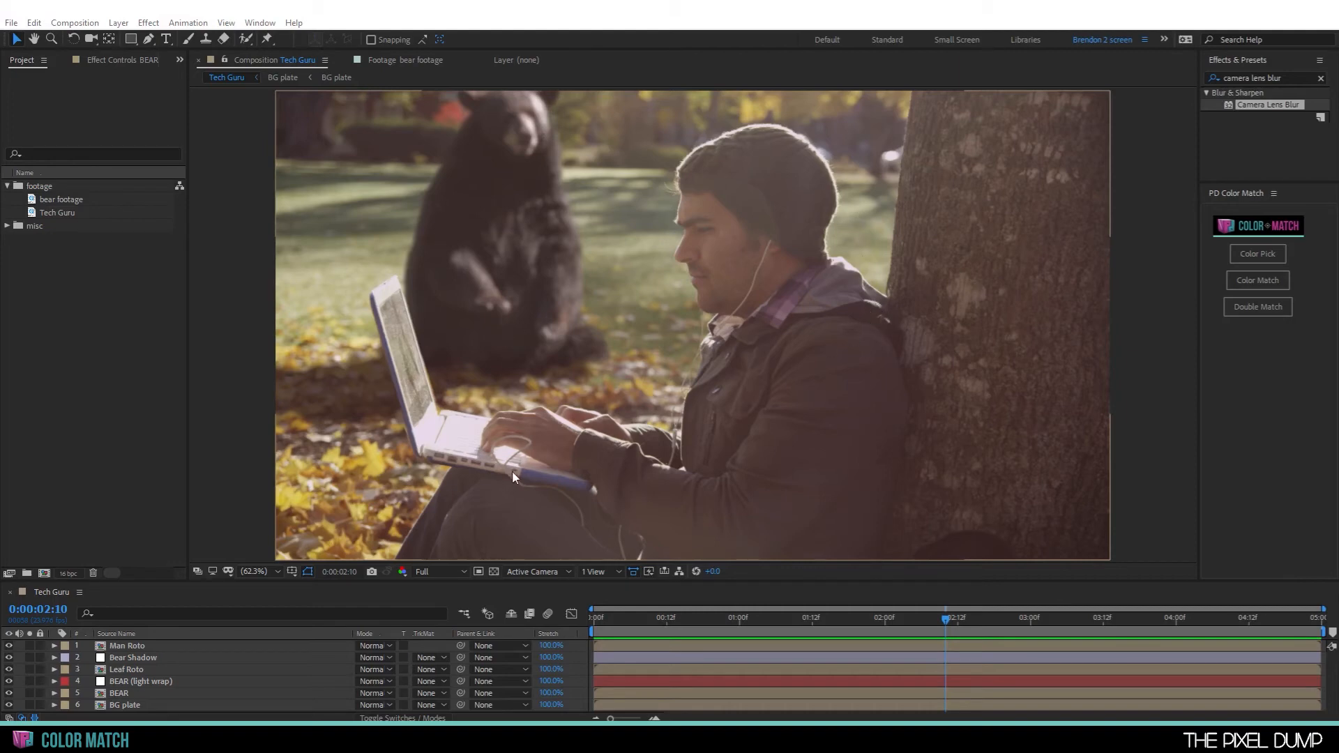
left_click(304, 60)
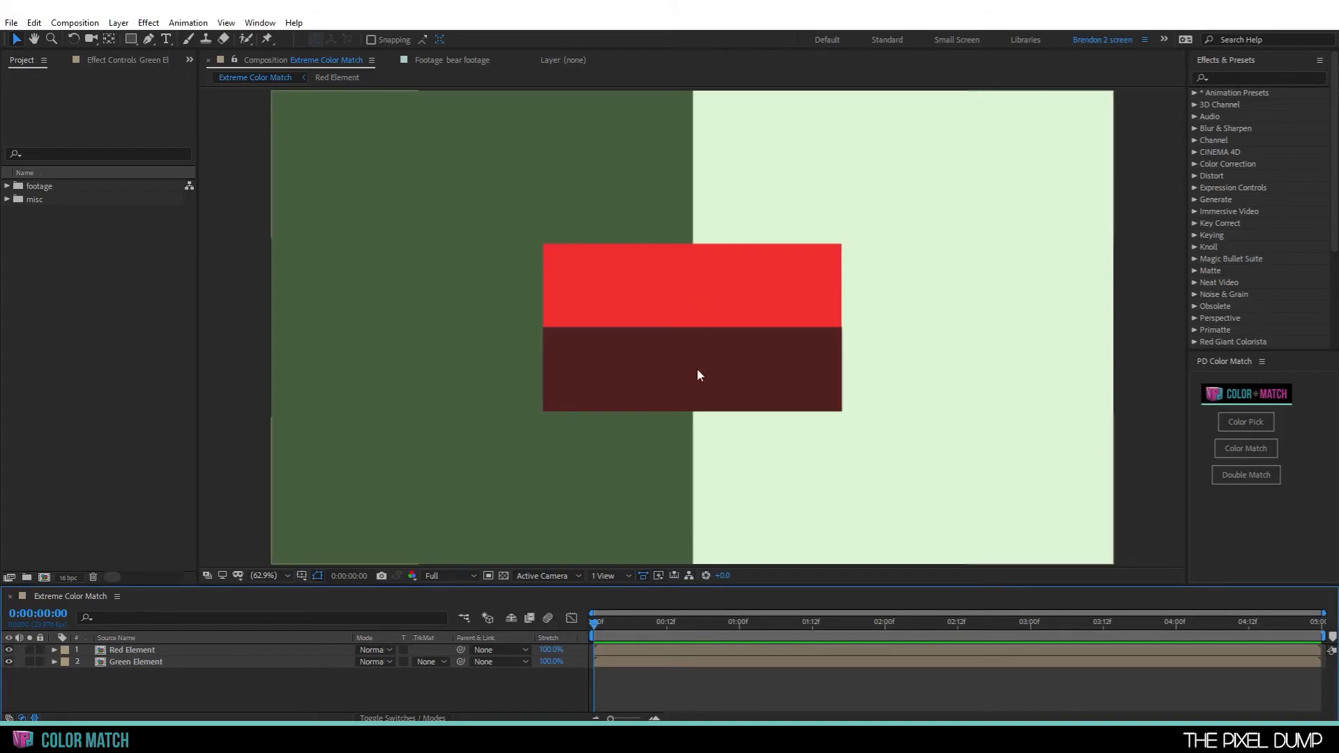
mouse_move(697, 274)
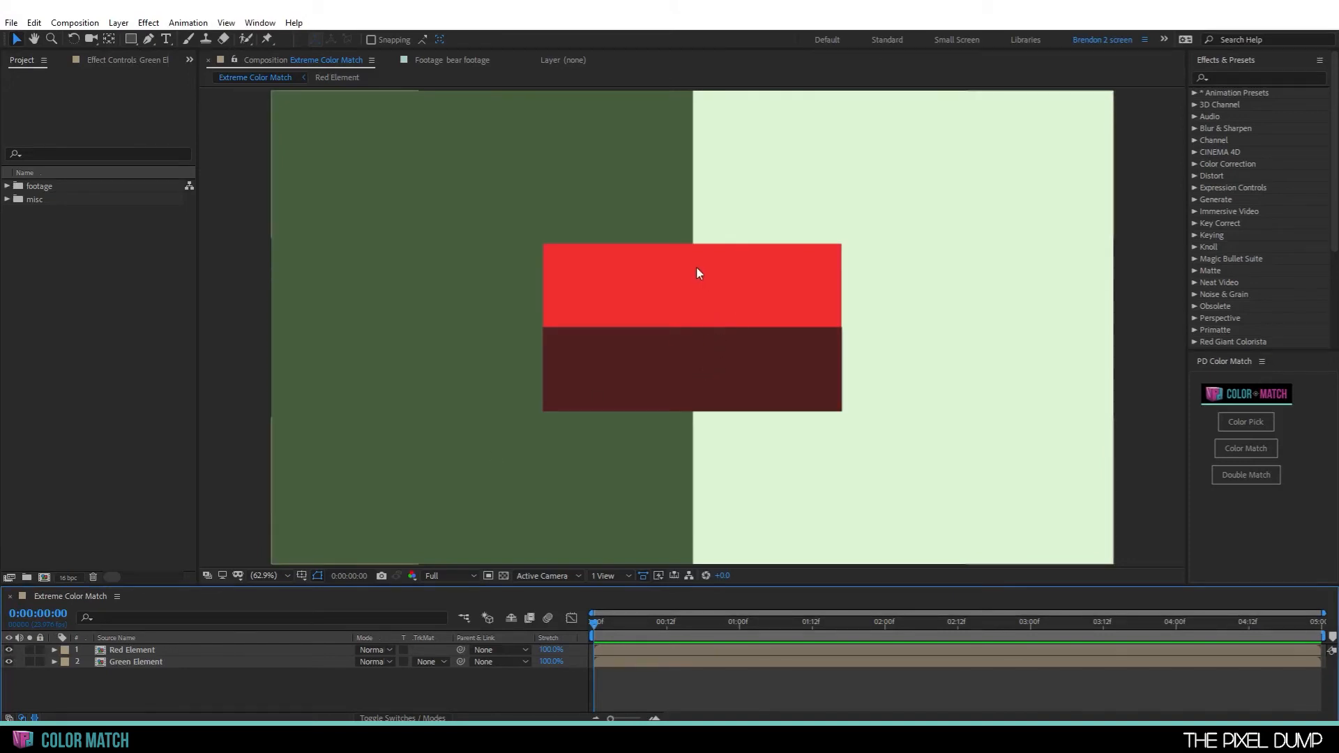
mouse_move(32, 654)
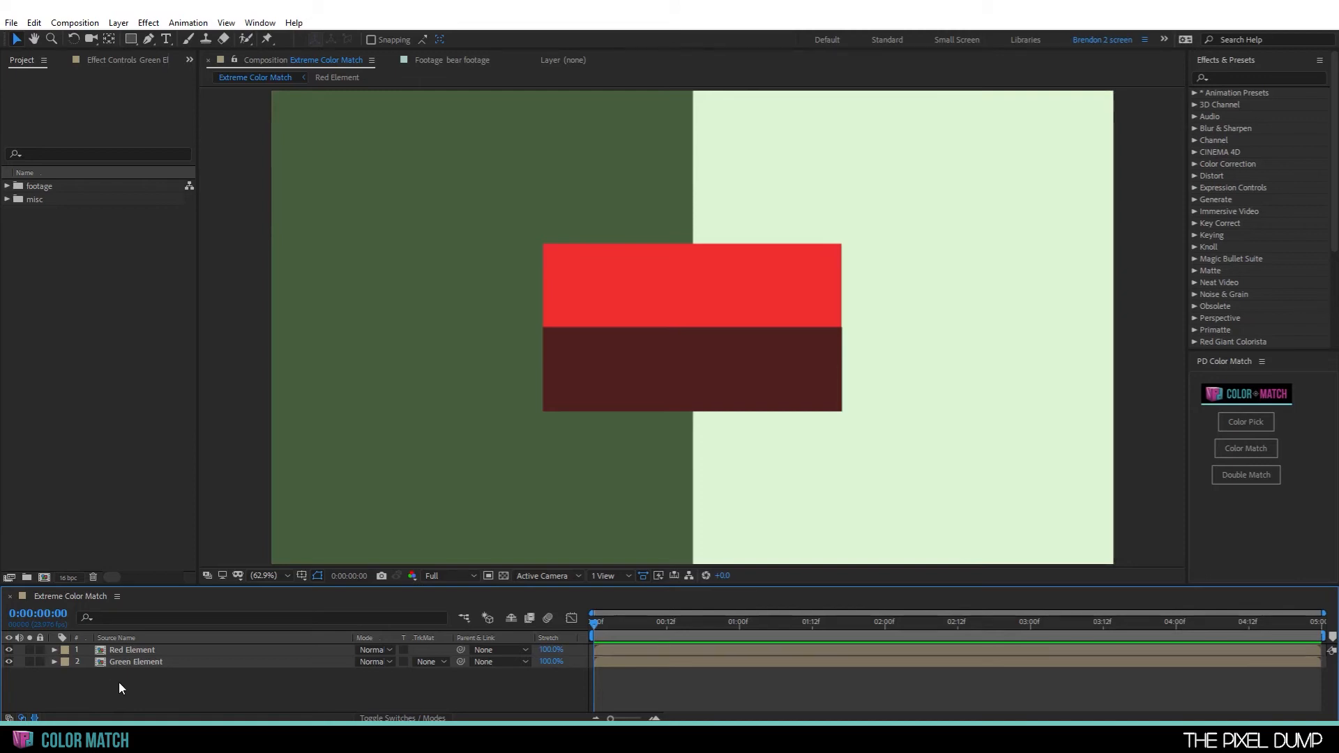
mouse_move(585, 305)
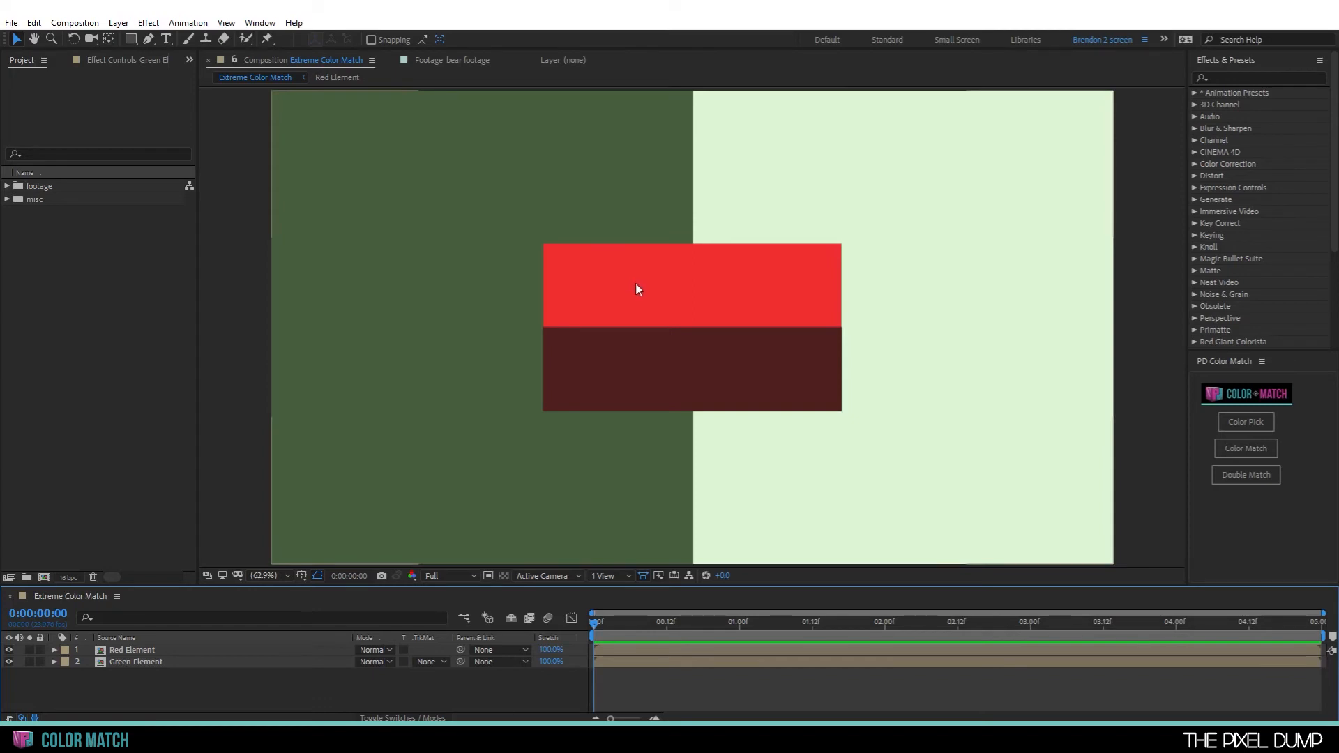
mouse_move(639, 289)
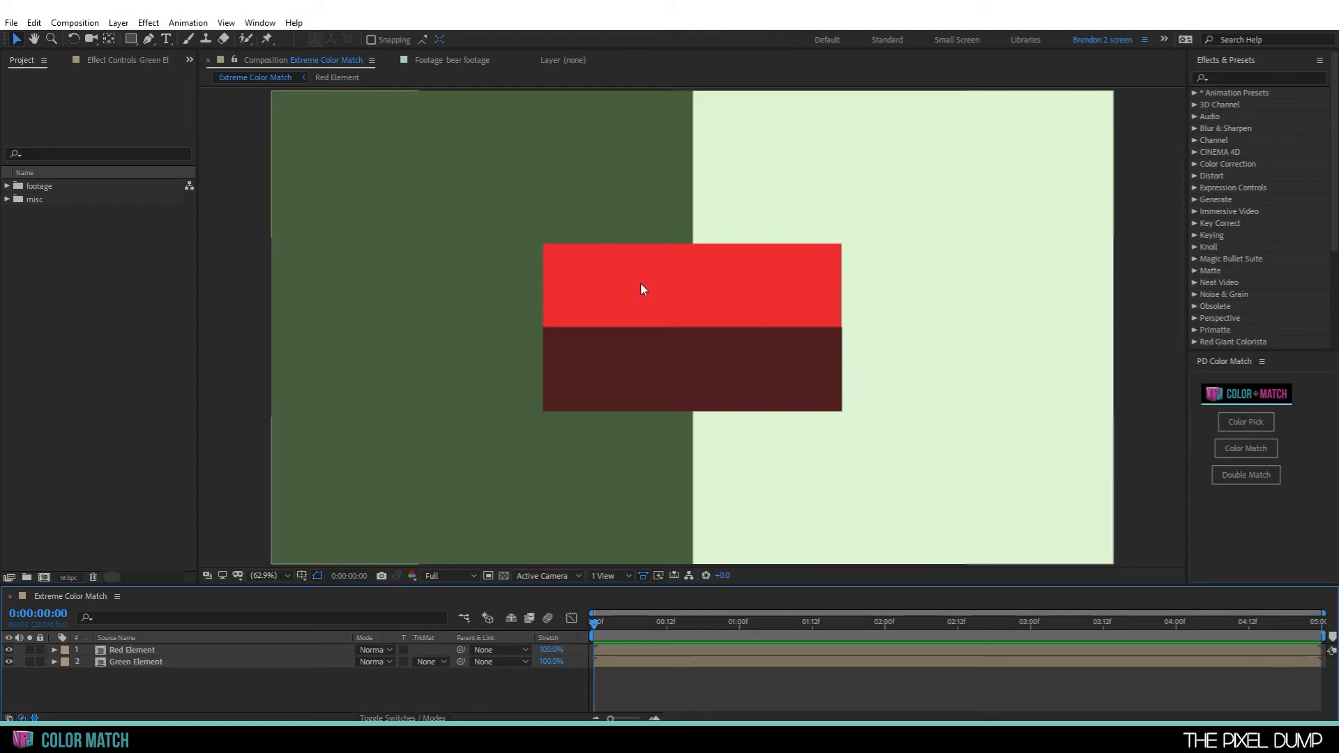
- Select the red box and green background layers and add Color Pick sampling controls
left_click(132, 649)
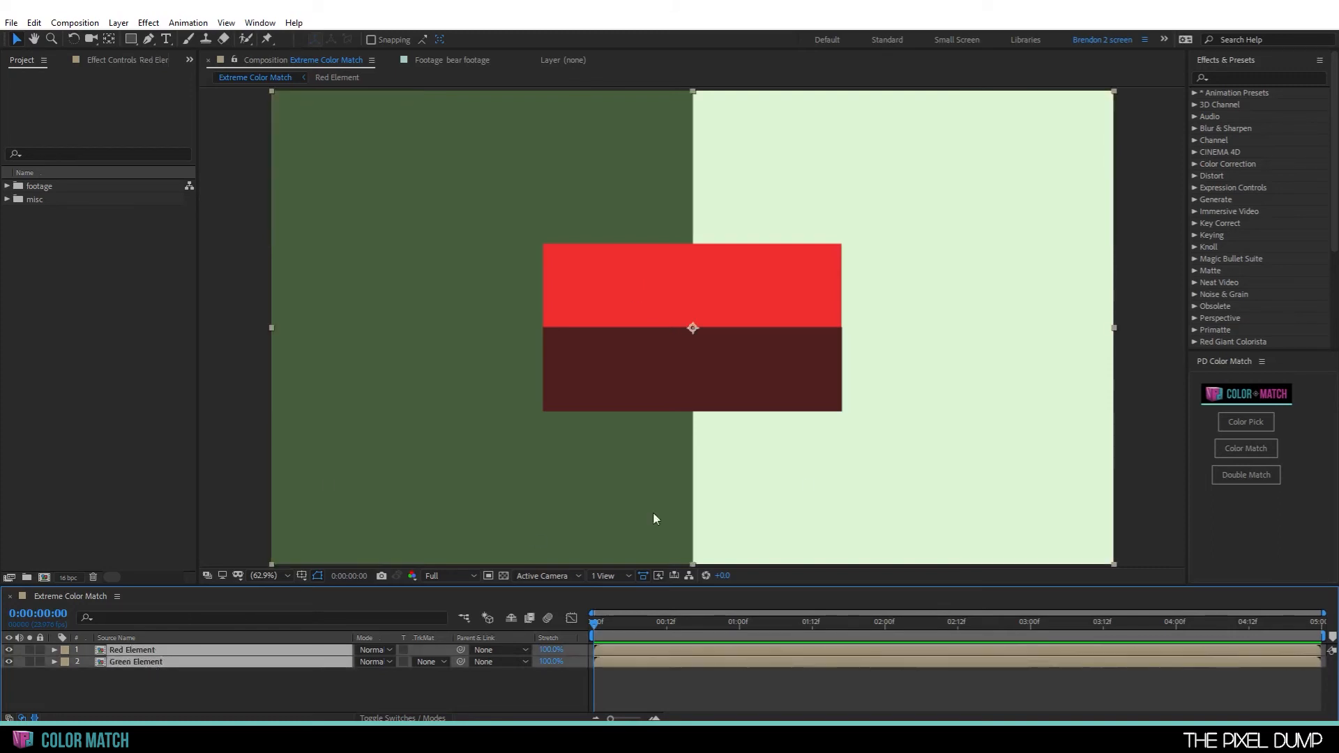
left_click(1244, 421)
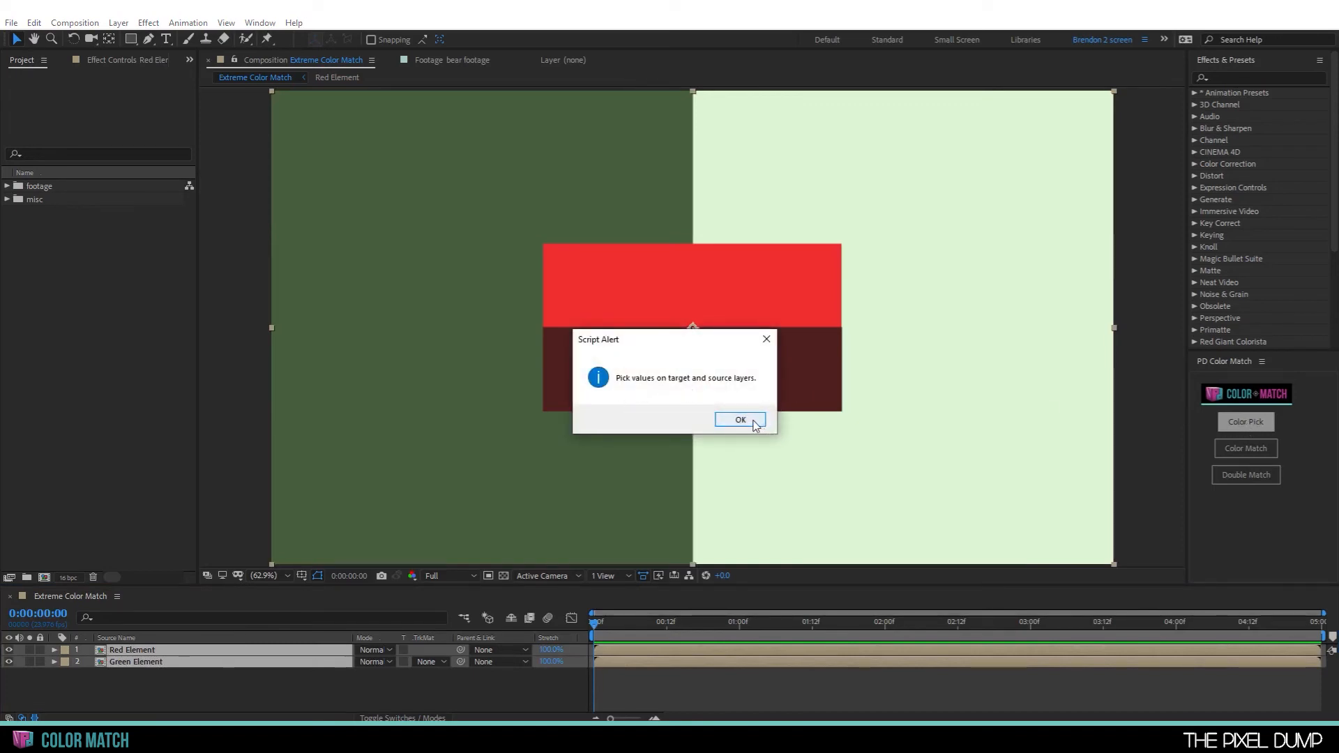
left_click(739, 419)
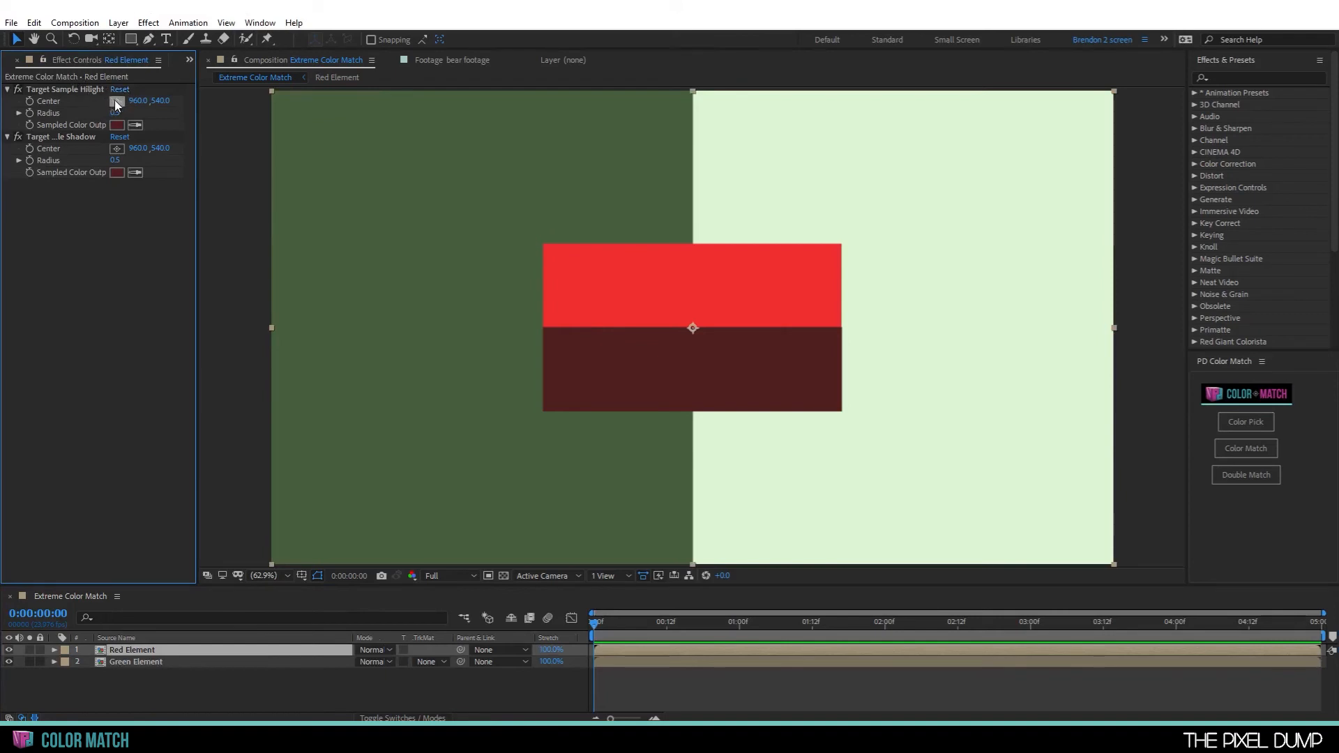
- Place the red box's highlight sample on its bright half and review both layers' samples
left_click(704, 281)
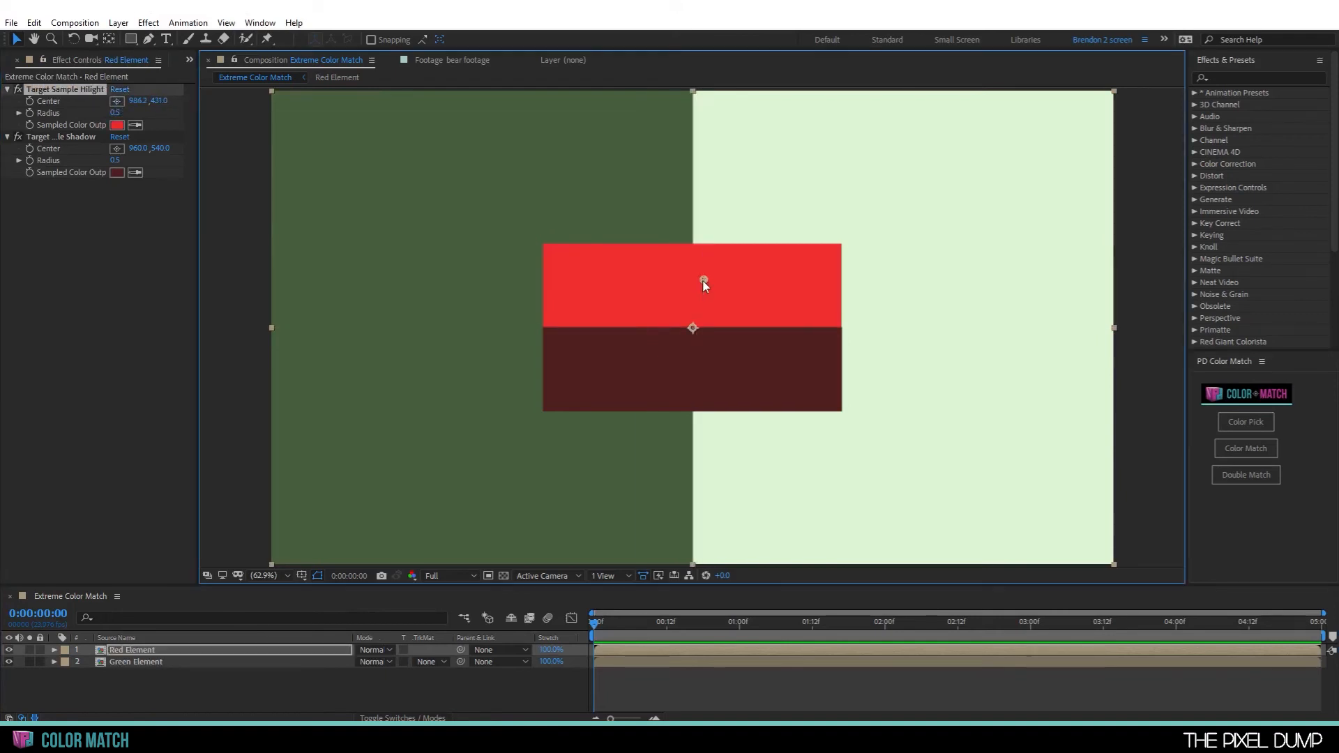
left_click_drag(703, 285, 558, 306)
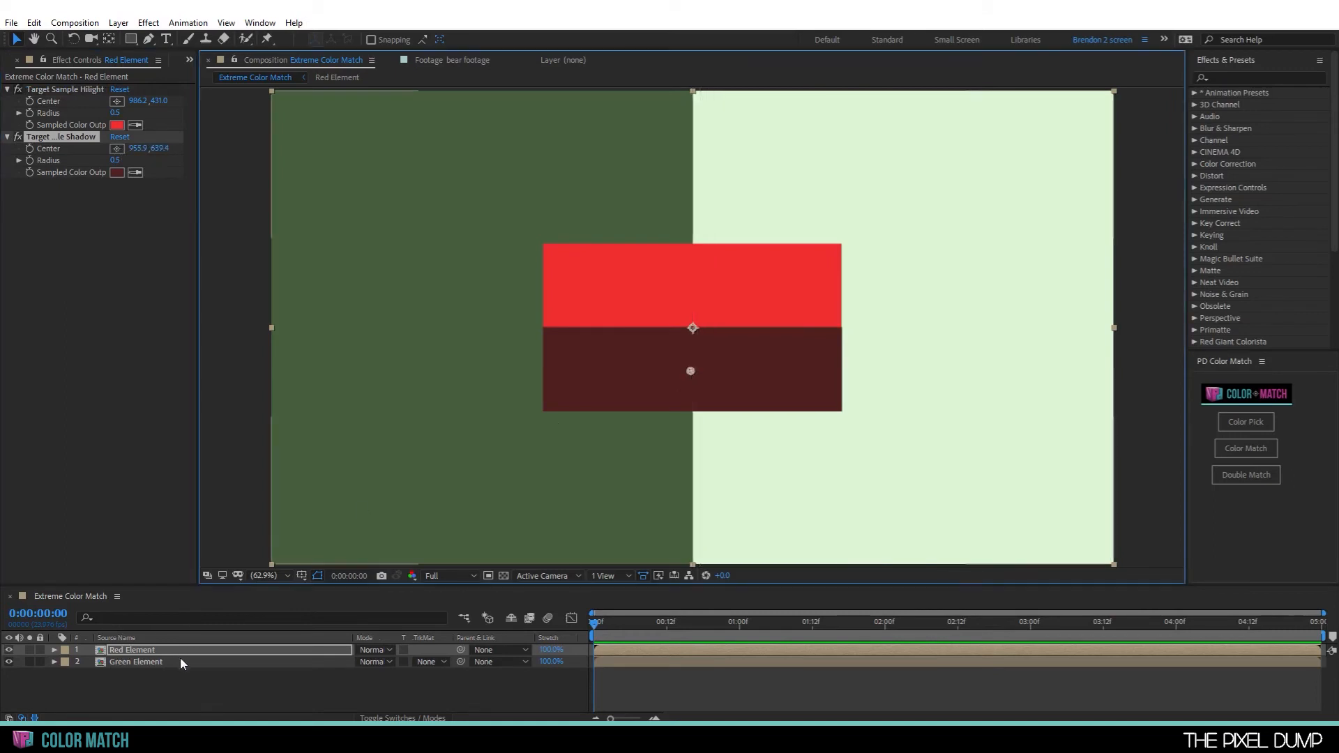
left_click(135, 661)
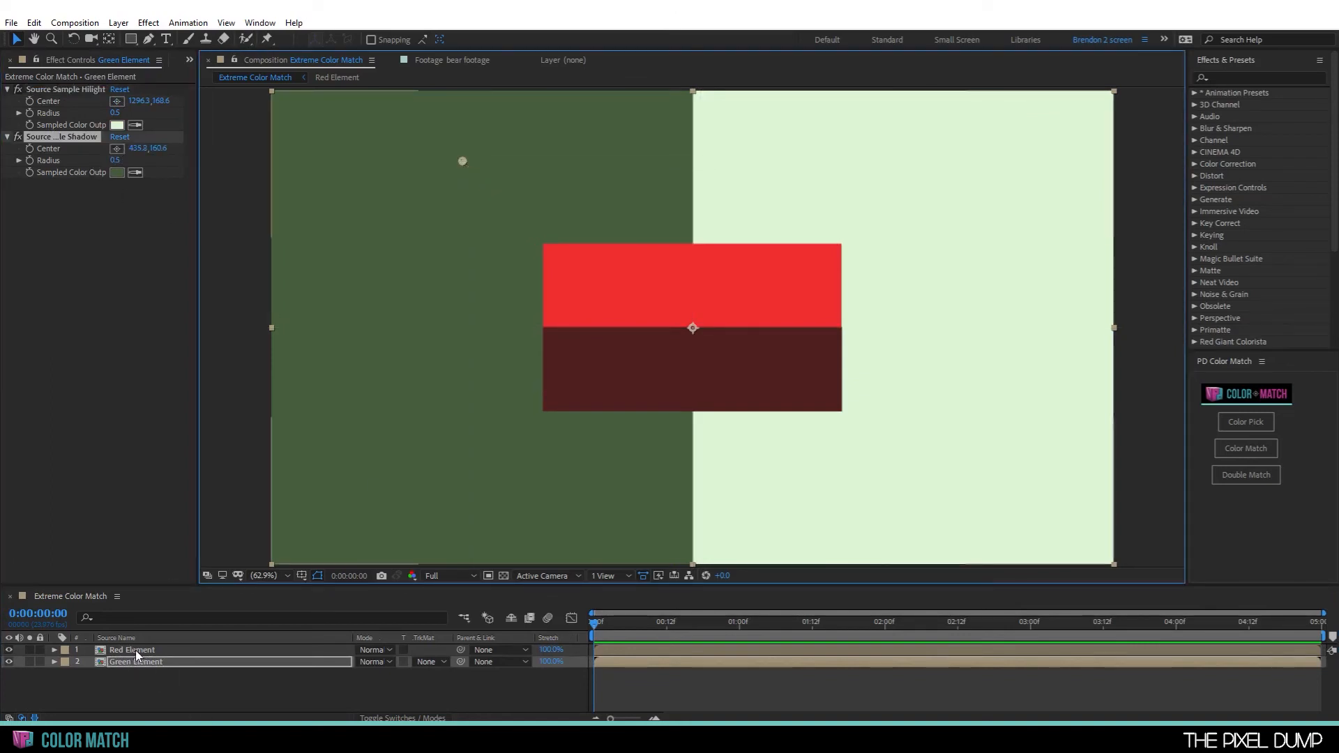
left_click(130, 650)
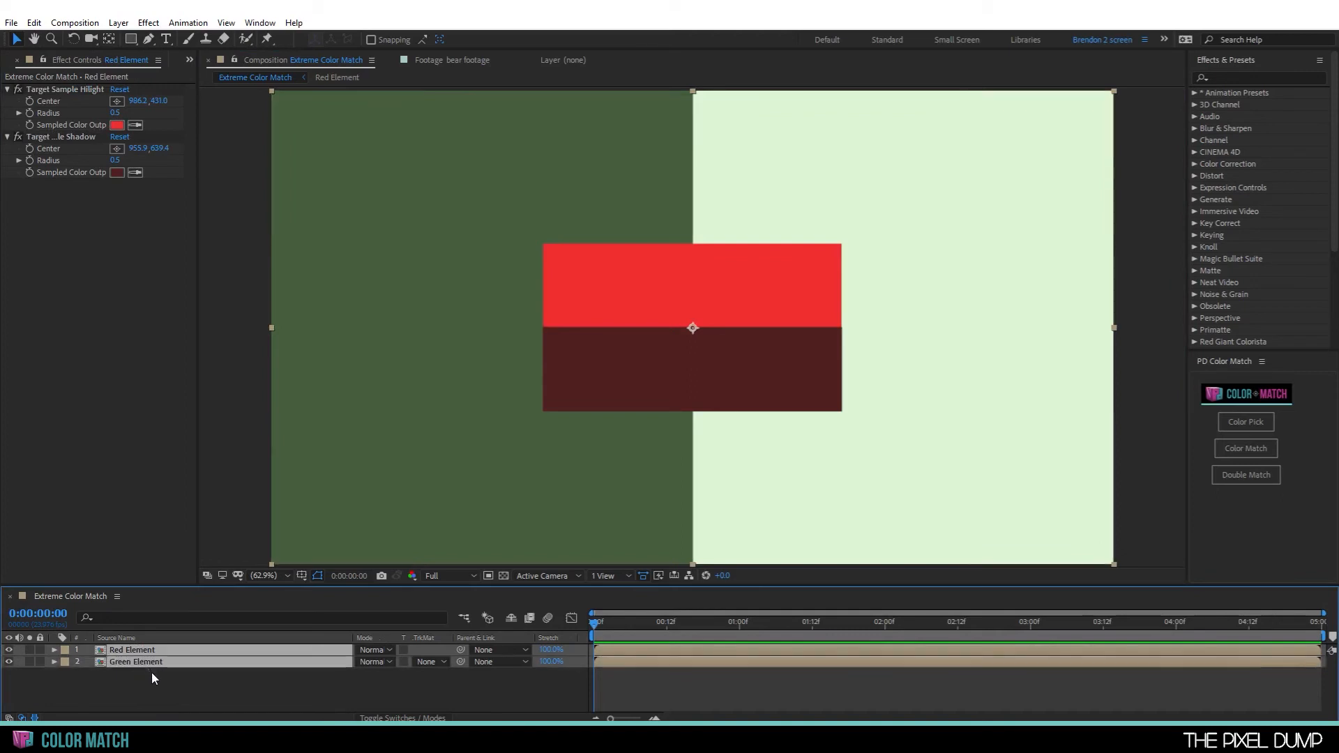
left_click(1245, 448)
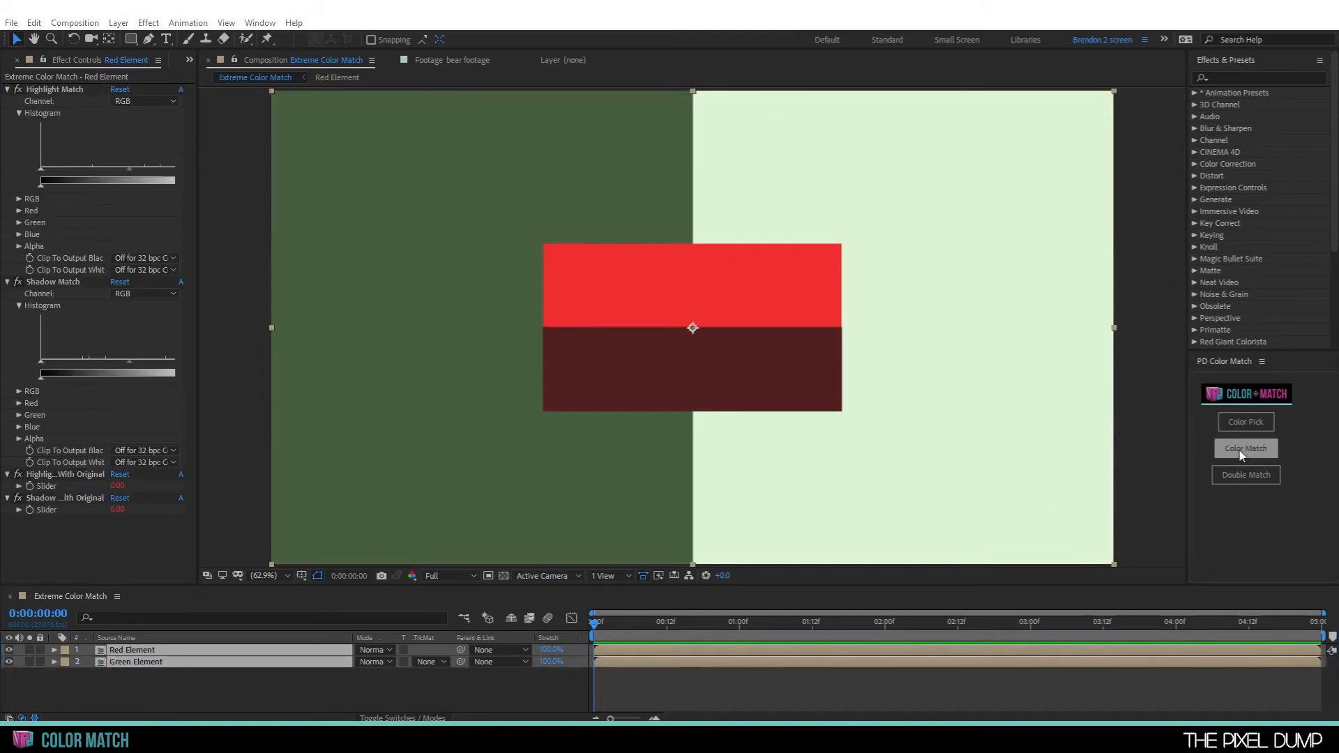
- Run Color Match so the red box takes the background's pale and dark greens
left_click(1244, 449)
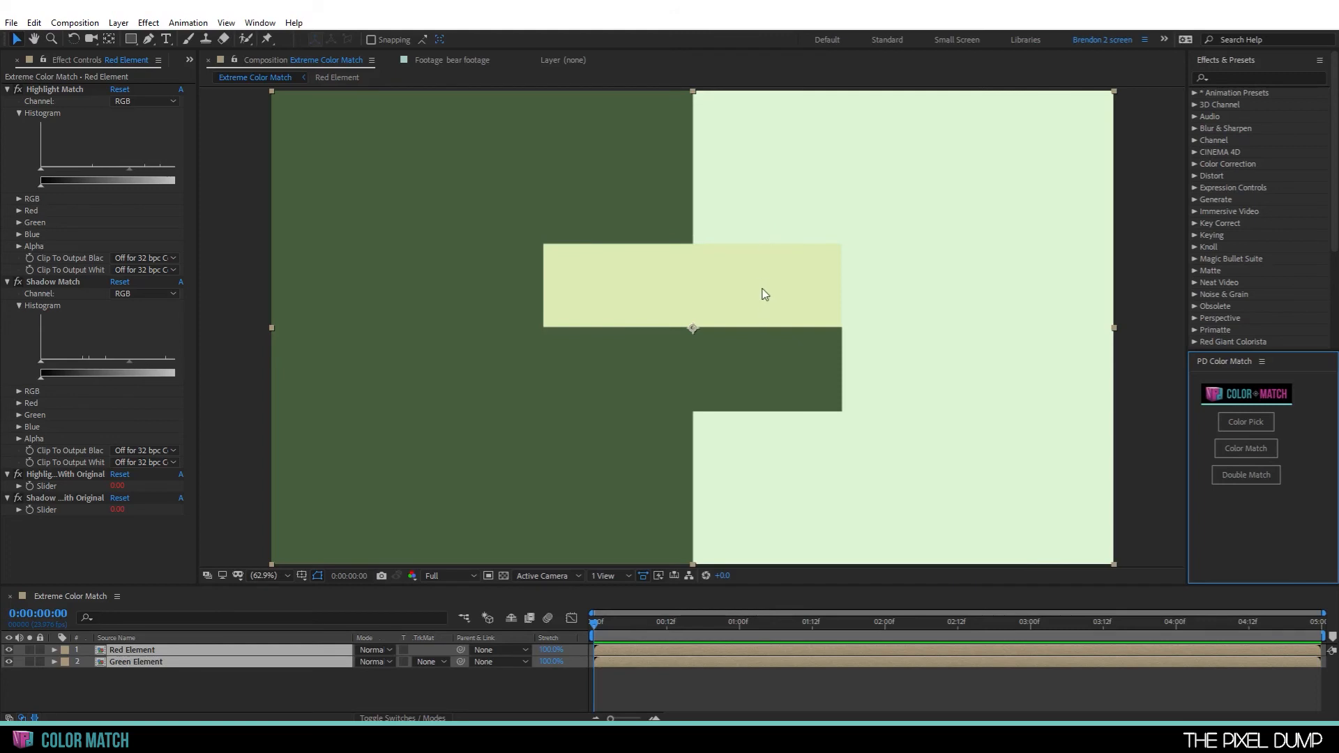
mouse_move(760, 284)
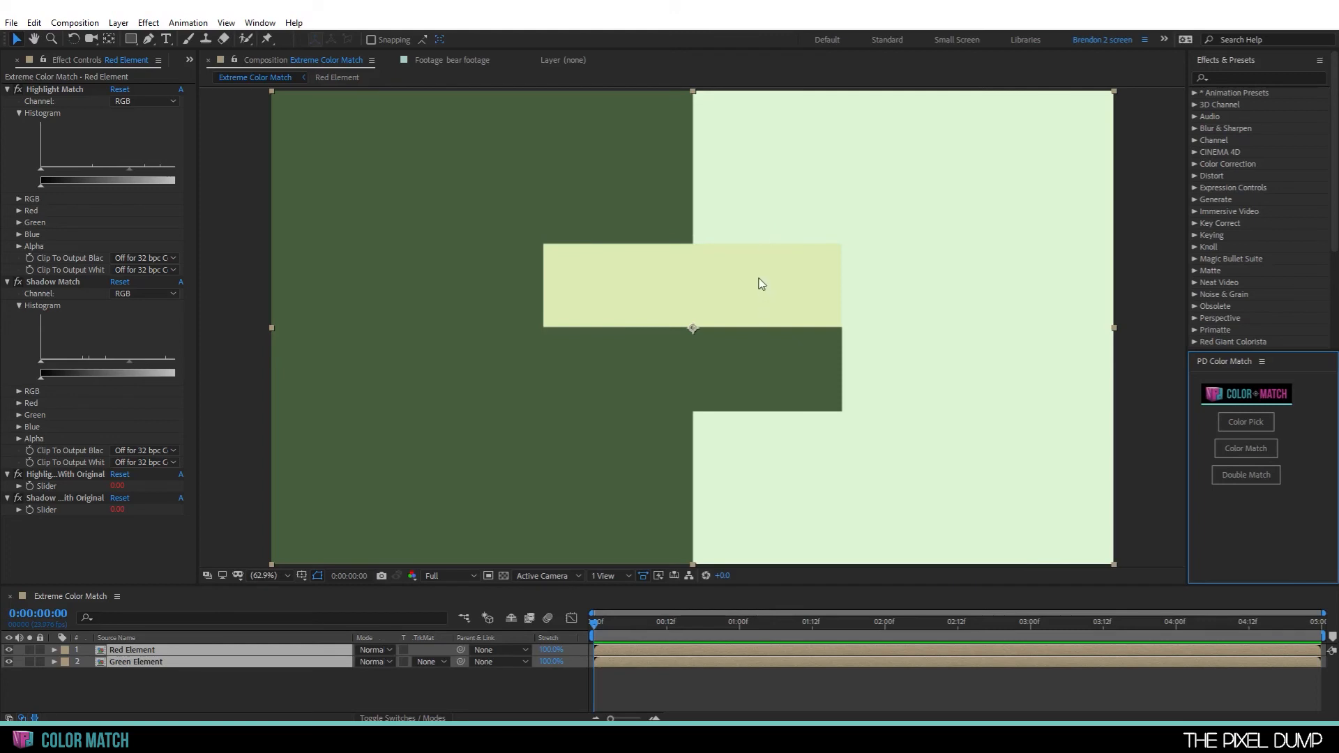
mouse_move(587, 376)
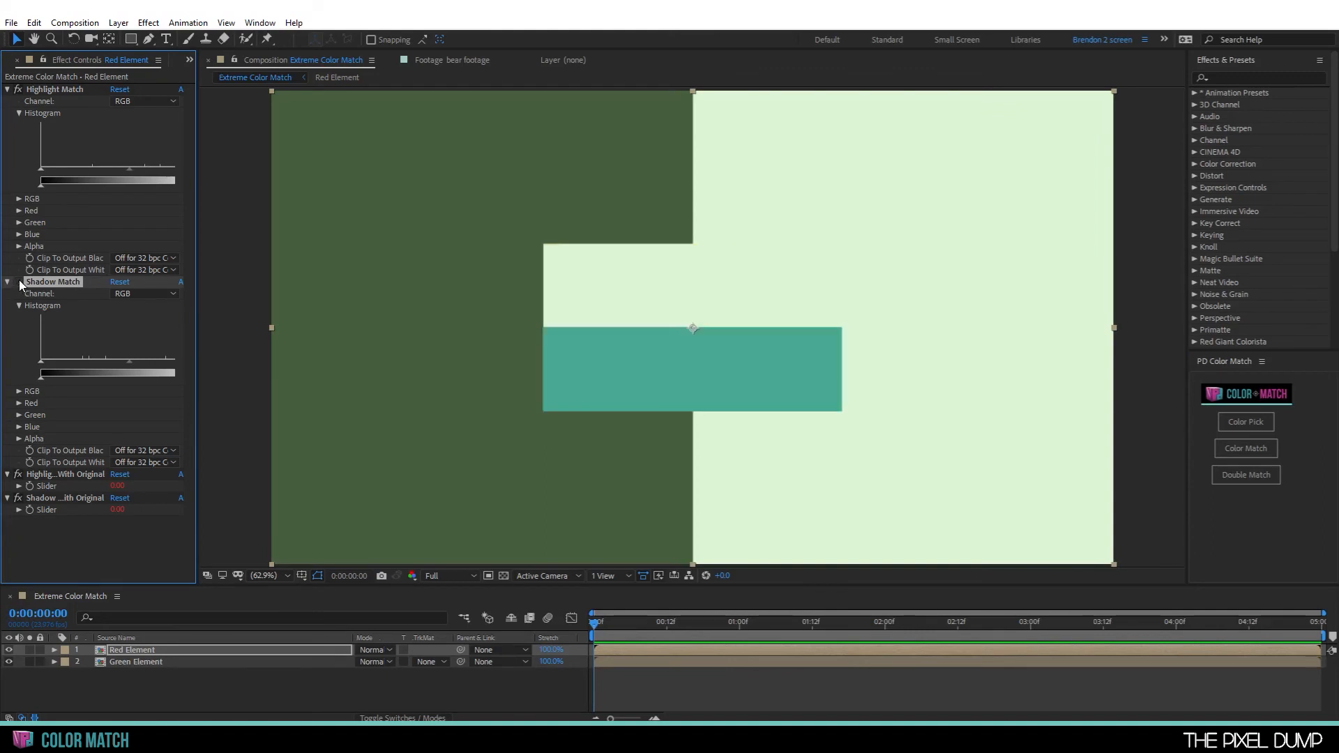
mouse_move(871, 256)
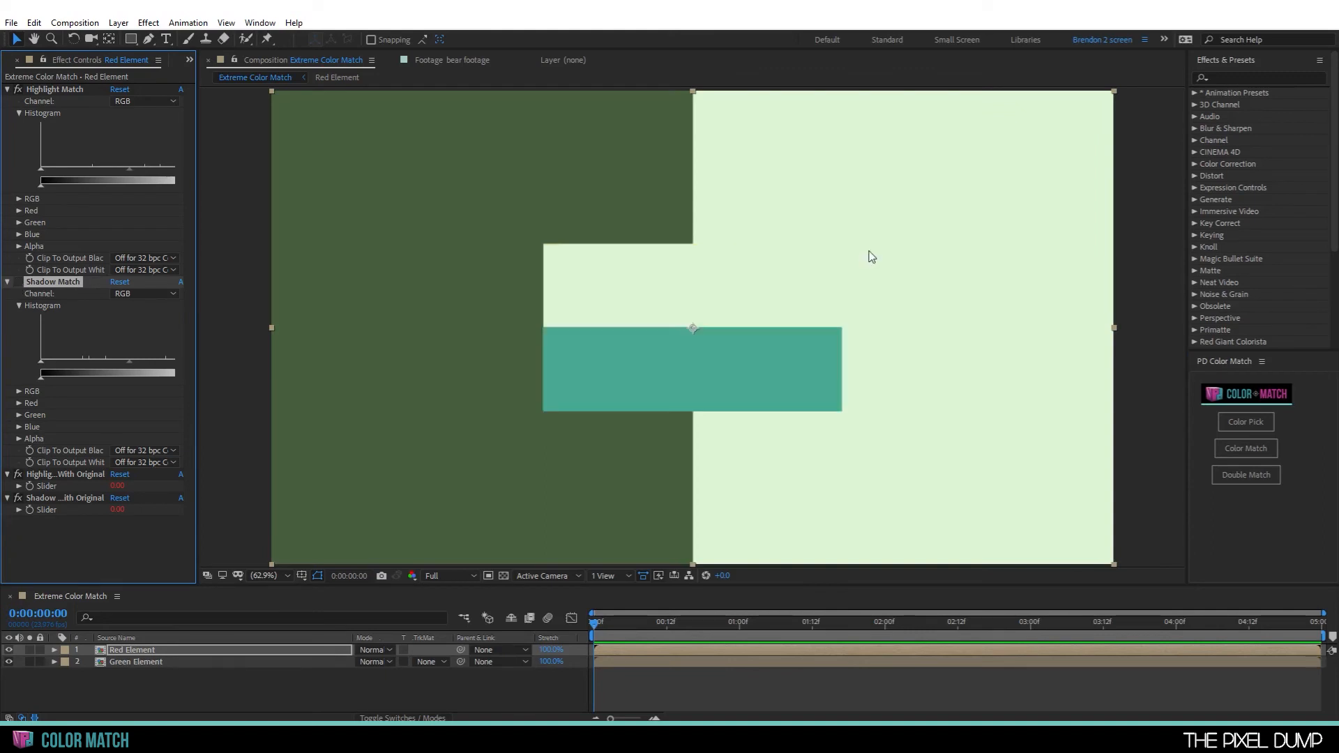
mouse_move(771, 263)
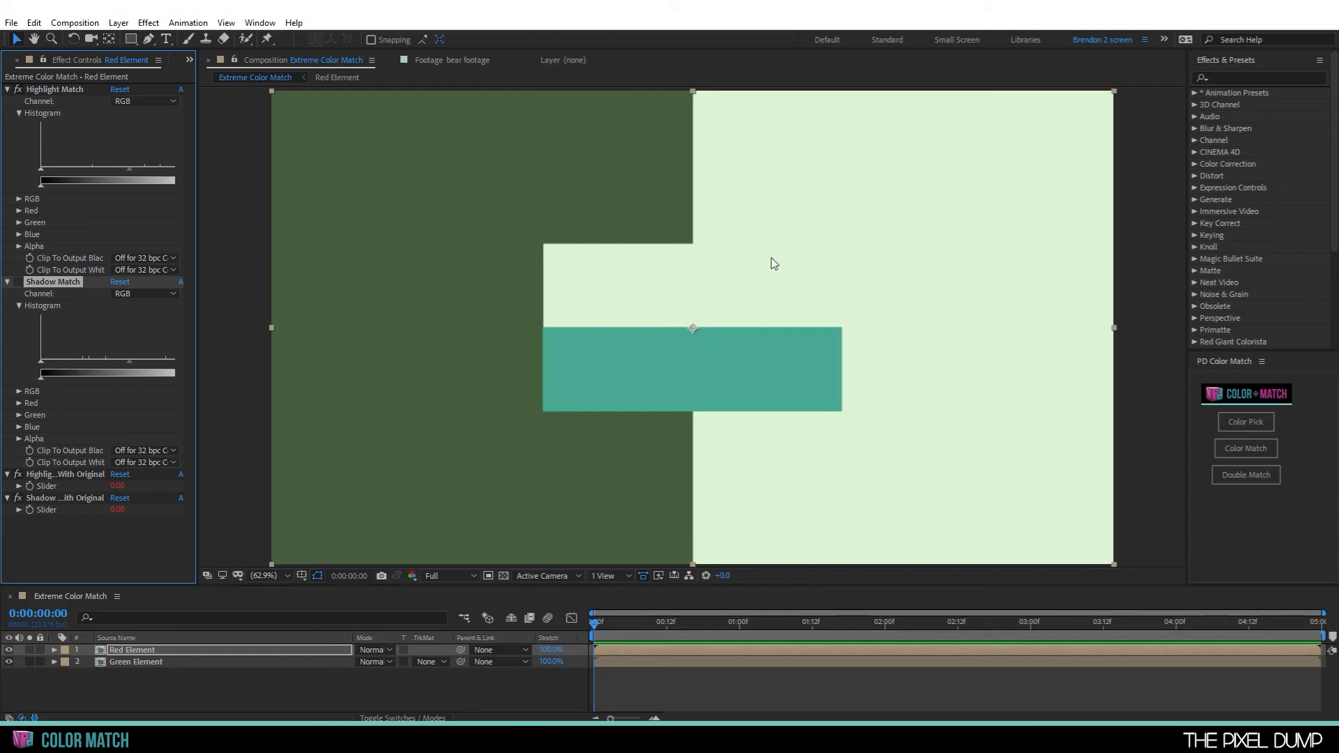
mouse_move(21, 286)
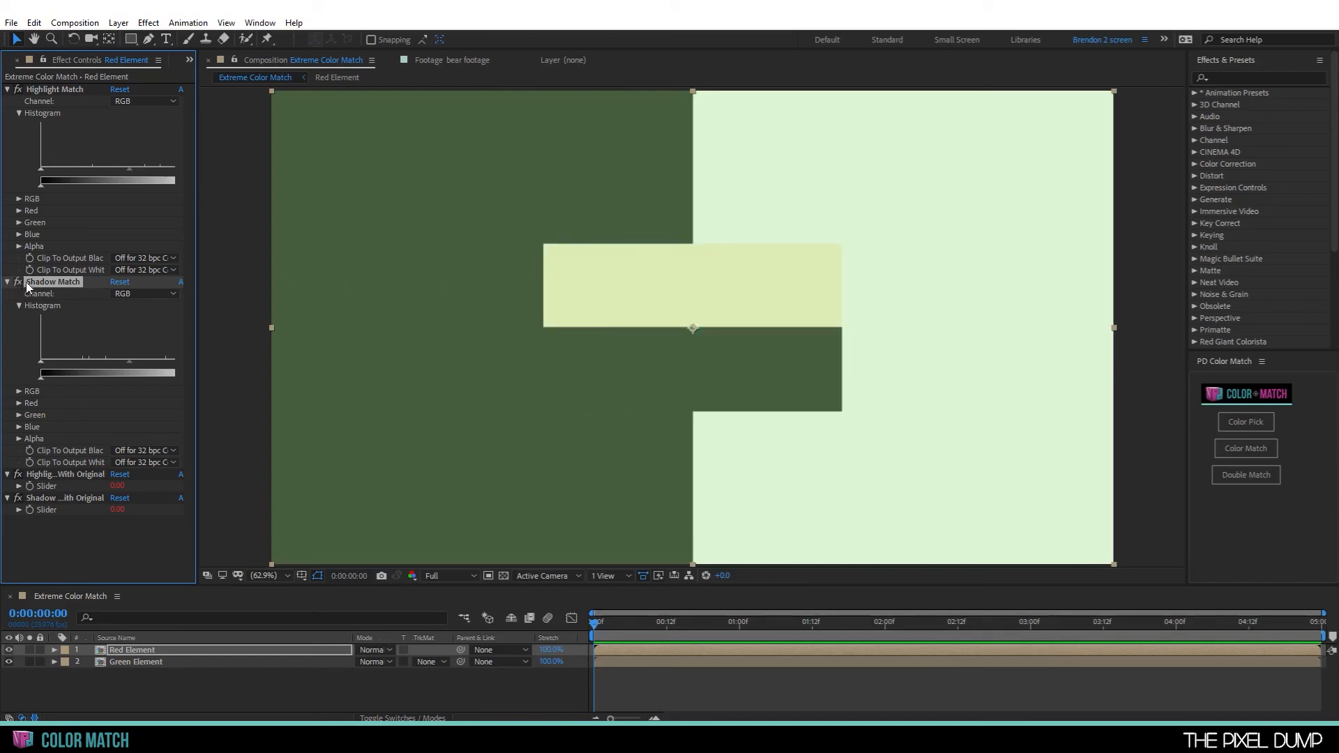
mouse_move(738, 202)
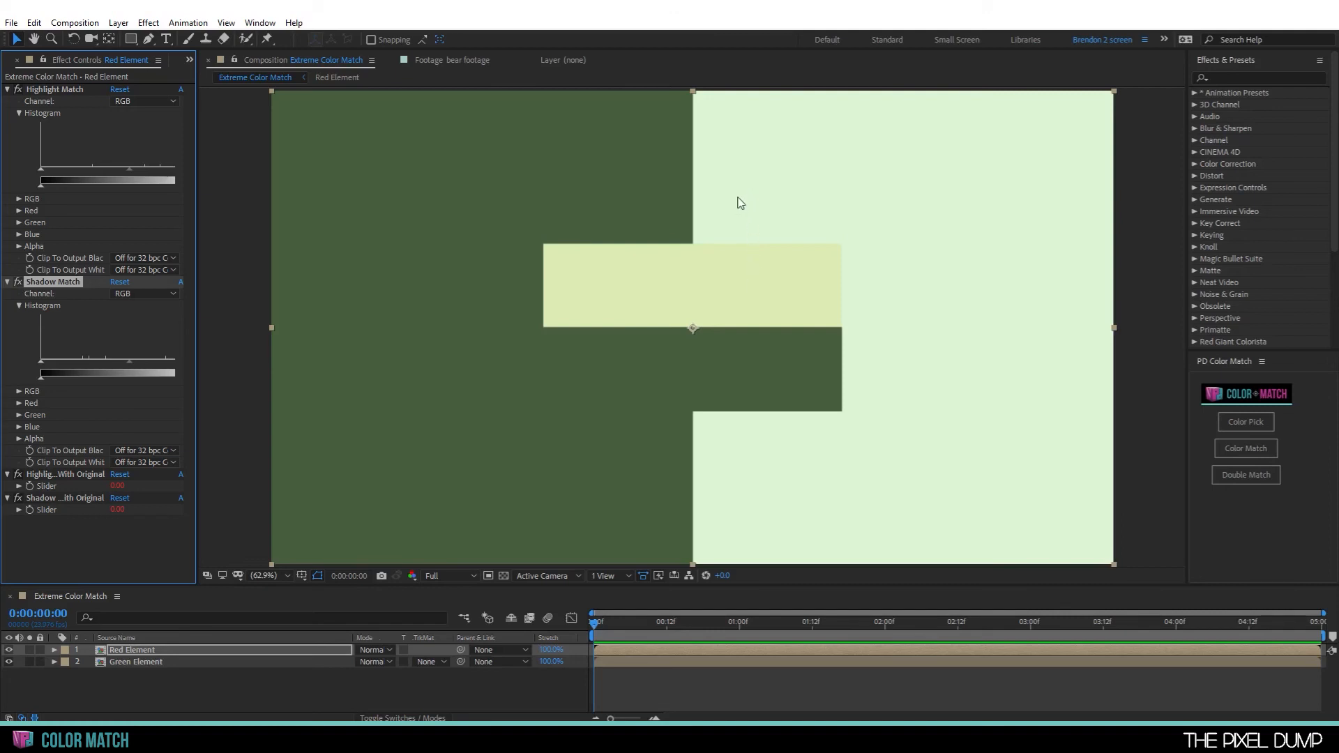
mouse_move(748, 191)
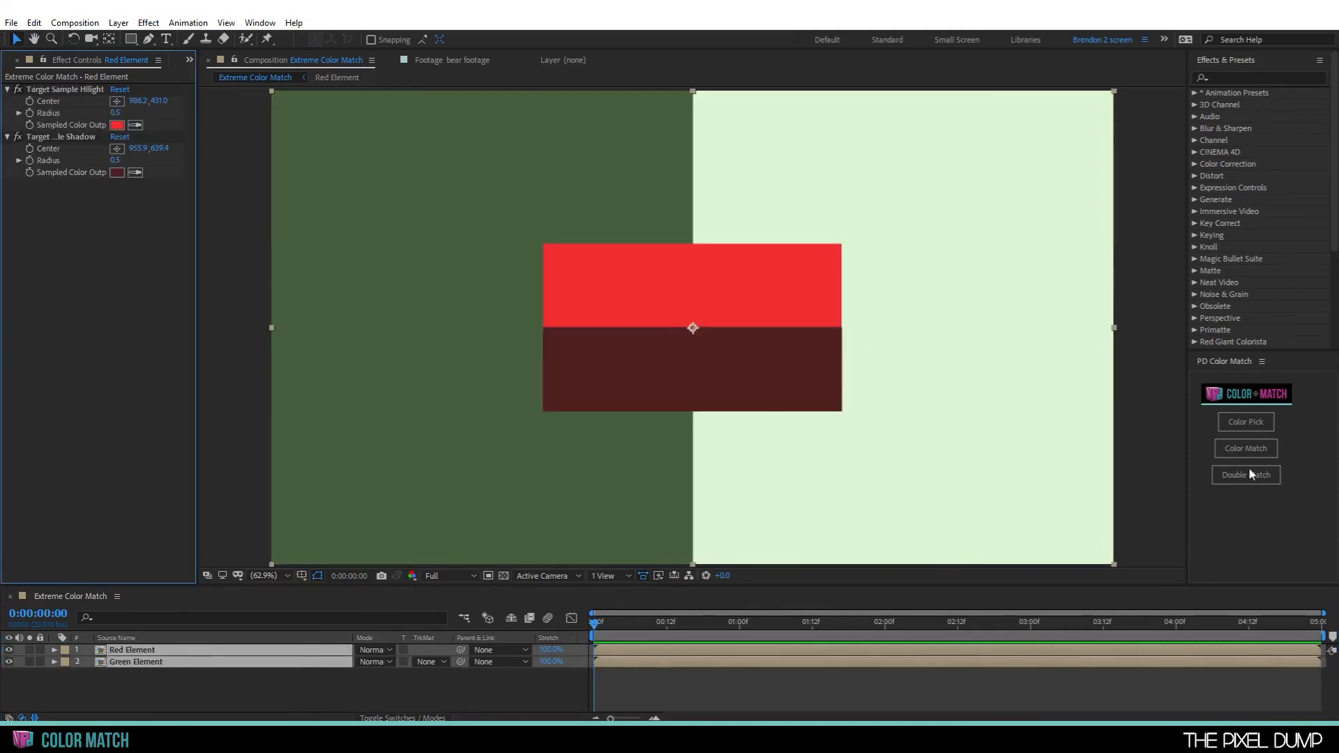
- Run Double Match on the red box and dismiss the completion alert
left_click(1245, 475)
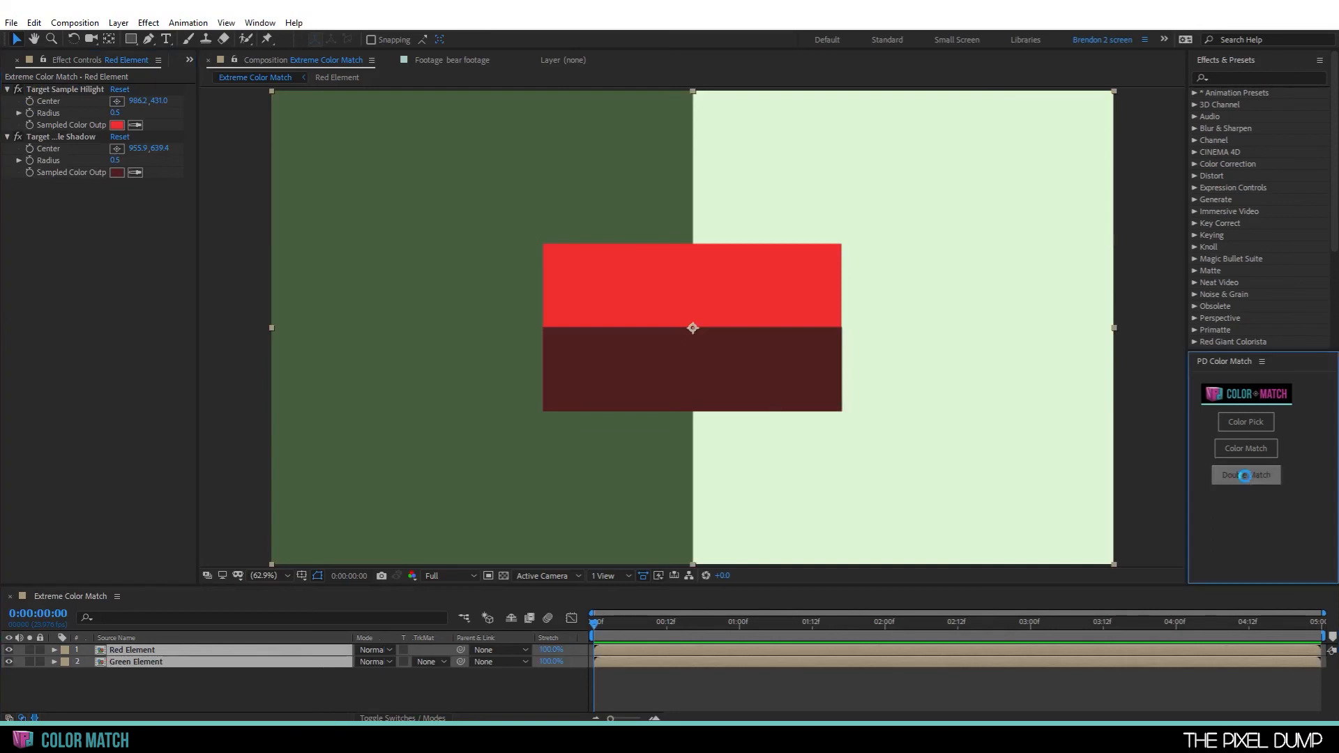
left_click(1244, 474)
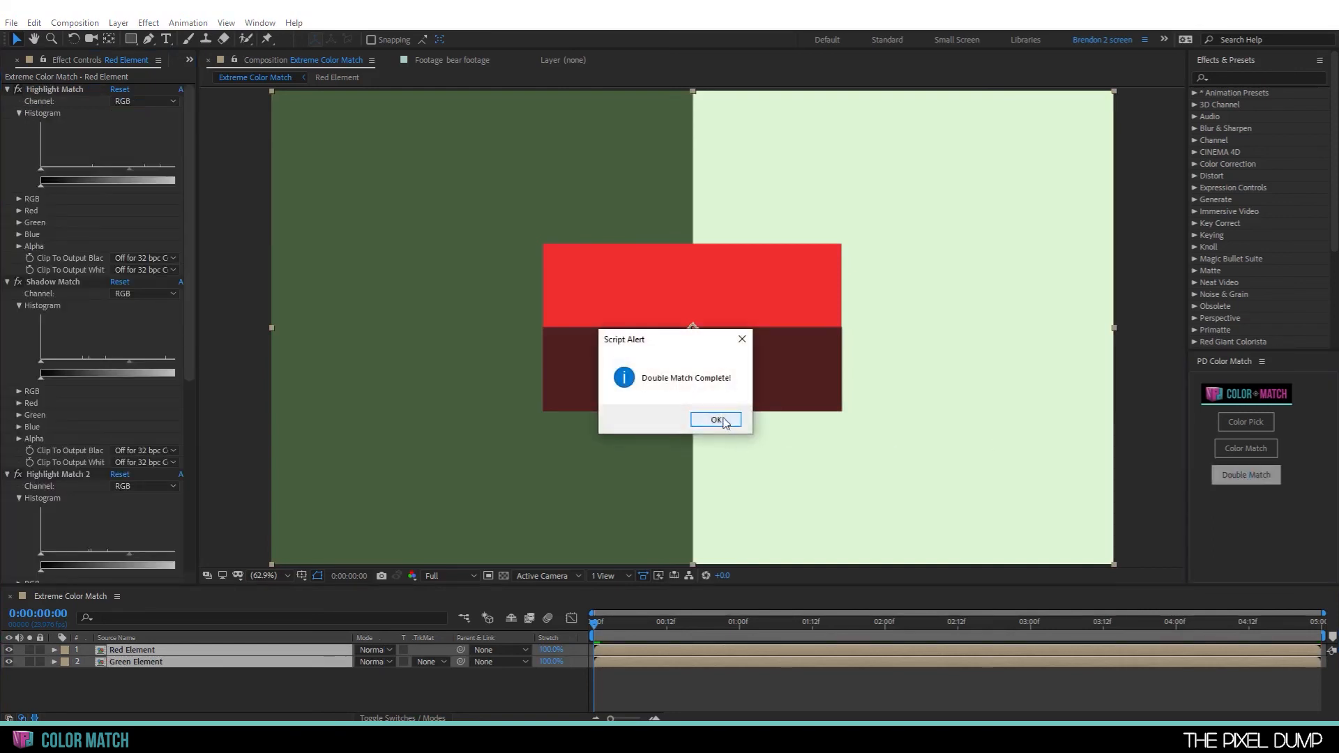
left_click(715, 420)
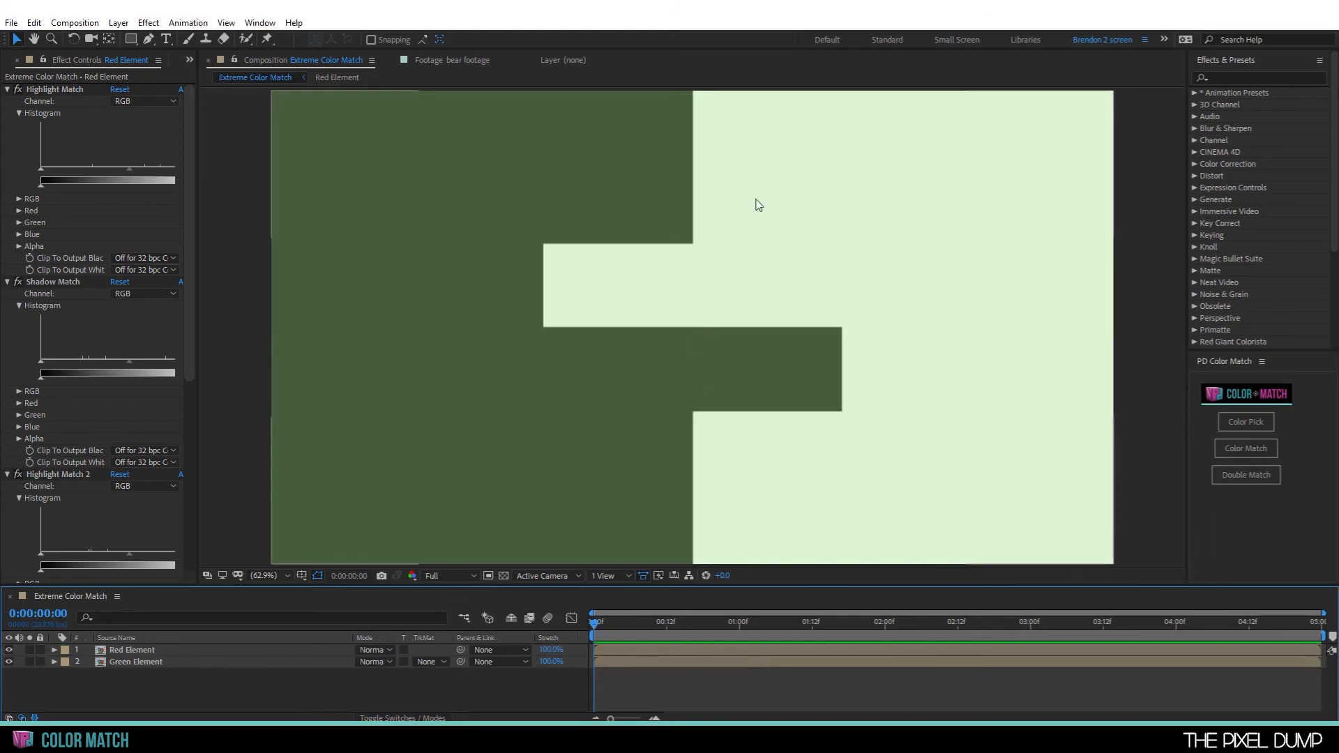
mouse_move(608, 378)
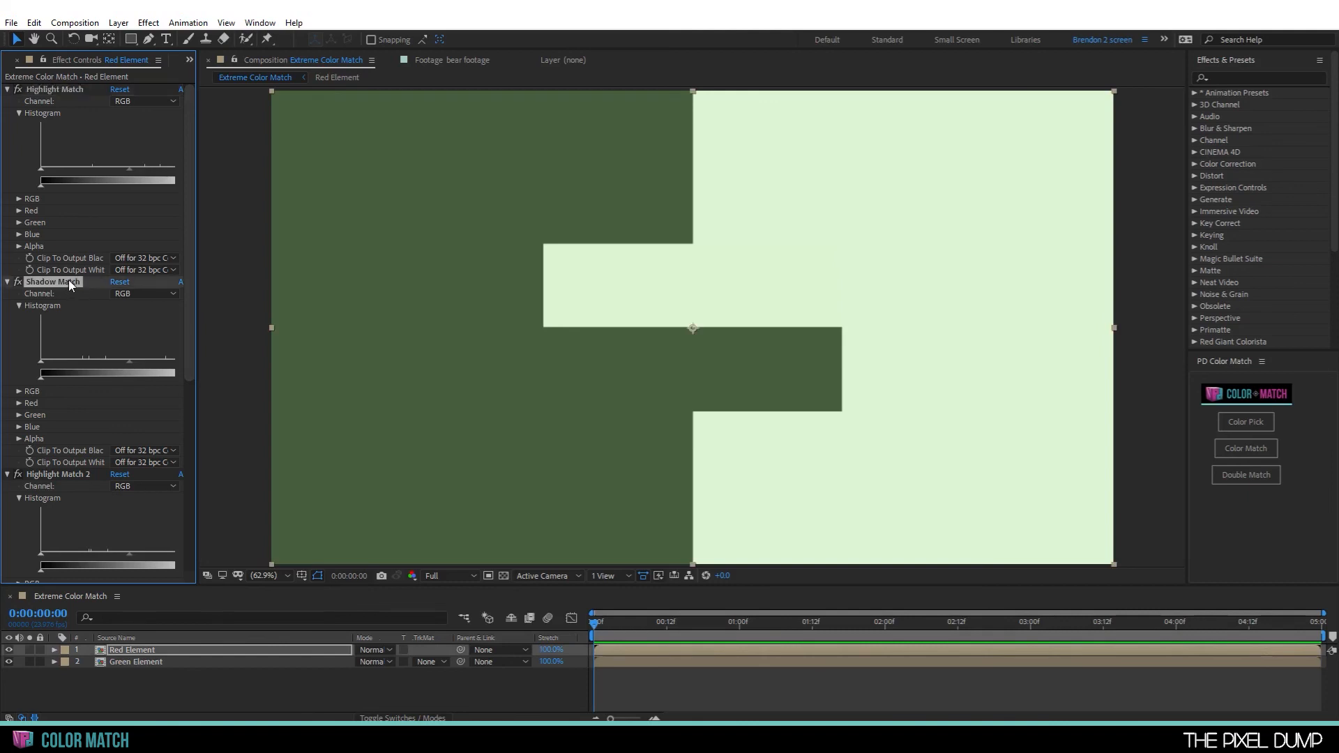
- Raise Highlight and Shadow Blend With Original to restore the box's red tones
scroll("down", 3)
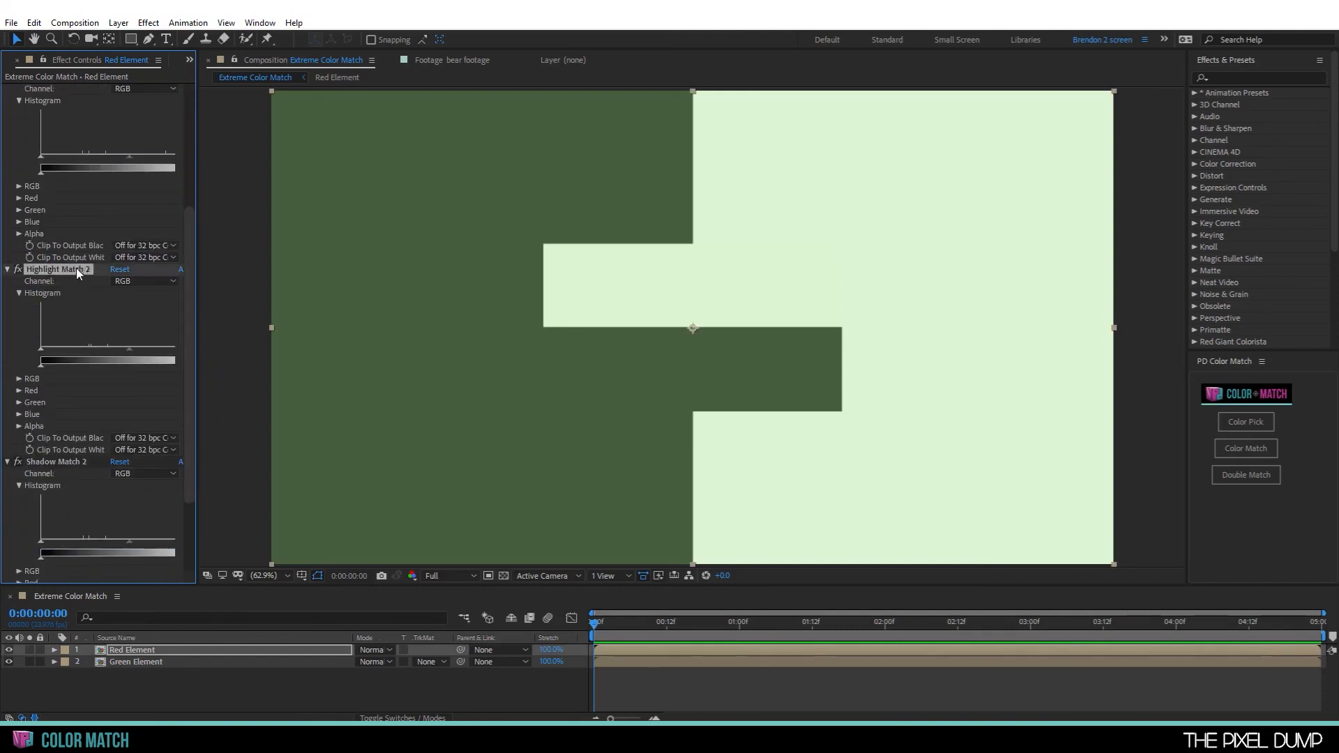
scroll("down", 3)
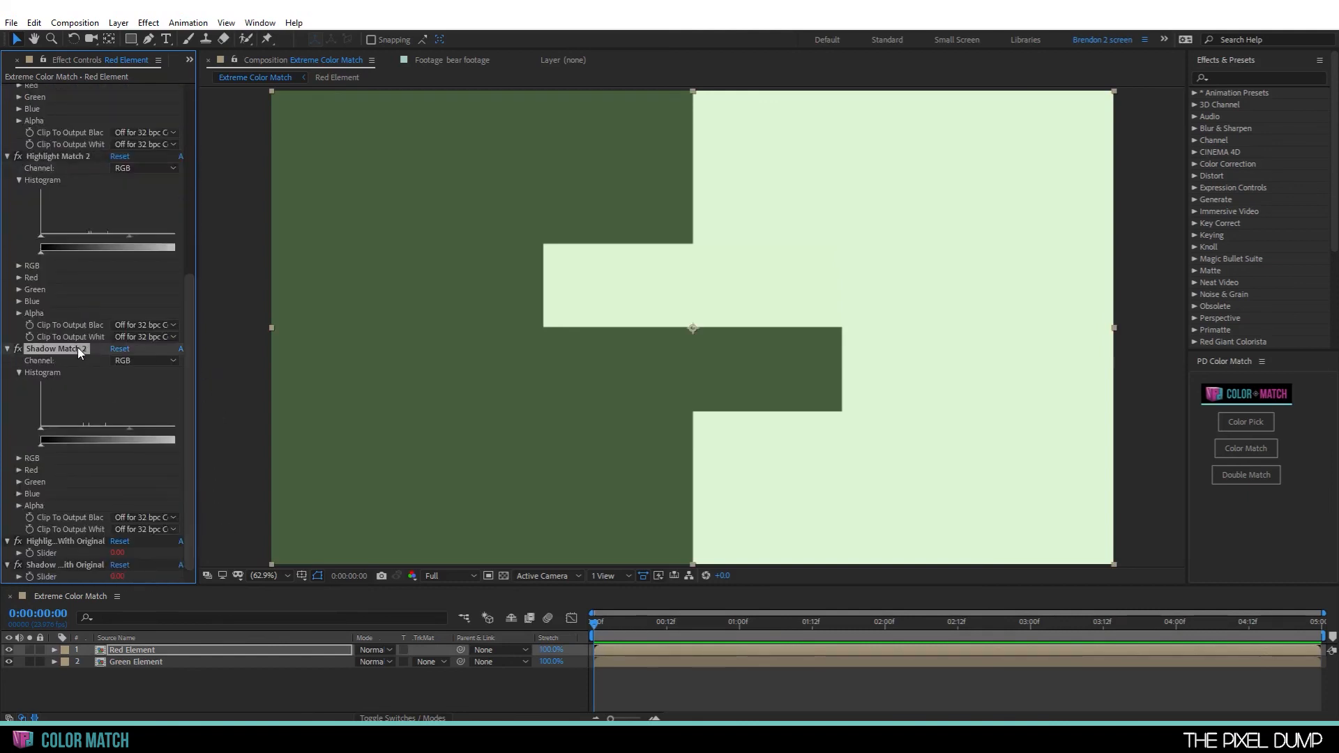
mouse_move(197, 509)
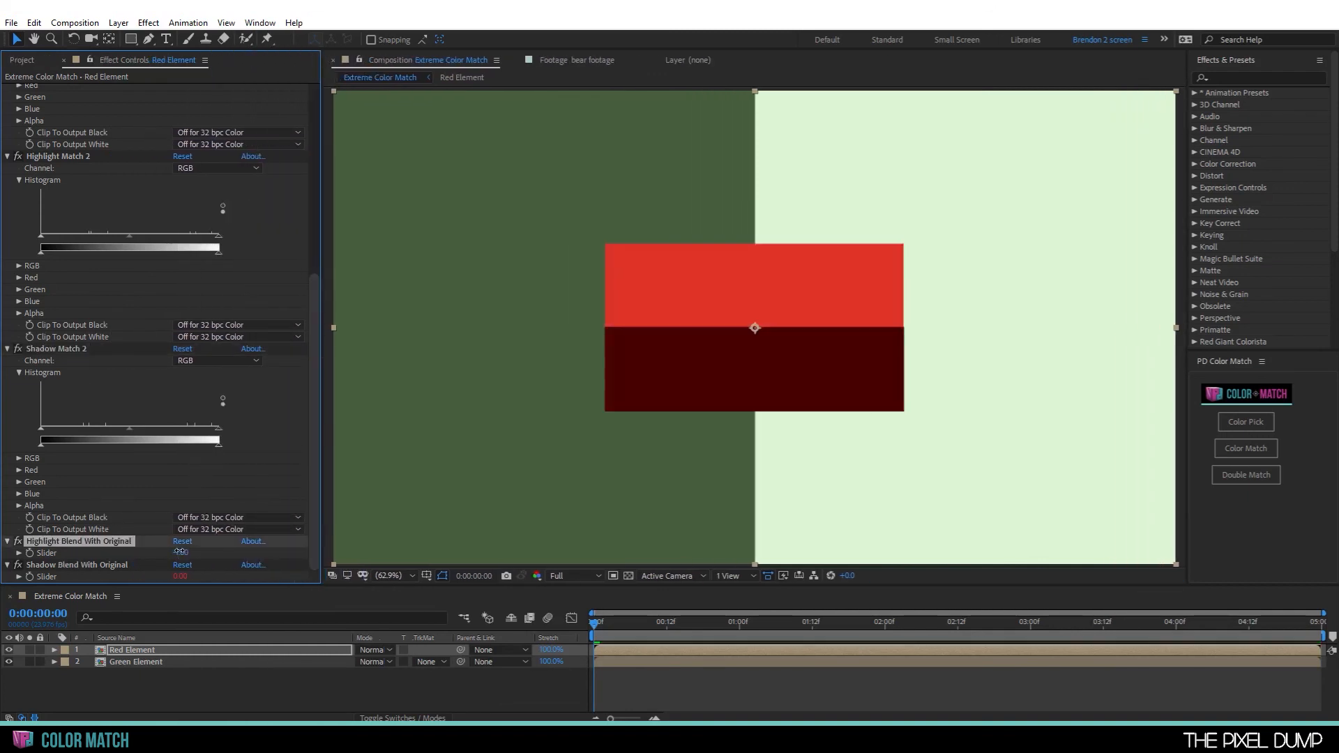
left_click_drag(180, 552, 217, 552)
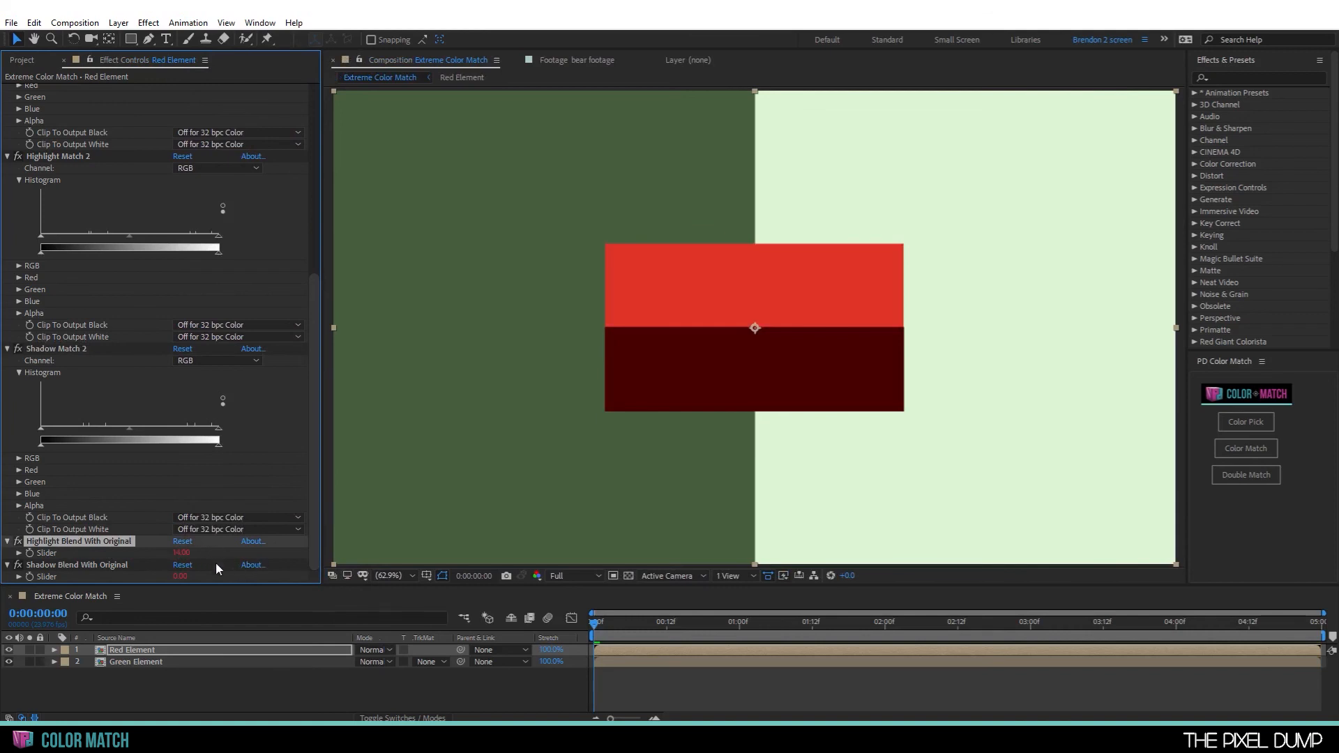
left_click(180, 577)
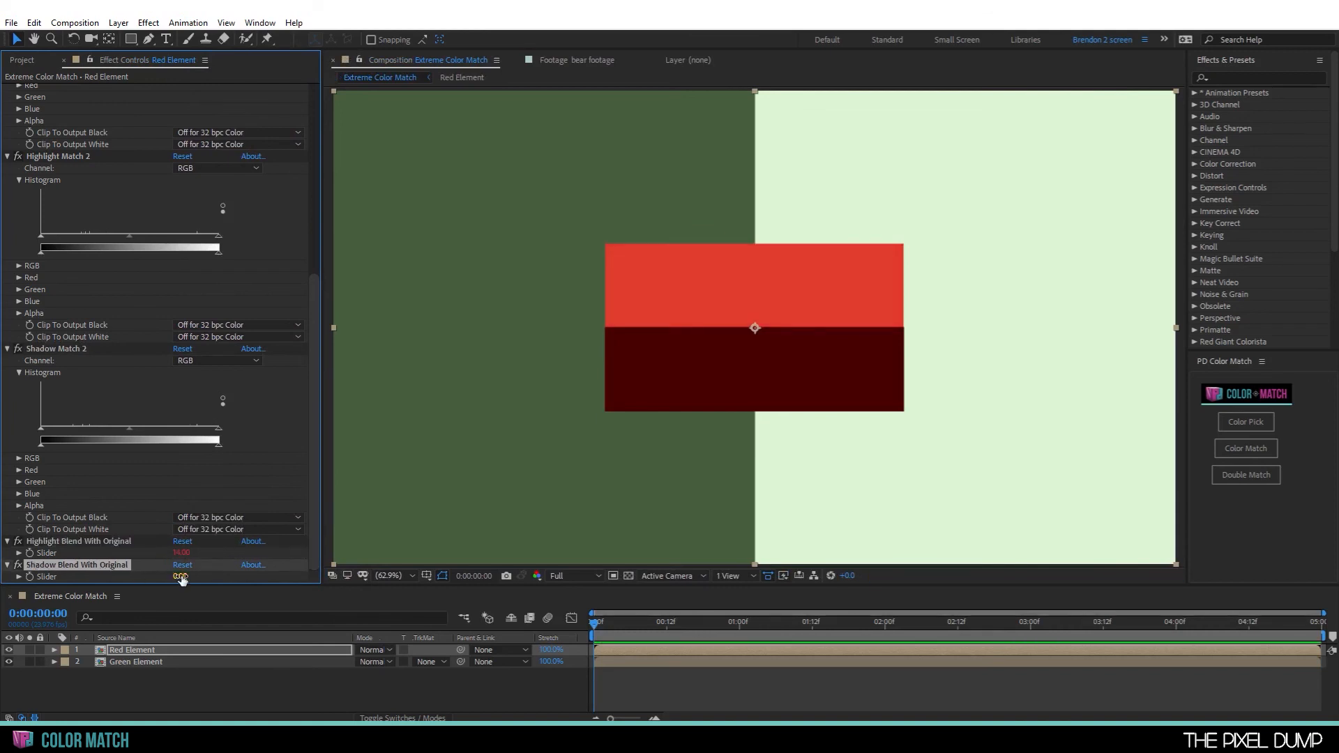
left_click_drag(180, 577, 192, 576)
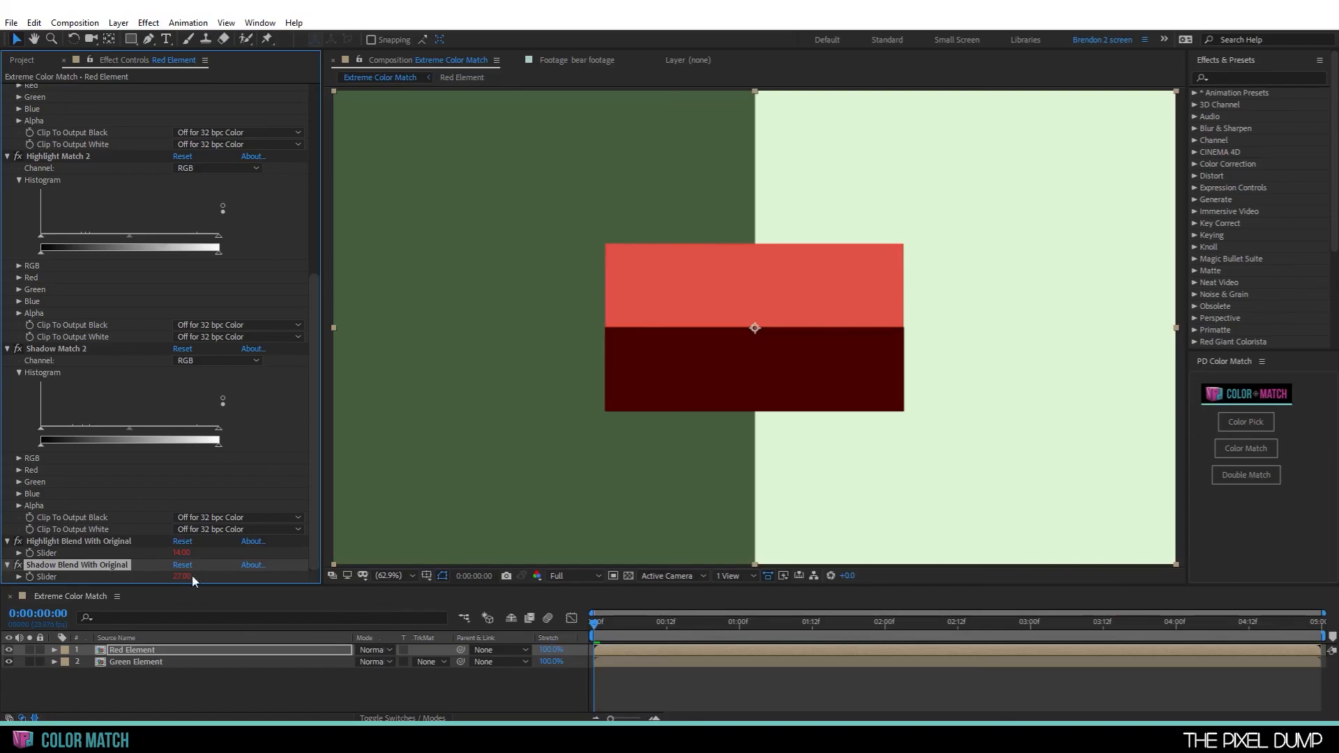